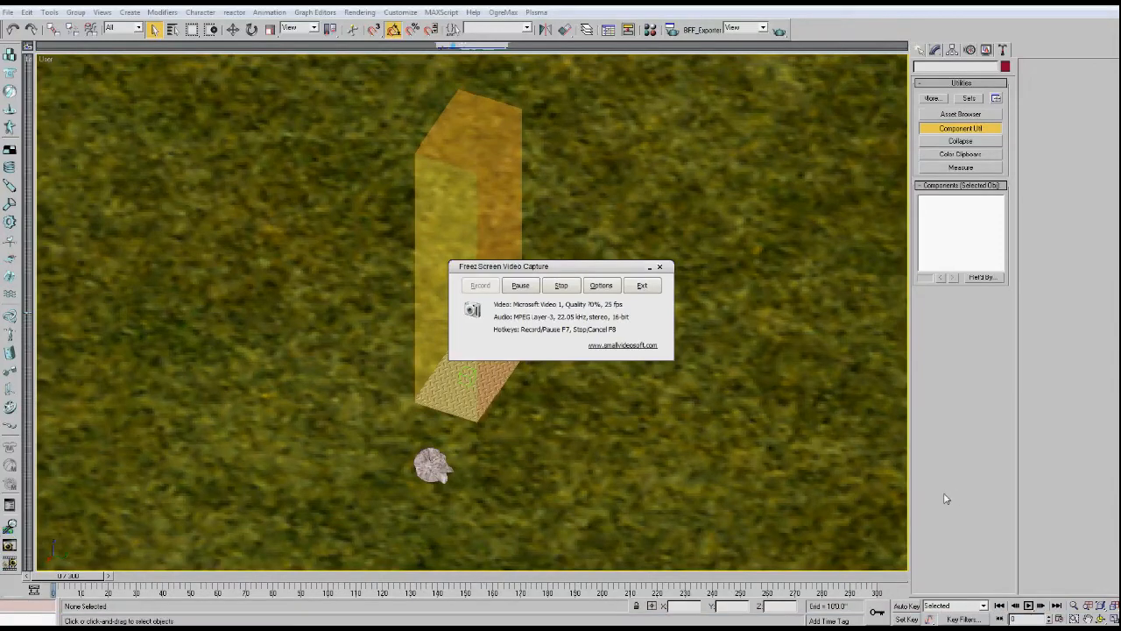
mouse_move(662, 389)
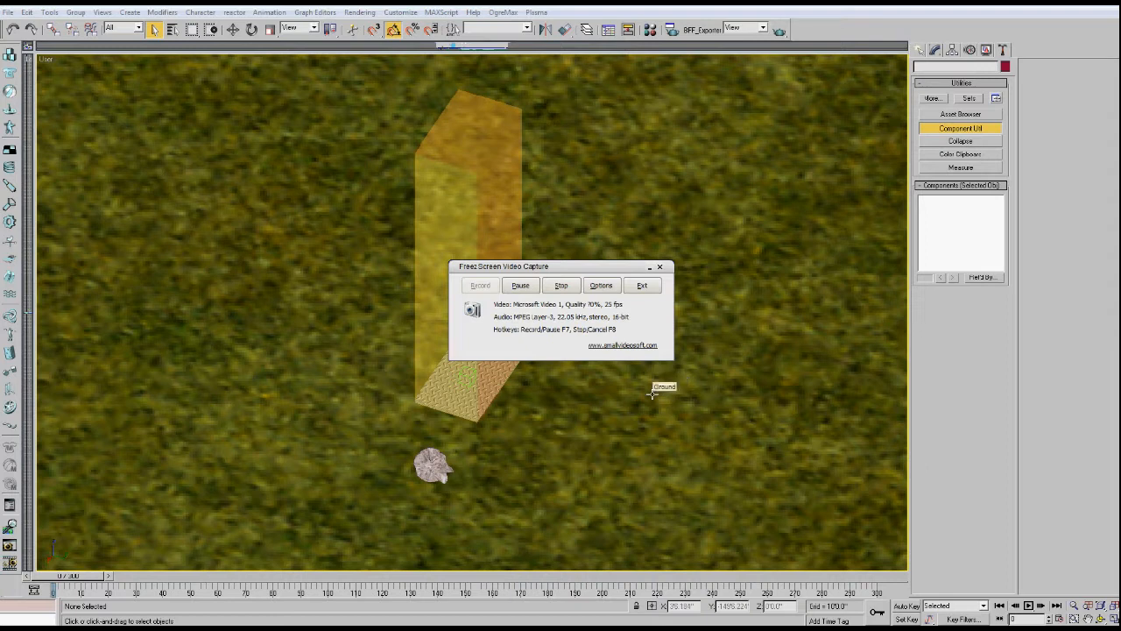
mouse_move(634, 273)
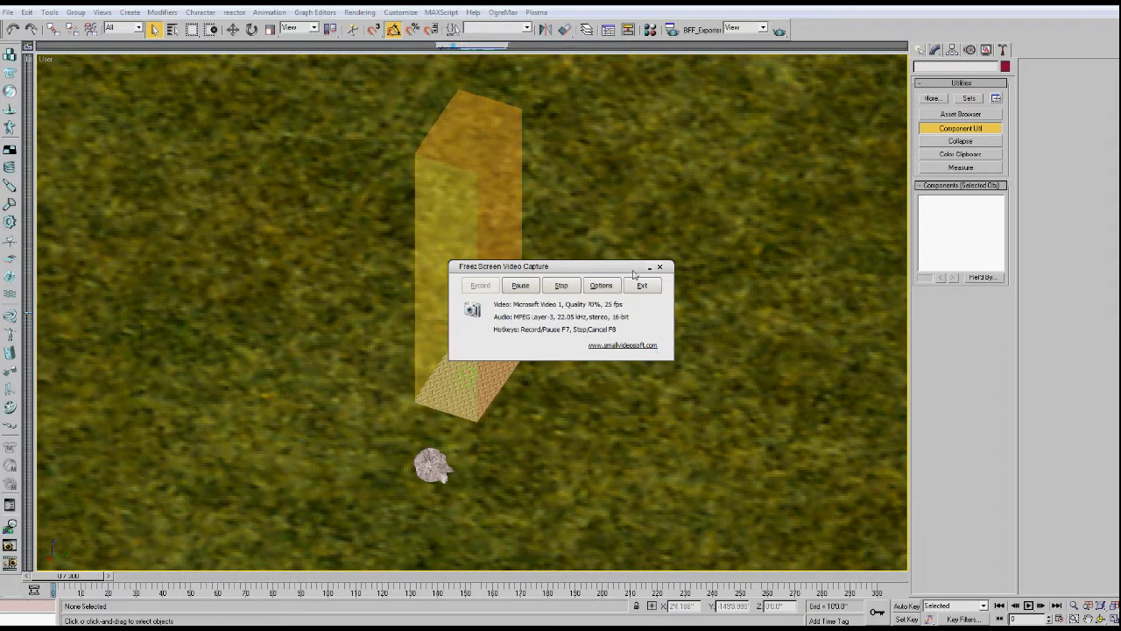
Select the rock to list its components, then select the pressure plate to list its own.
click(641, 284)
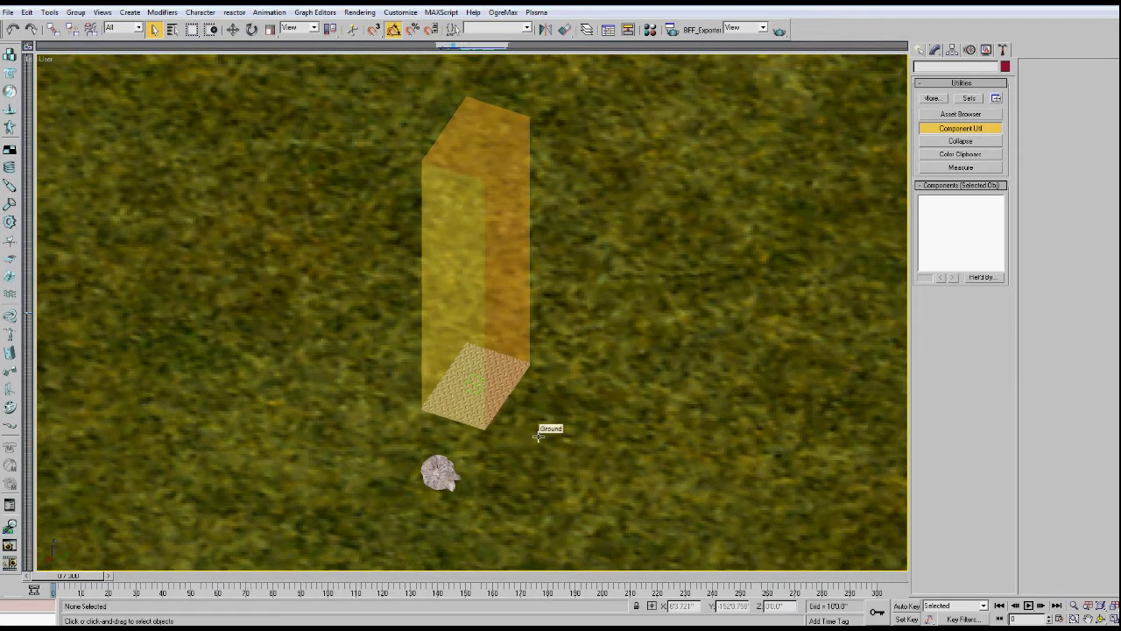
mouse_move(536, 436)
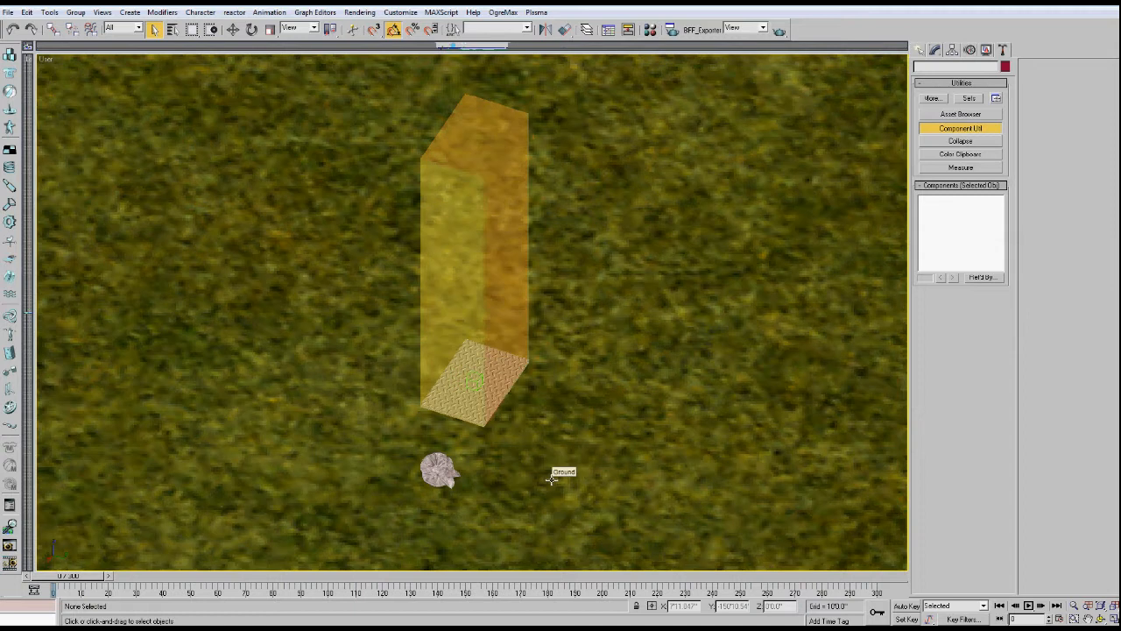
mouse_move(480, 312)
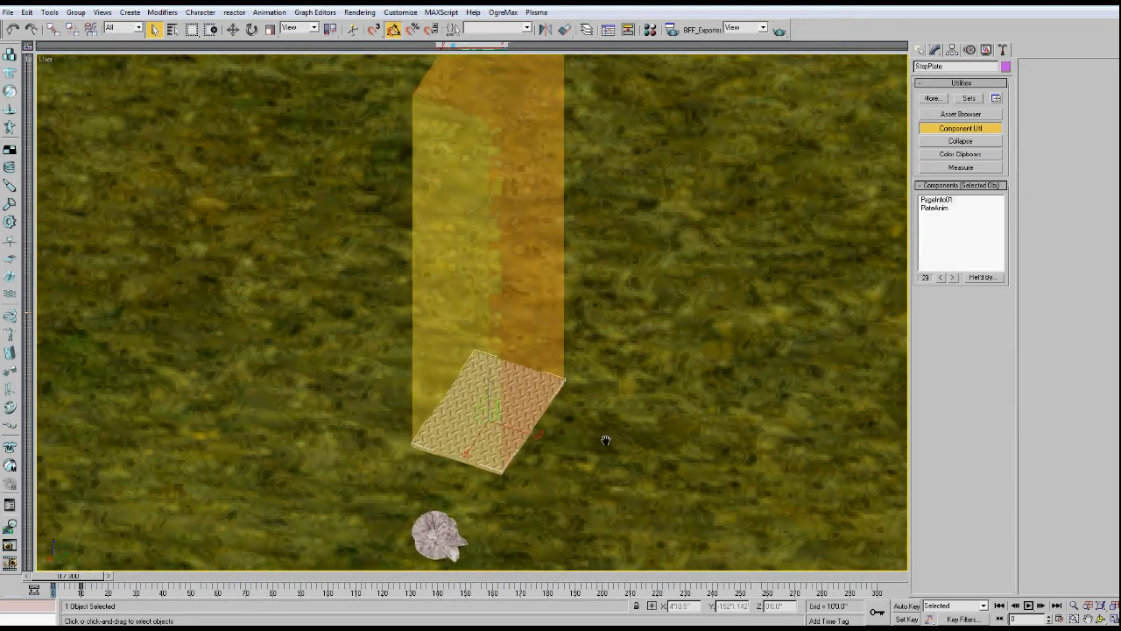
click(440, 536)
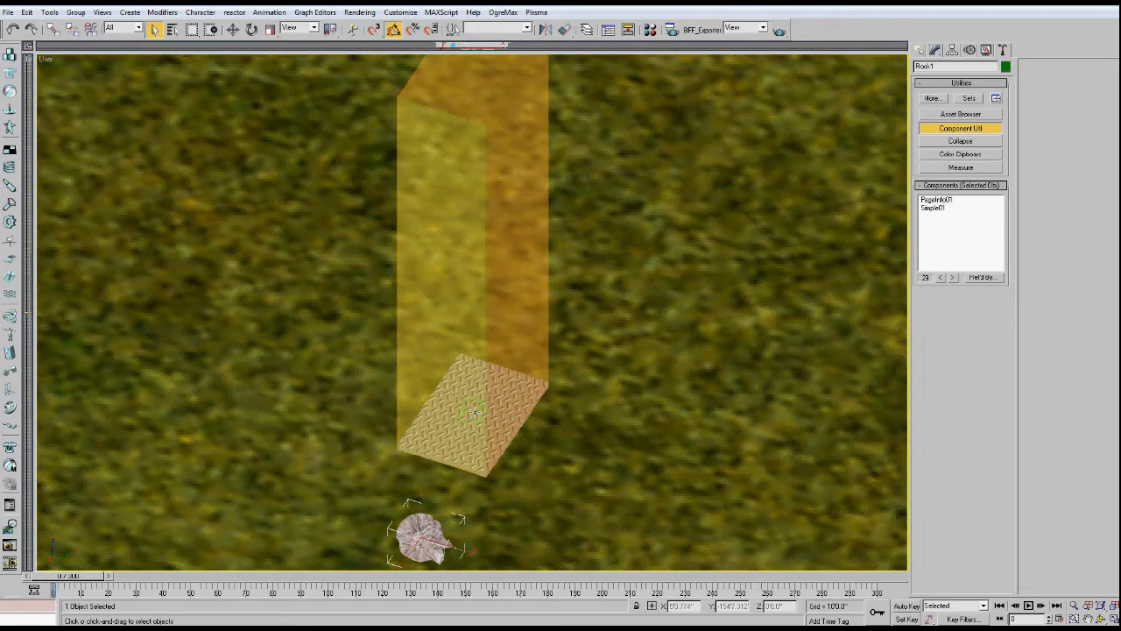
click(473, 403)
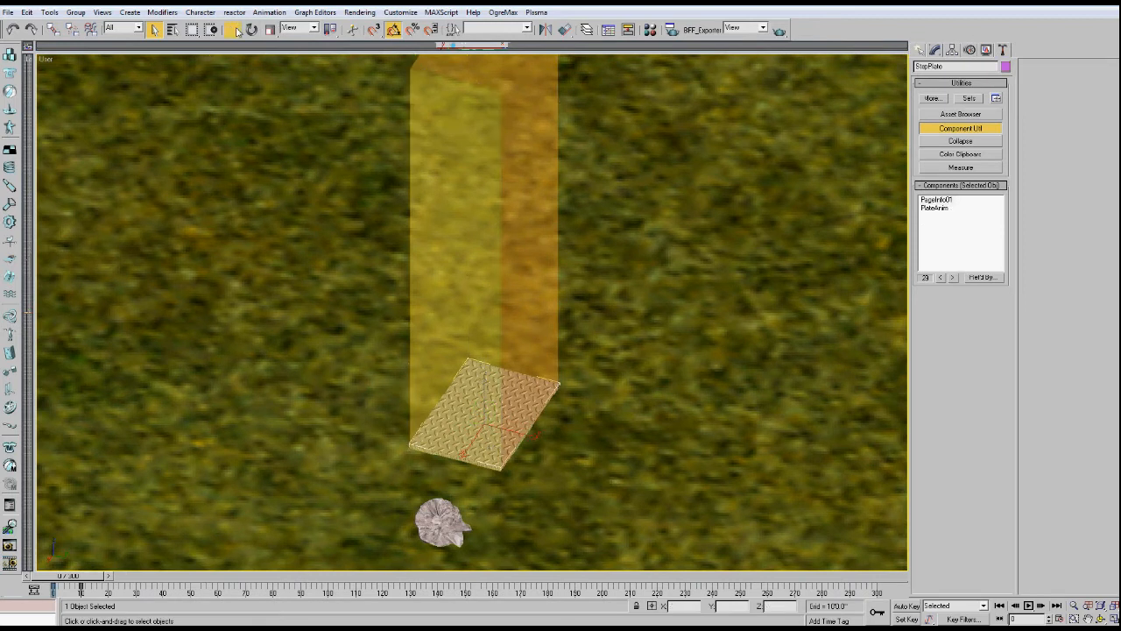
Select the plate collision proxy and show ProxyTerrain01 physics: friction 0.5, bounce 0.0, exact bounds.
click(234, 28)
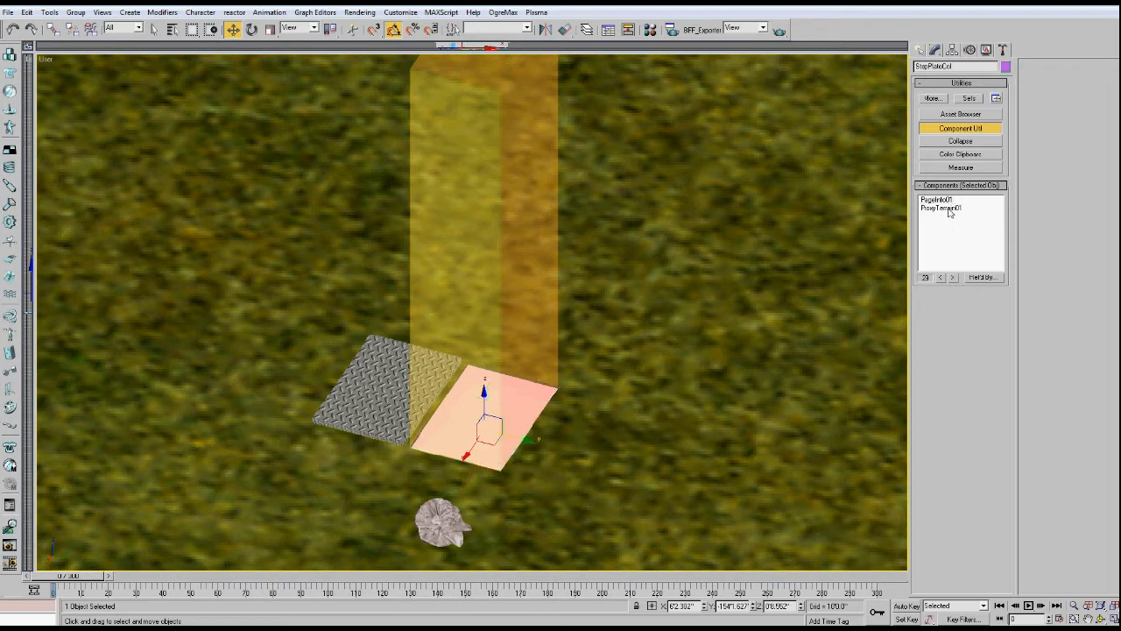
click(942, 209)
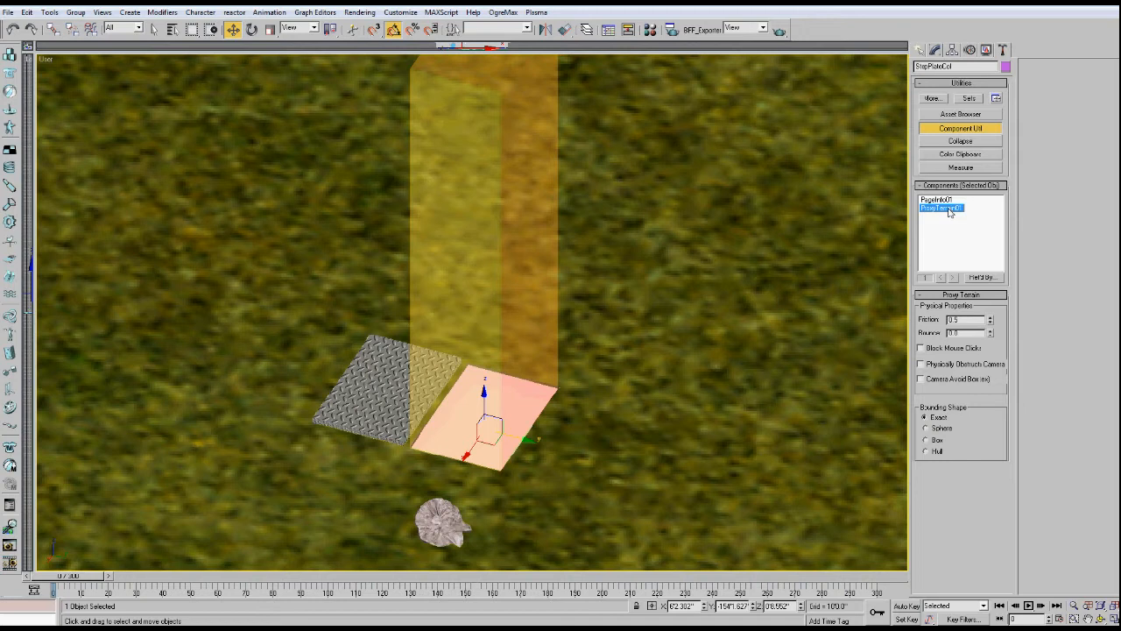
mouse_move(564, 455)
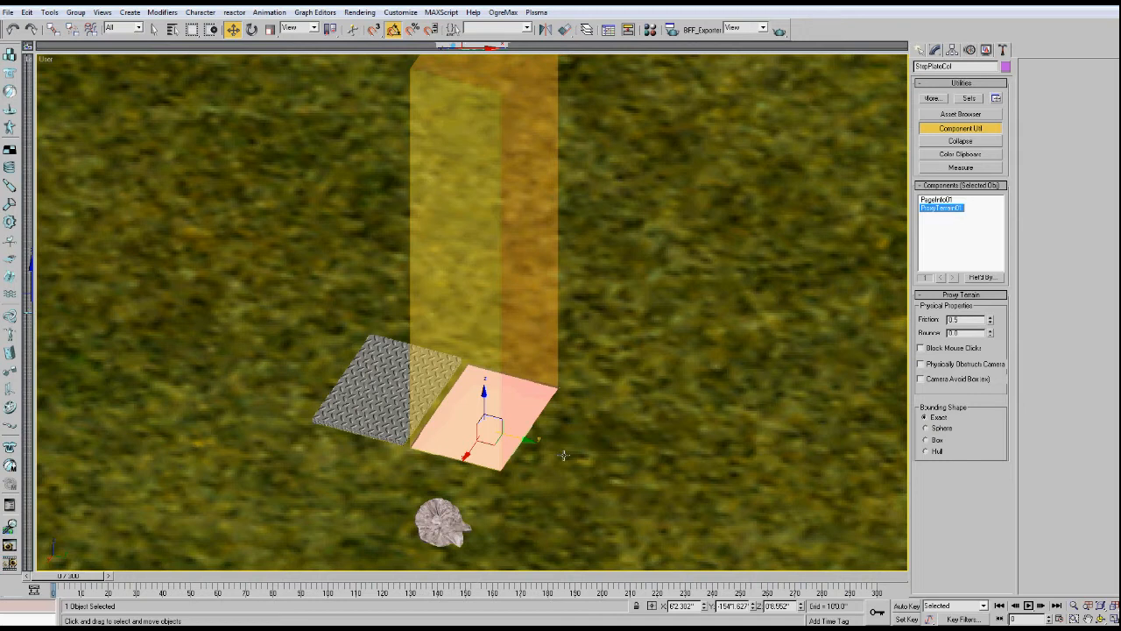
mouse_move(350, 419)
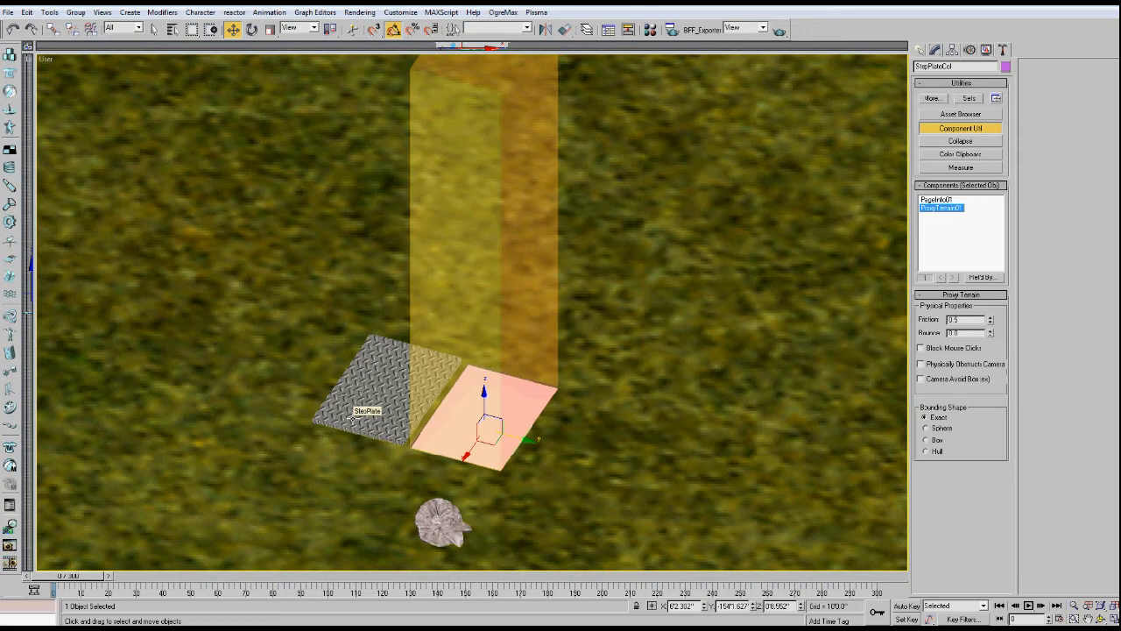
mouse_move(550, 406)
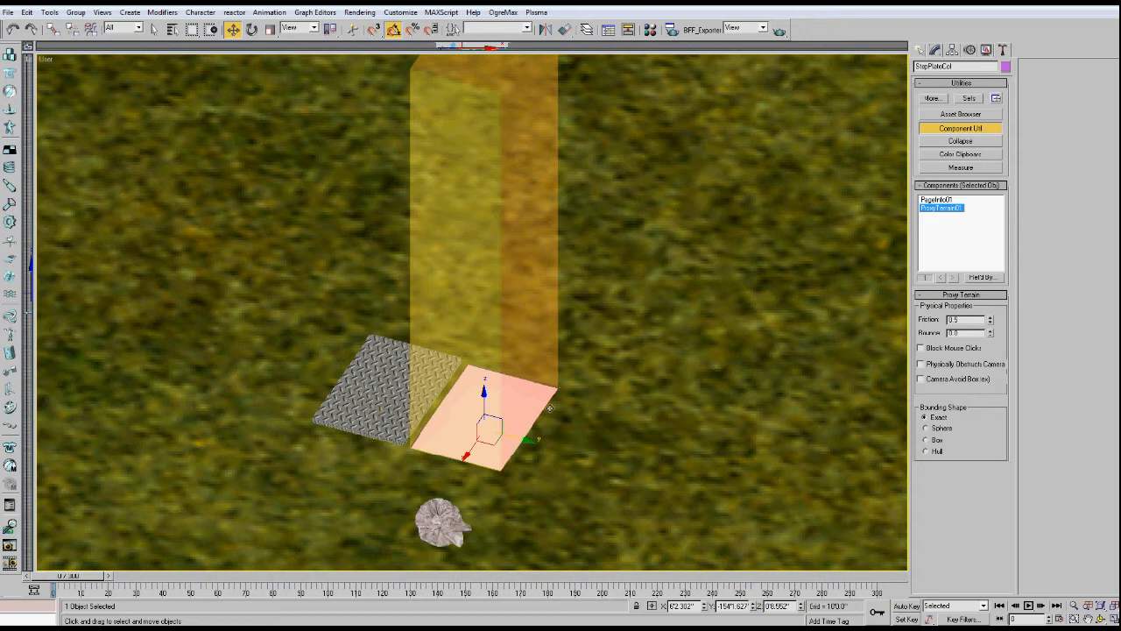
mouse_move(410, 386)
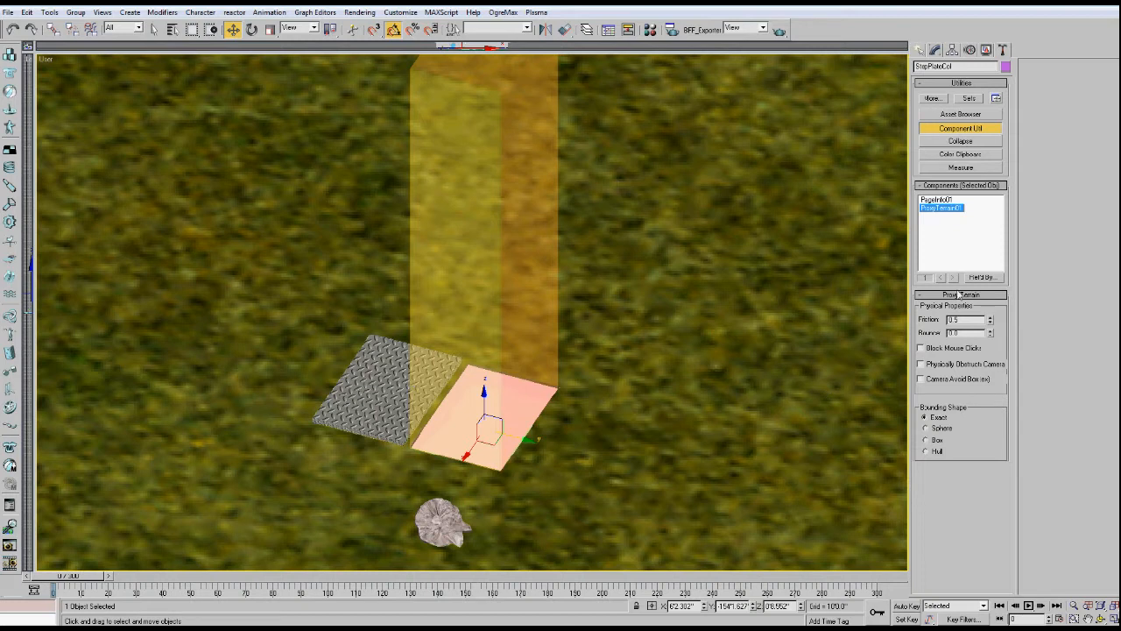
mouse_move(522, 385)
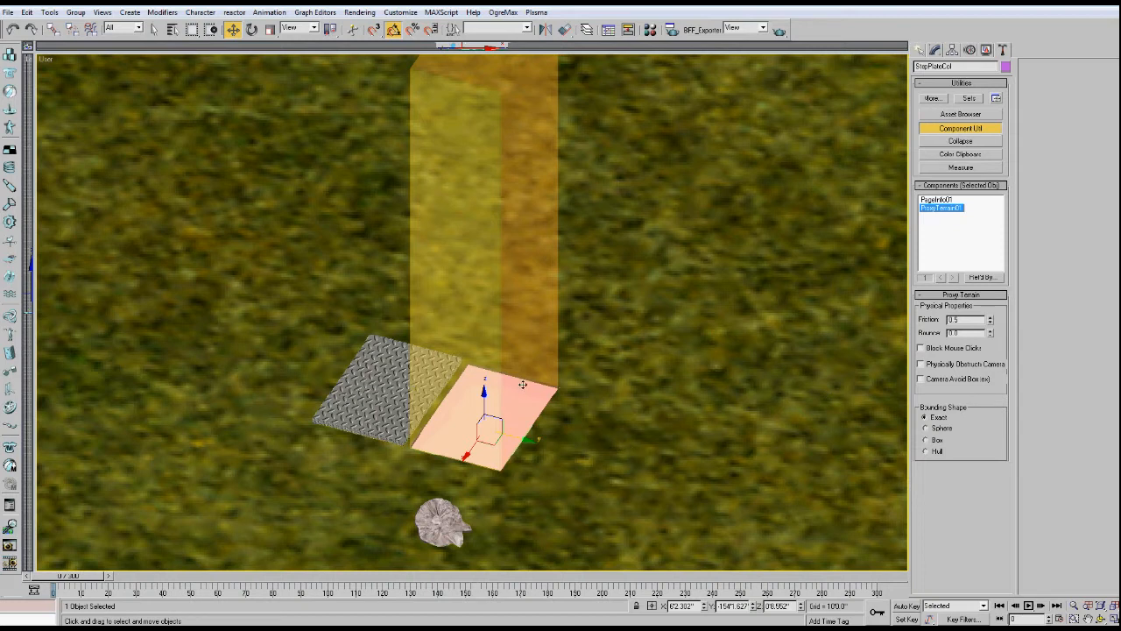
mouse_move(693, 381)
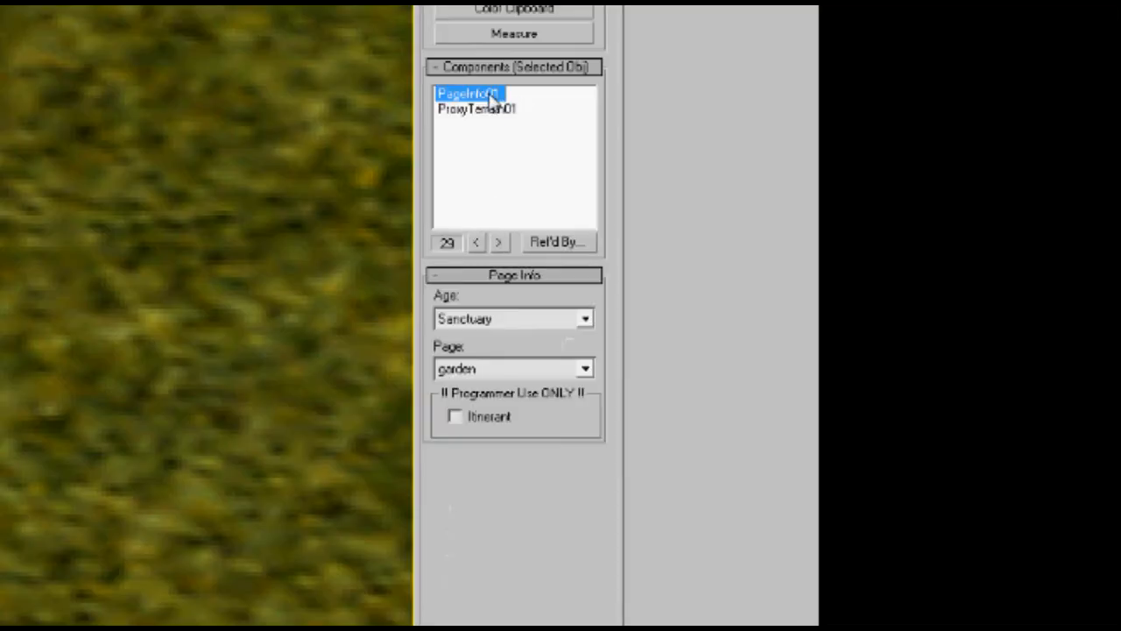
click(476, 109)
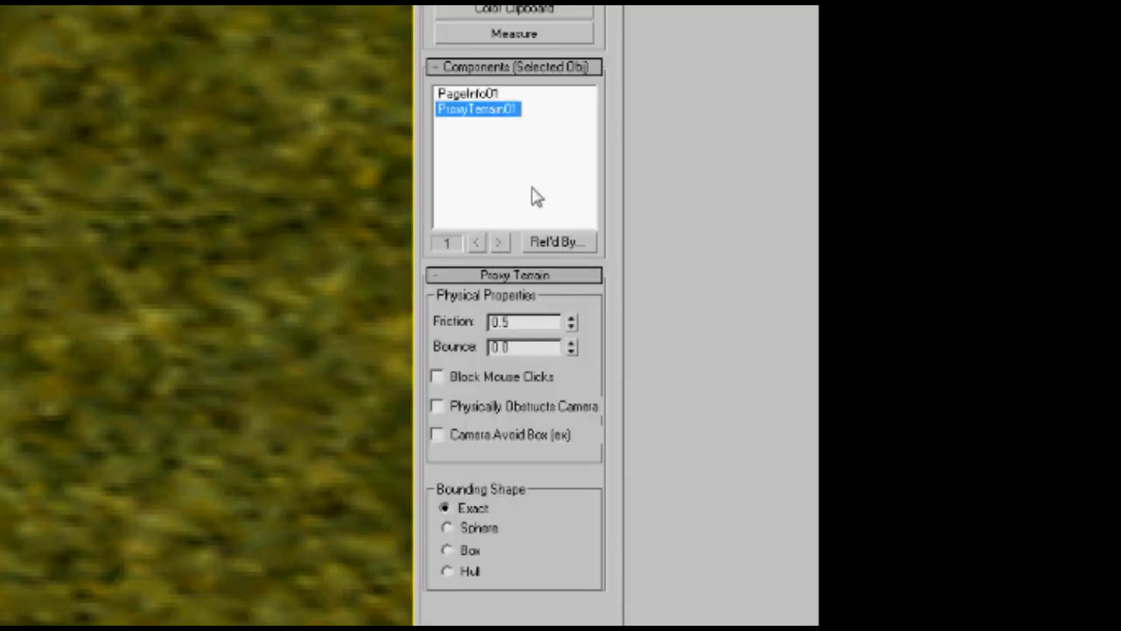
mouse_move(511, 507)
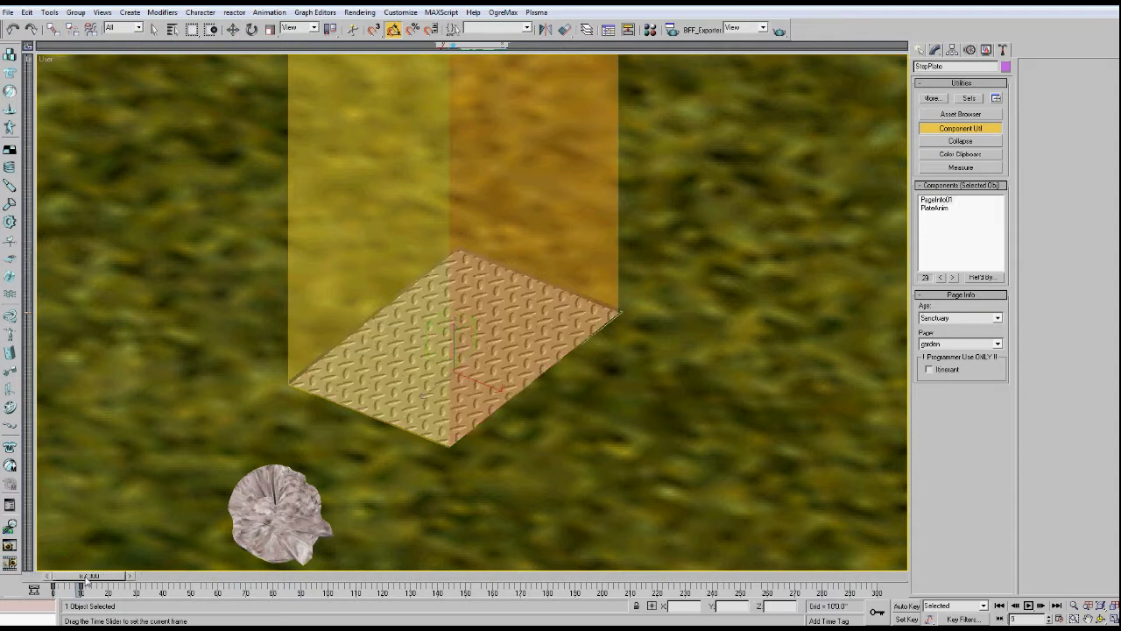
Scrub the time slider to preview the plate animation and select the step plate.
drag(84, 585, 105, 585)
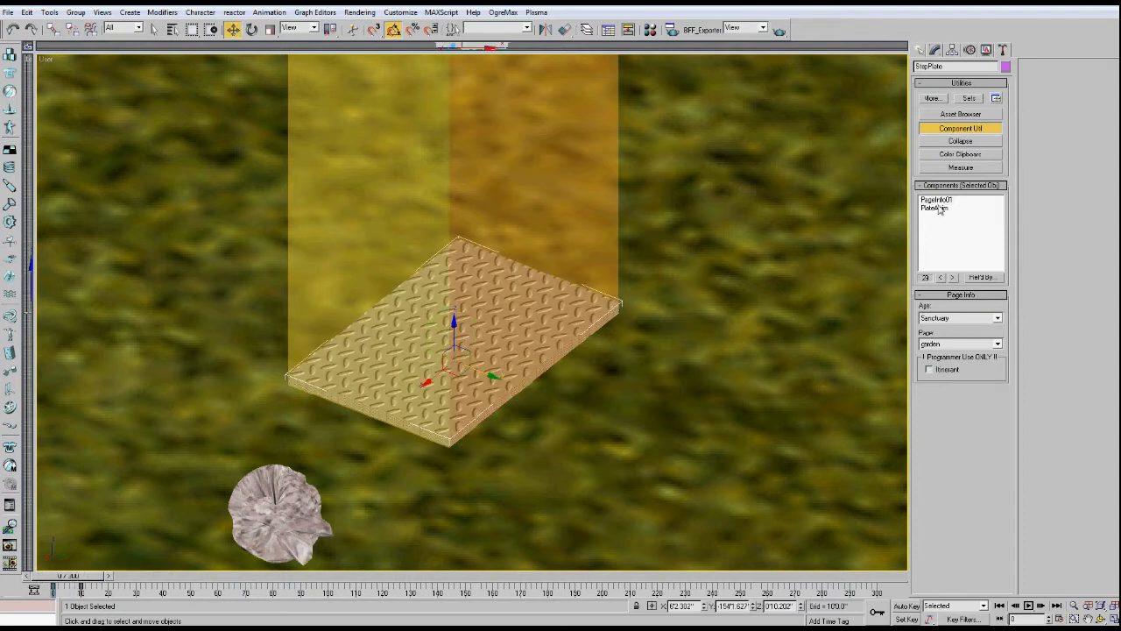
click(936, 207)
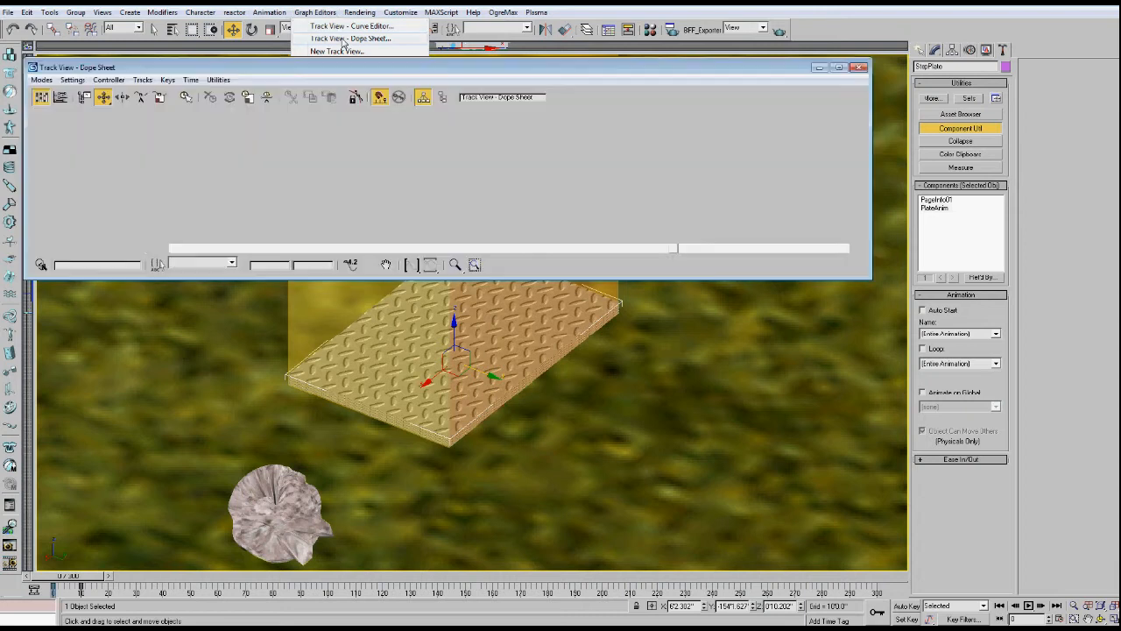
Review the StepPlate's Notes track in the Dope Sheet, then close Track View.
click(350, 39)
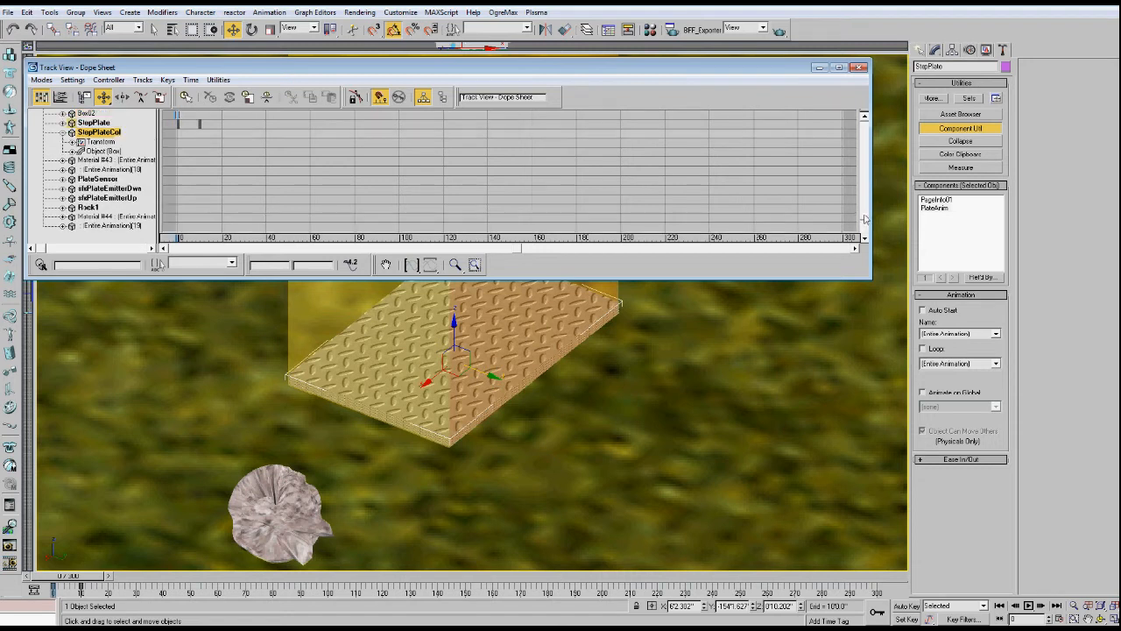
click(72, 122)
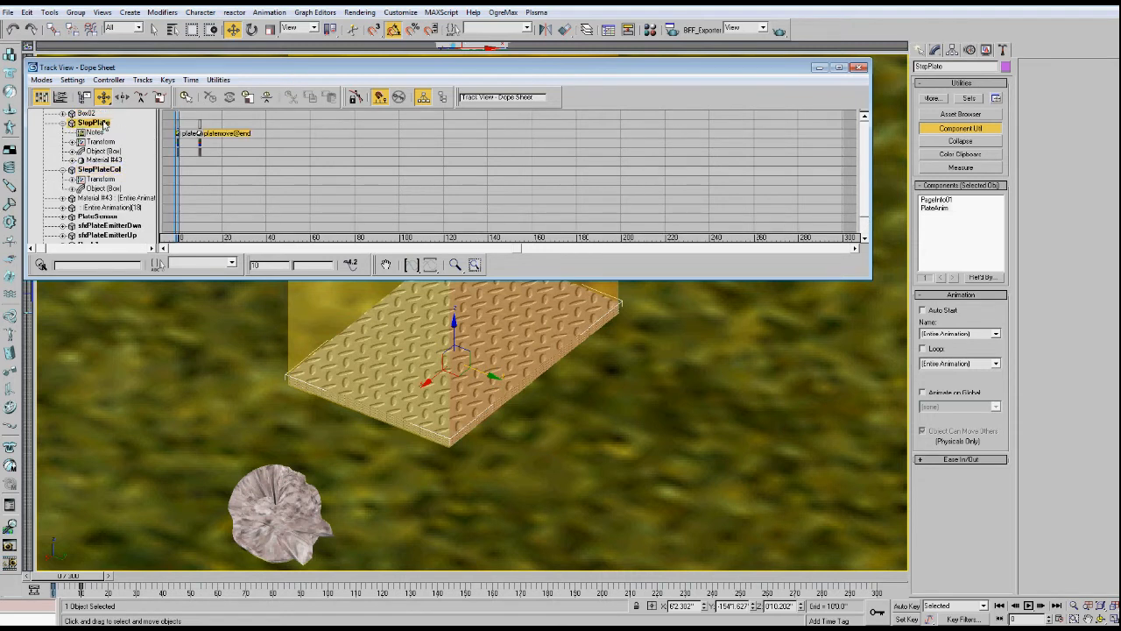
click(91, 131)
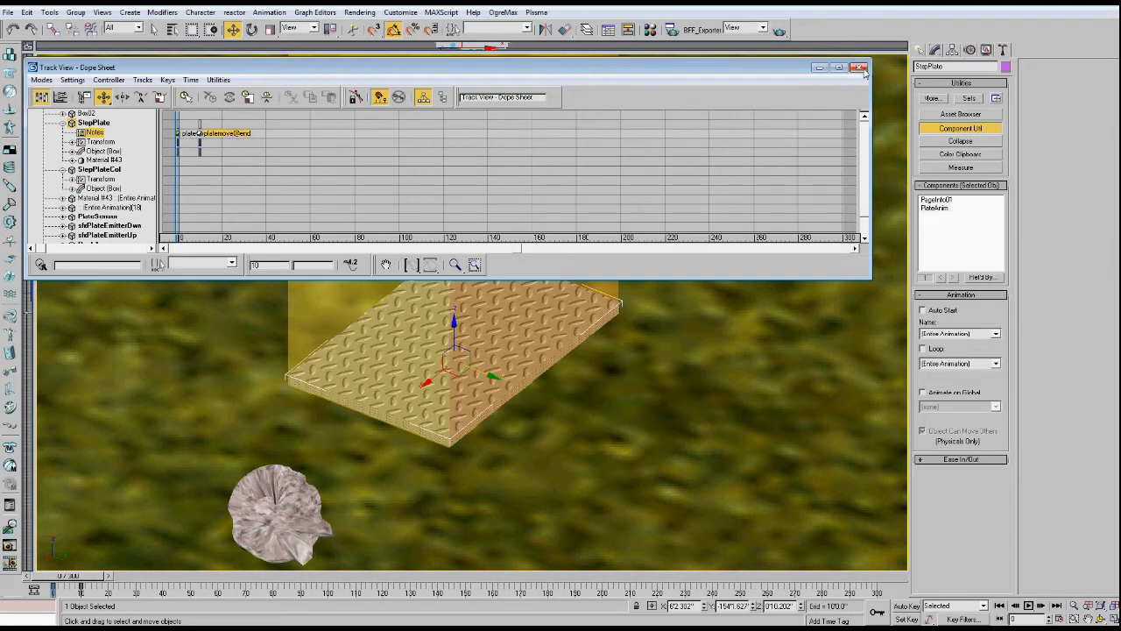
click(858, 66)
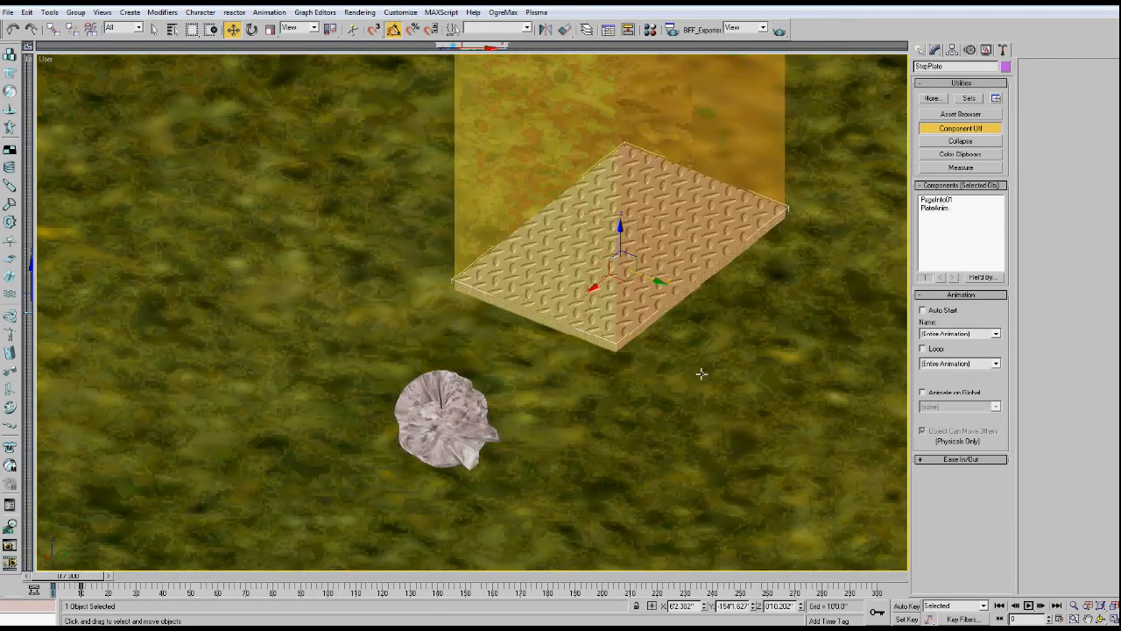
Select the rock beside the plate to list its PageInfo01 and Simple01 components.
click(447, 426)
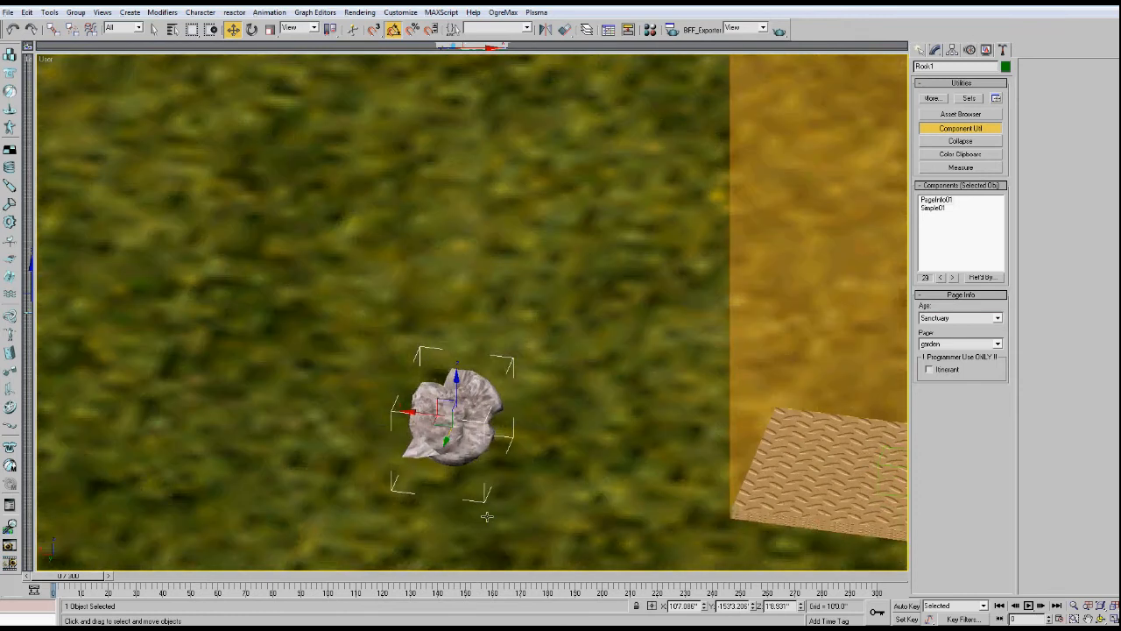
mouse_move(536, 466)
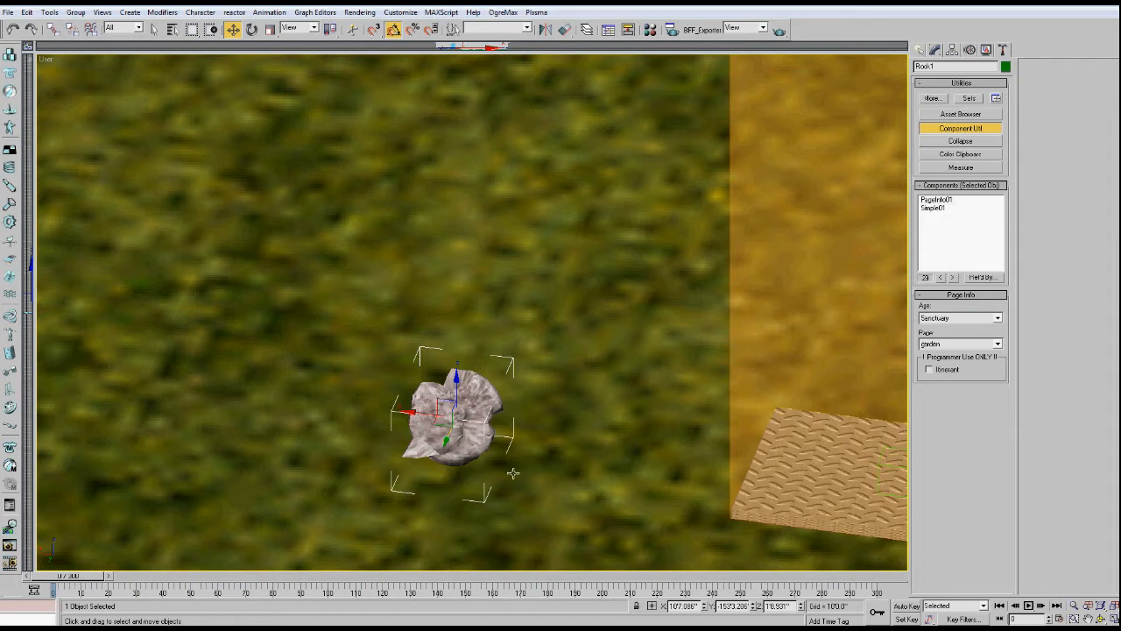
mouse_move(512, 473)
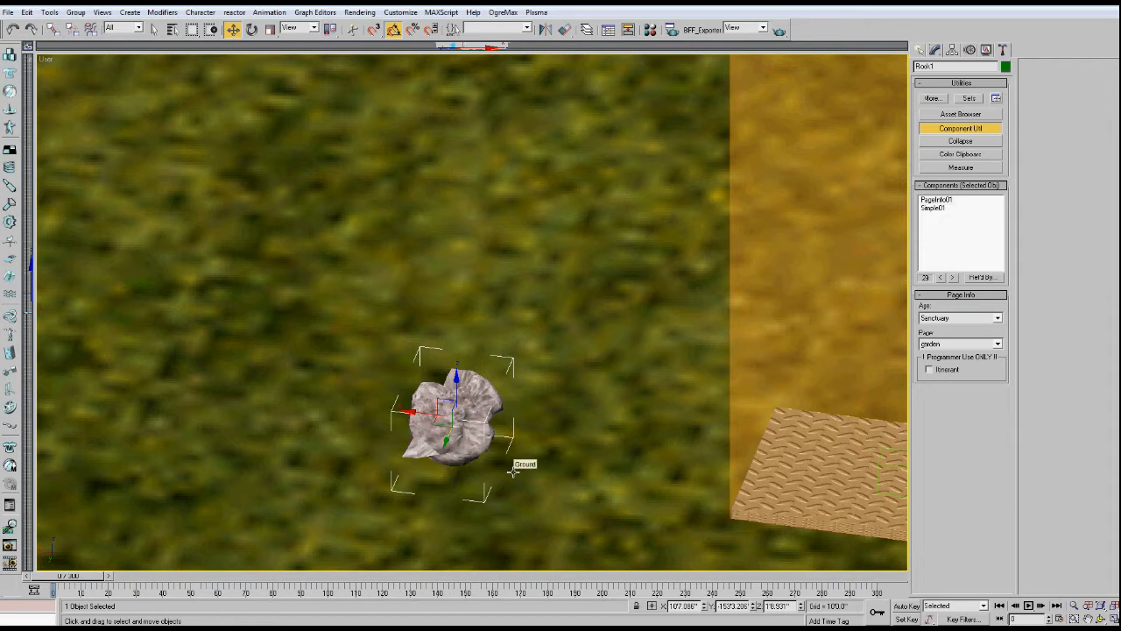
mouse_move(613, 463)
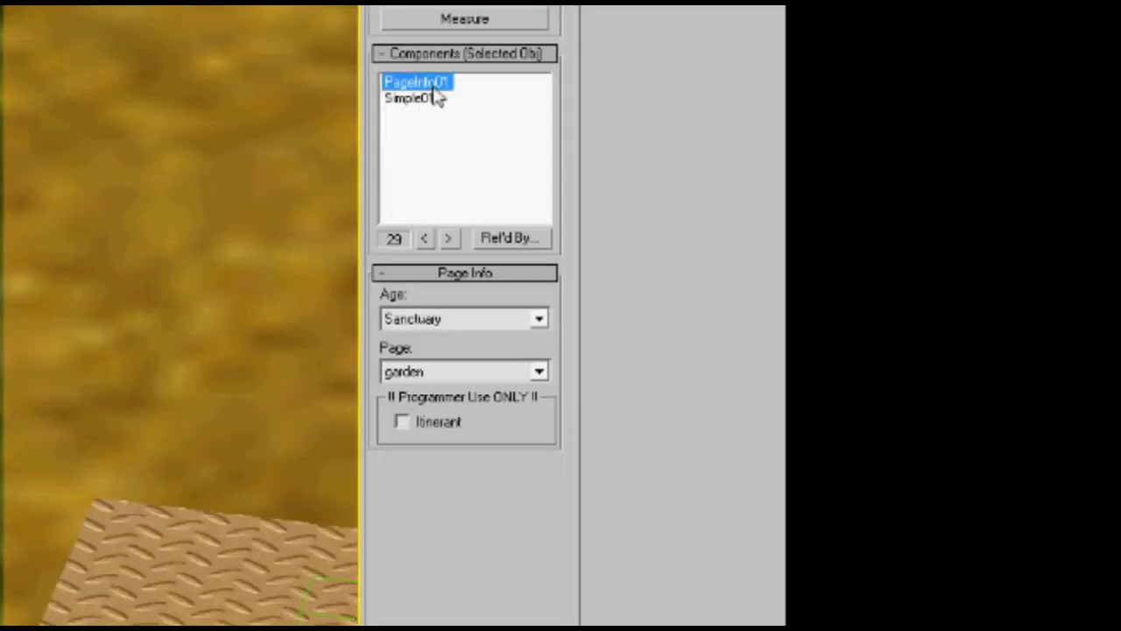
click(411, 98)
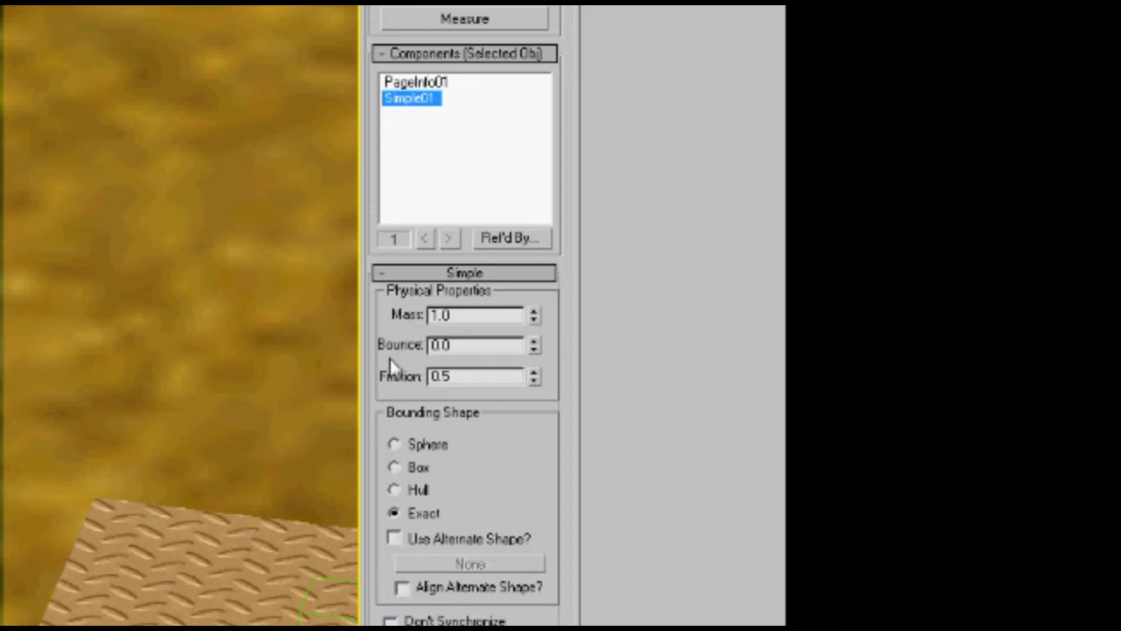
mouse_move(464, 375)
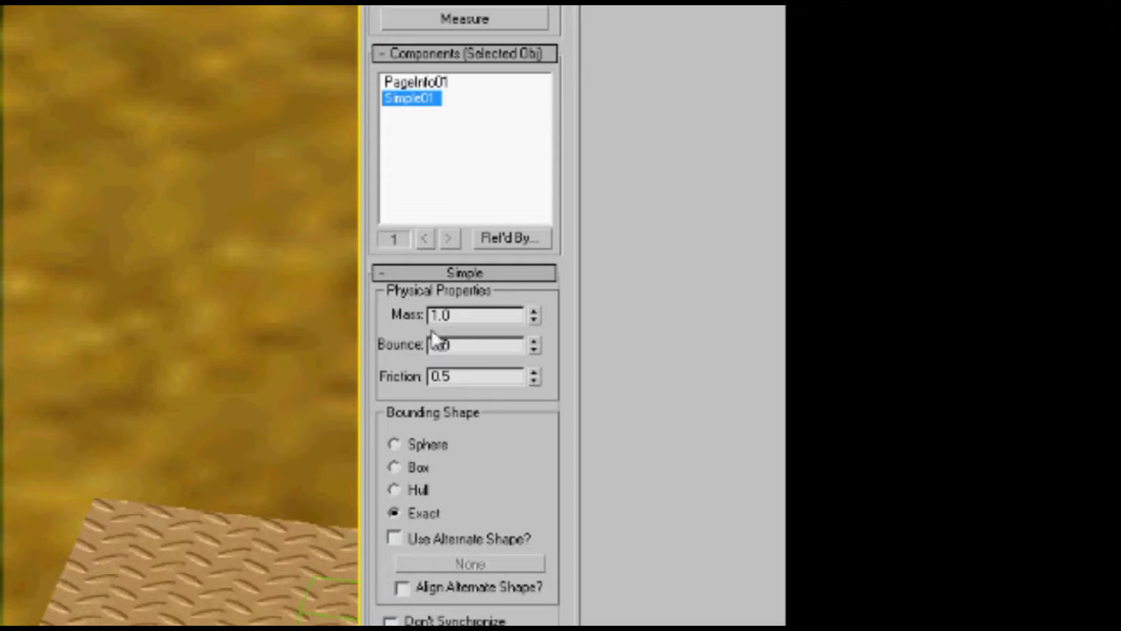
mouse_move(431, 341)
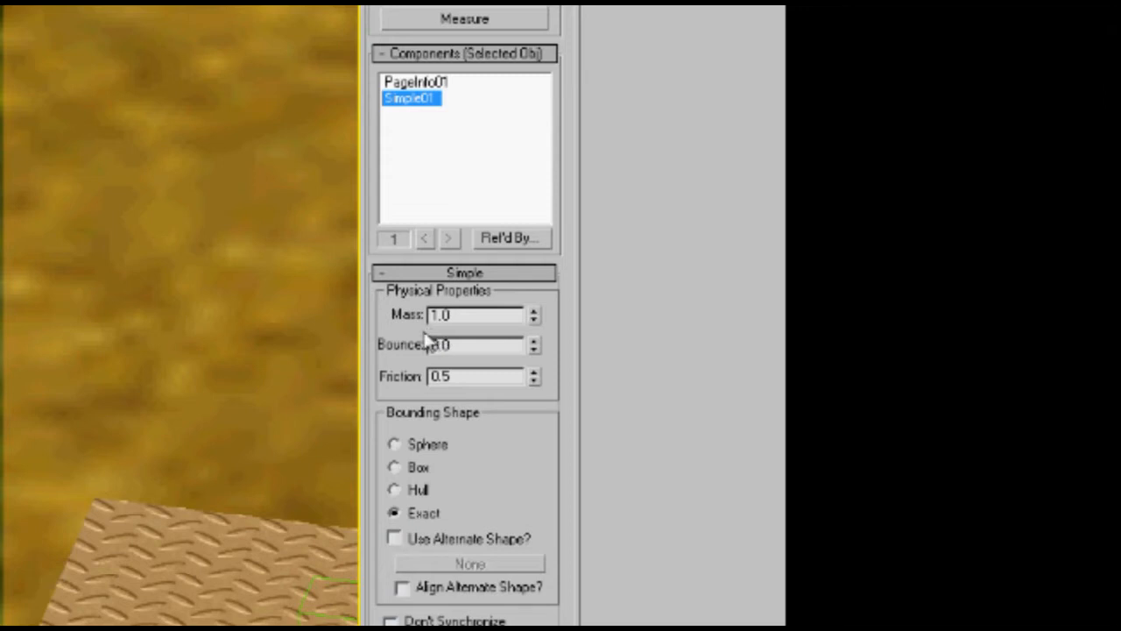
click(476, 344)
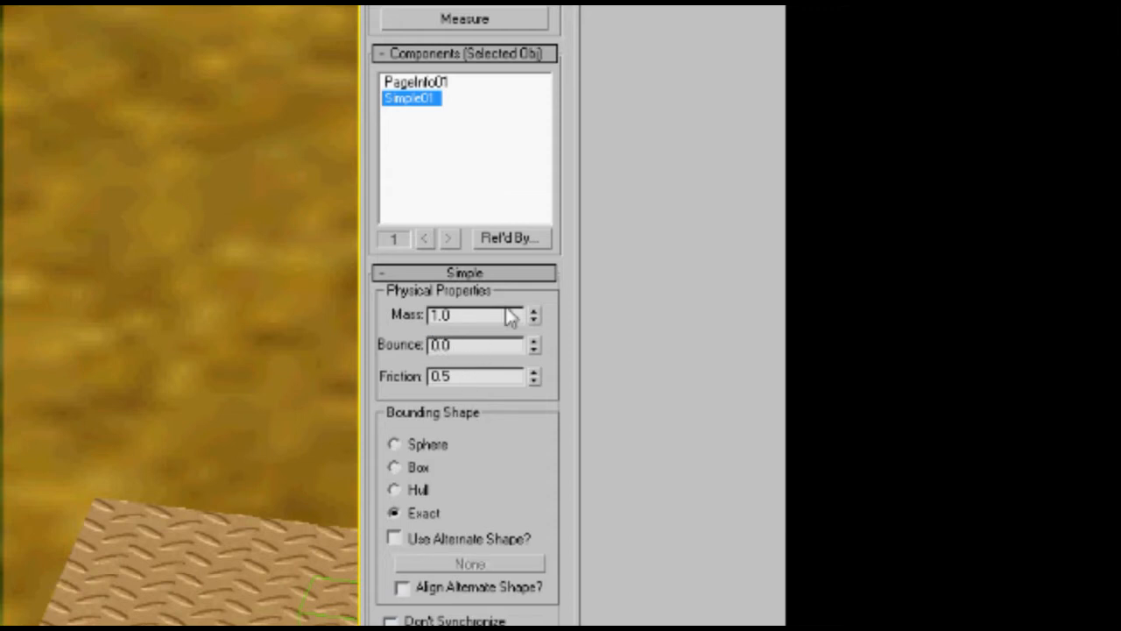
mouse_move(455, 392)
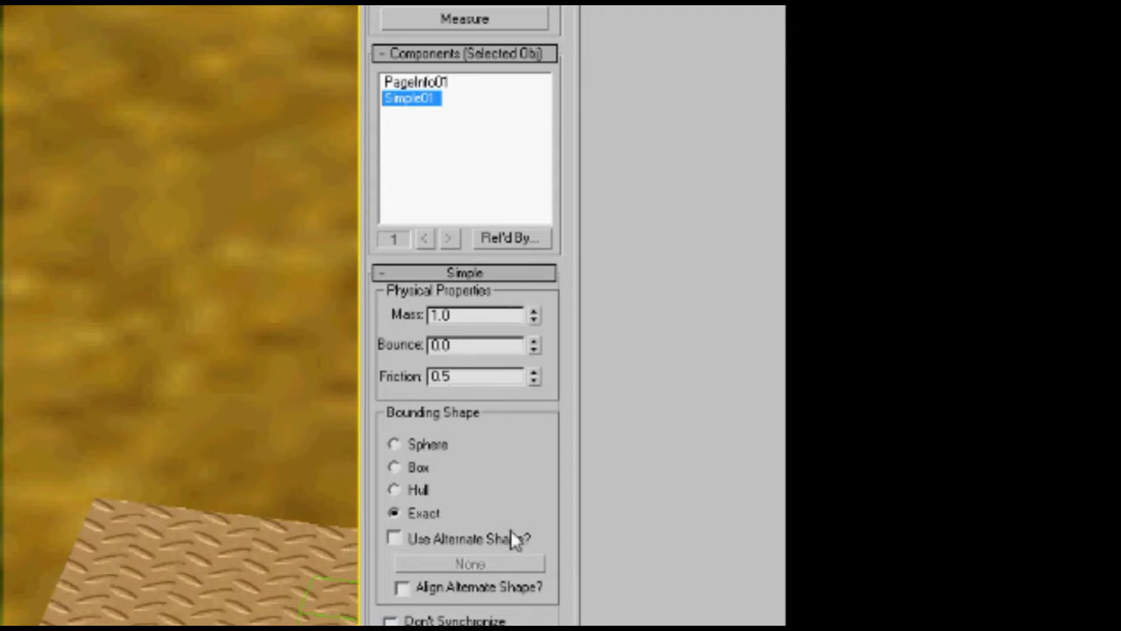
mouse_move(515, 539)
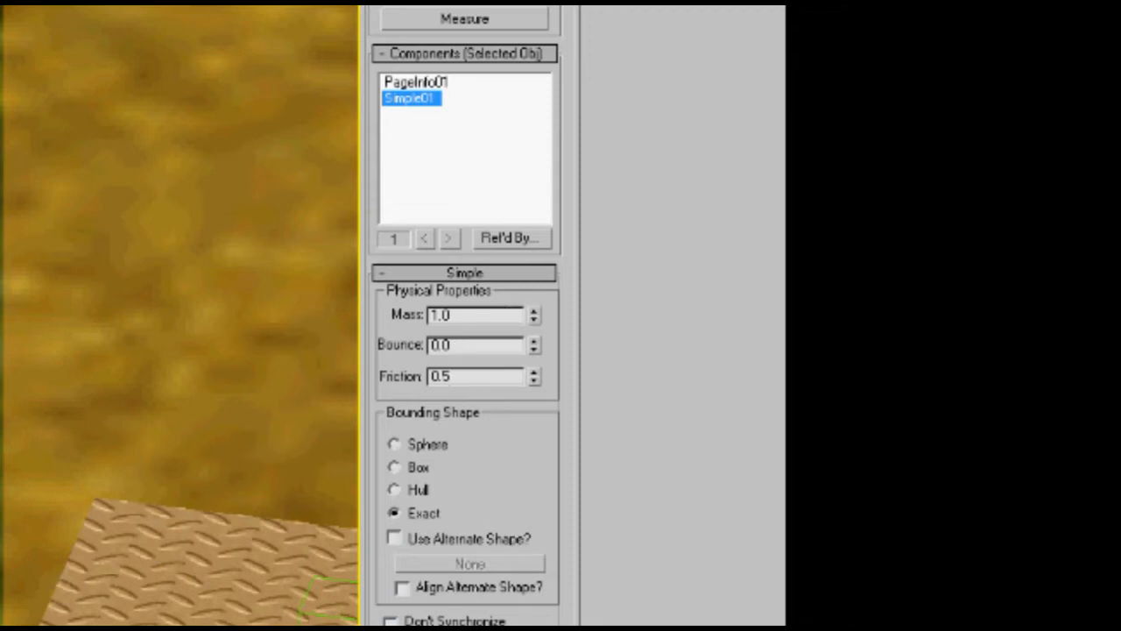
mouse_move(469, 435)
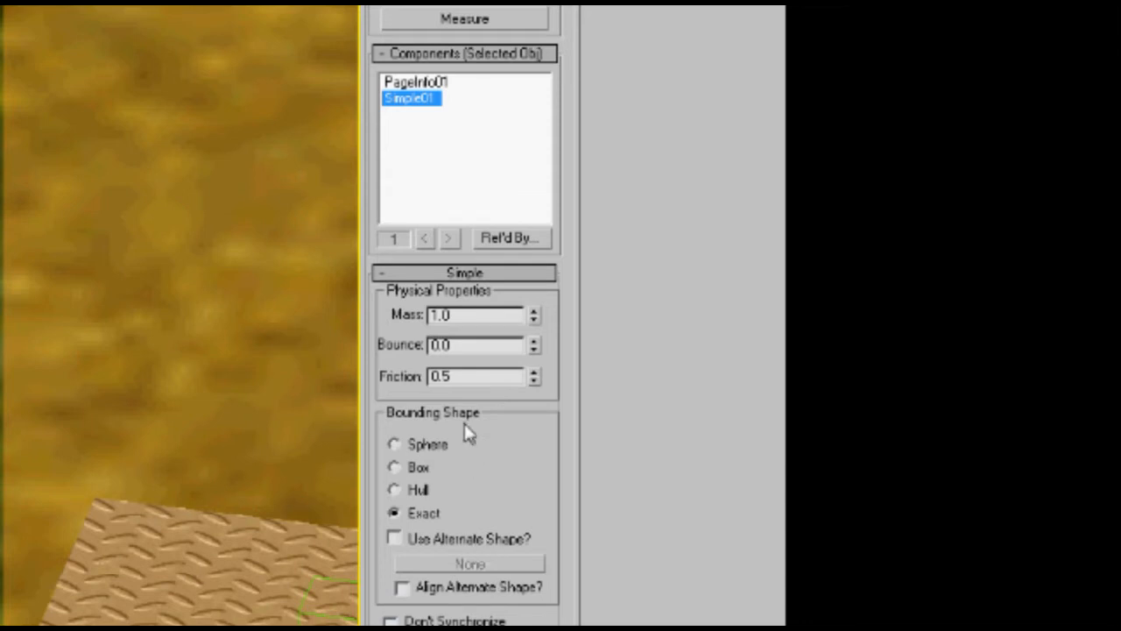
mouse_move(466, 435)
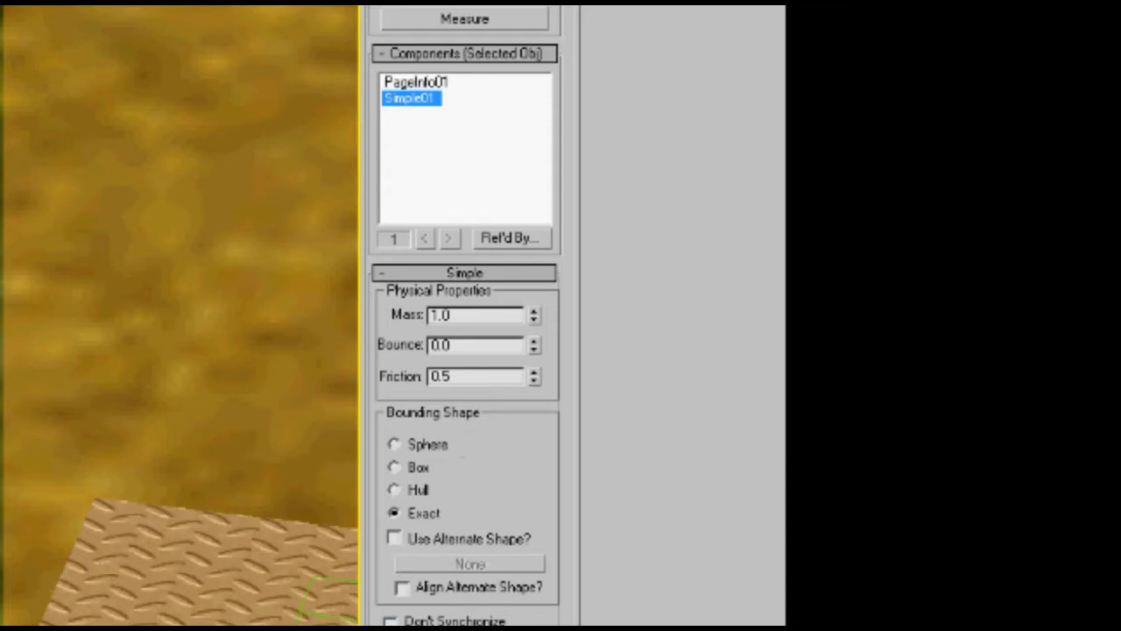
mouse_move(480, 456)
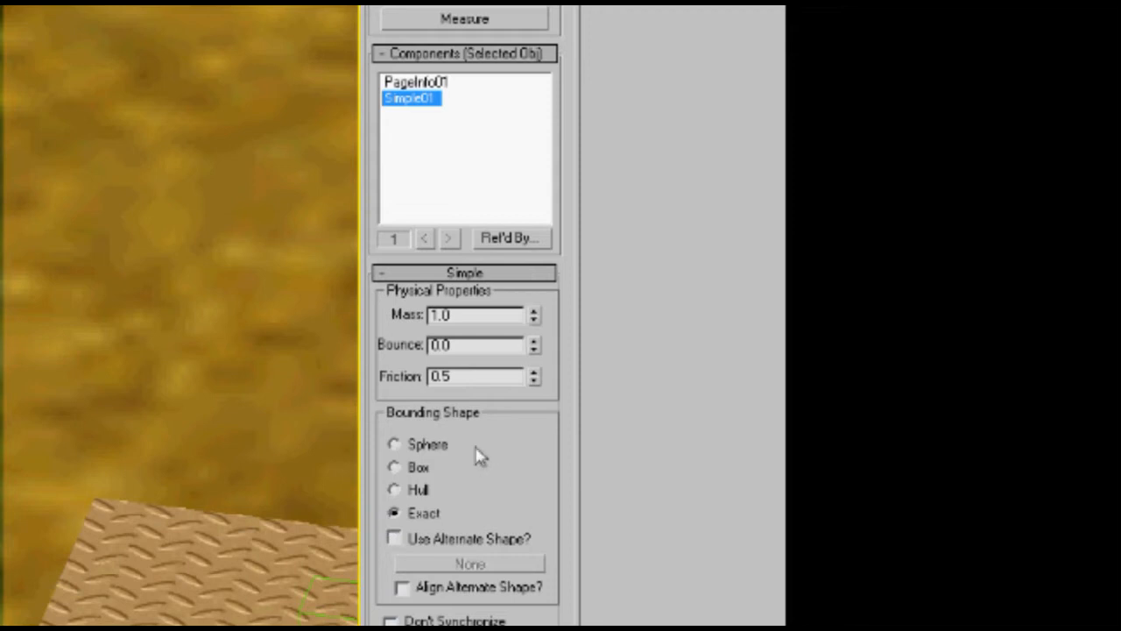
mouse_move(480, 455)
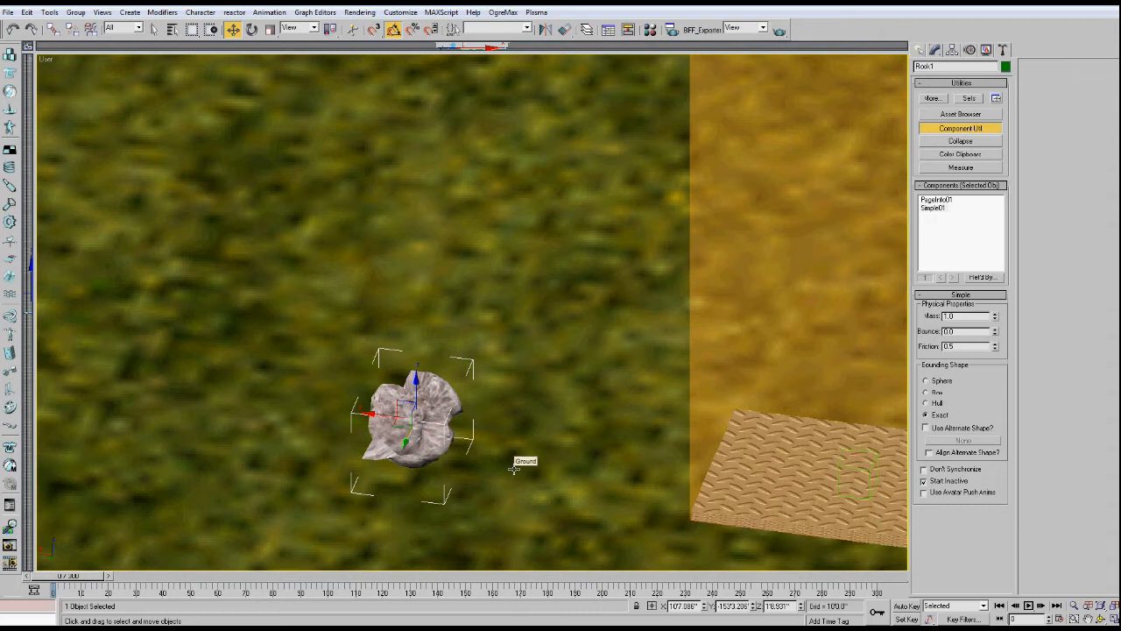
mouse_move(518, 442)
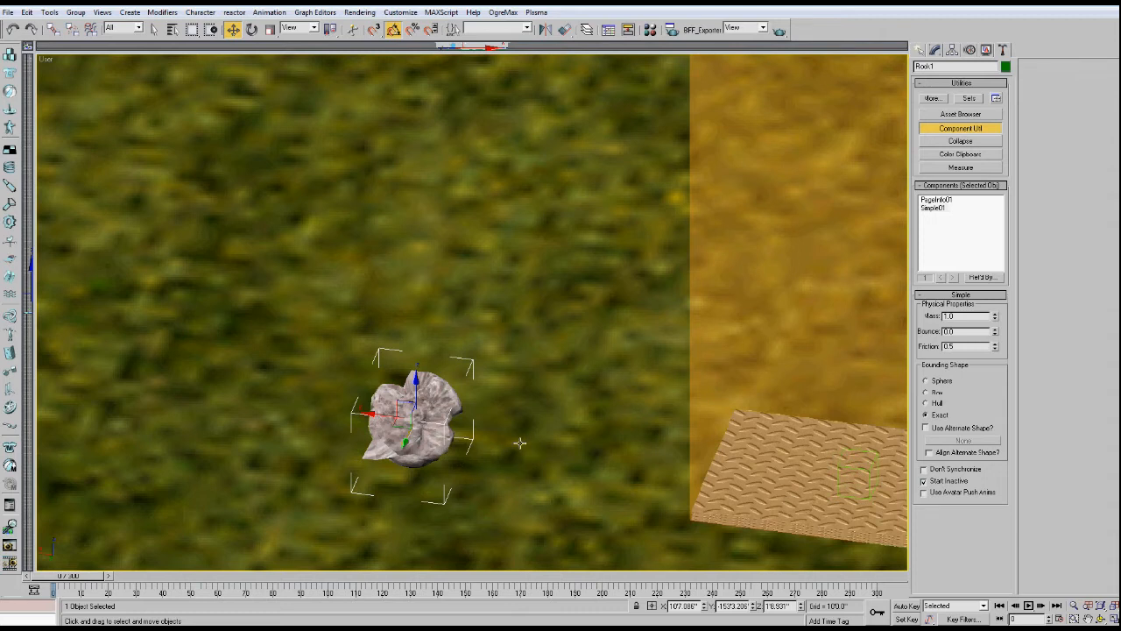
mouse_move(455, 426)
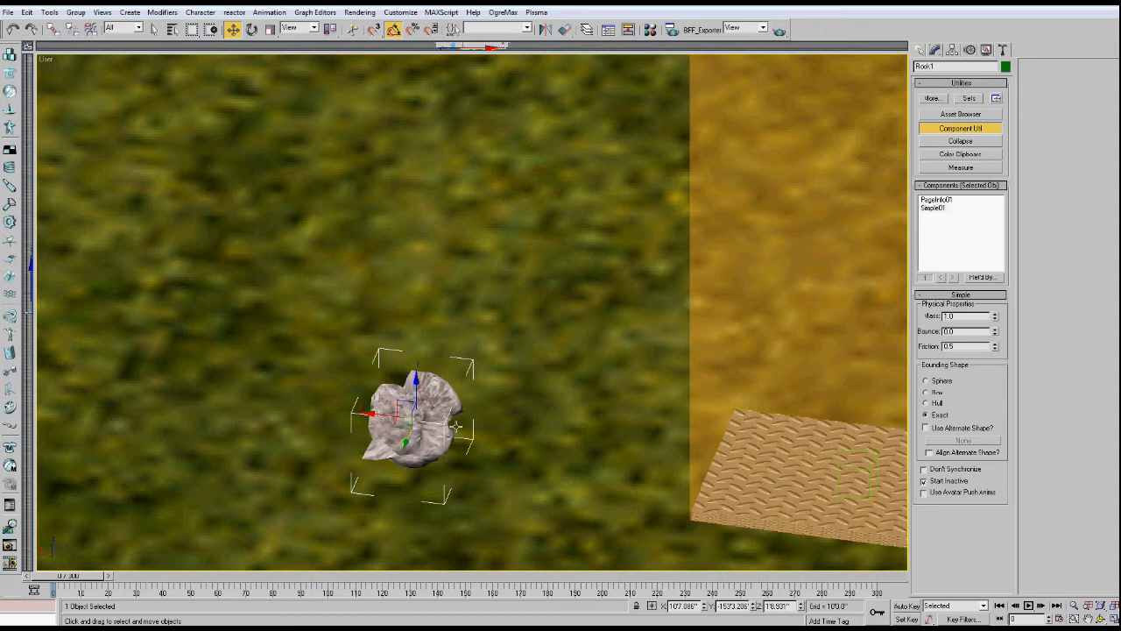
mouse_move(441, 459)
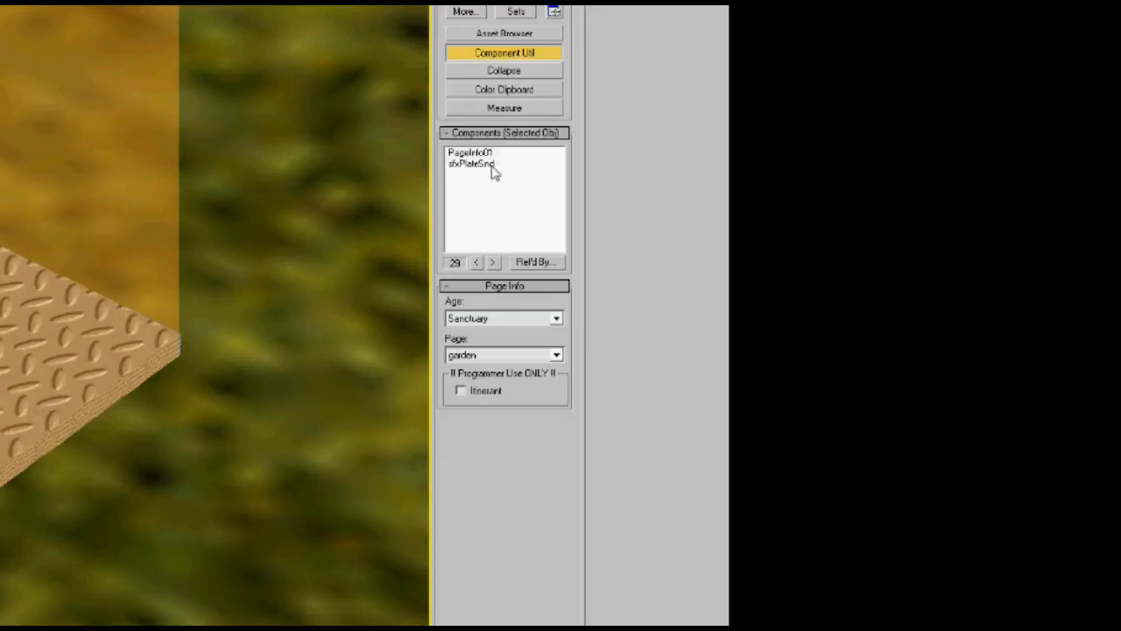
Show the plate sound component's down sound file and falloff distance settings.
click(471, 165)
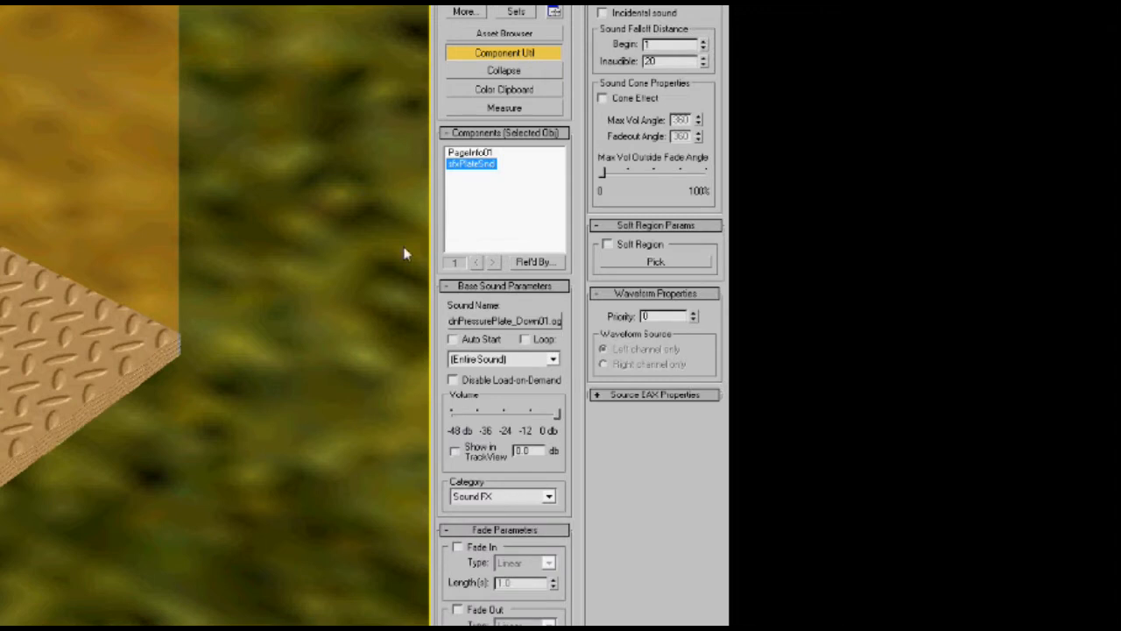
mouse_move(104, 543)
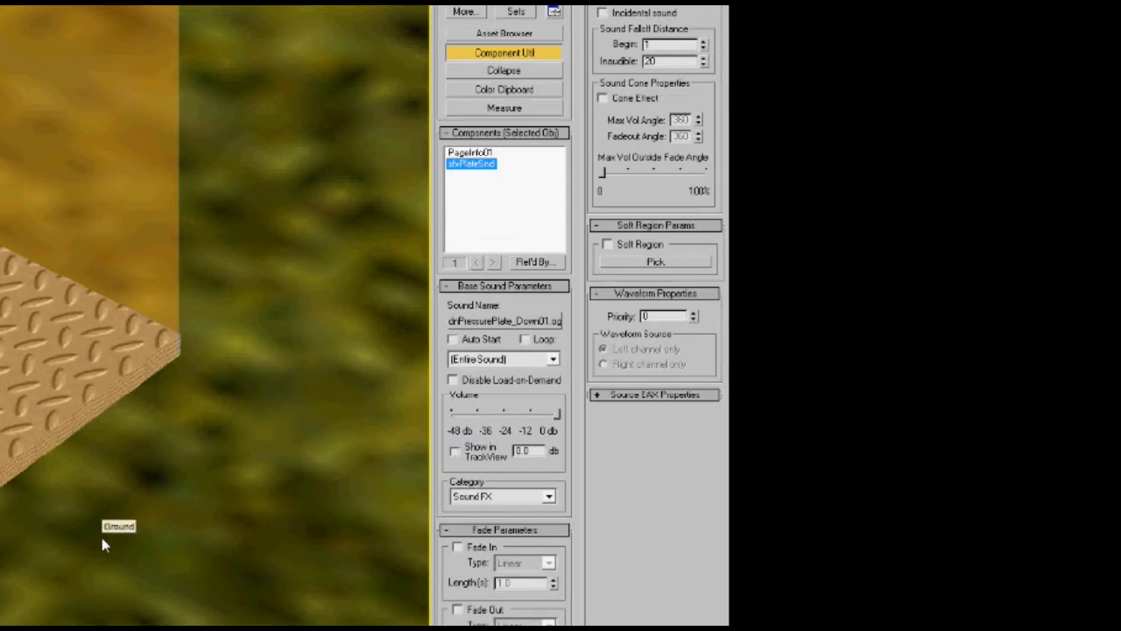
mouse_move(105, 541)
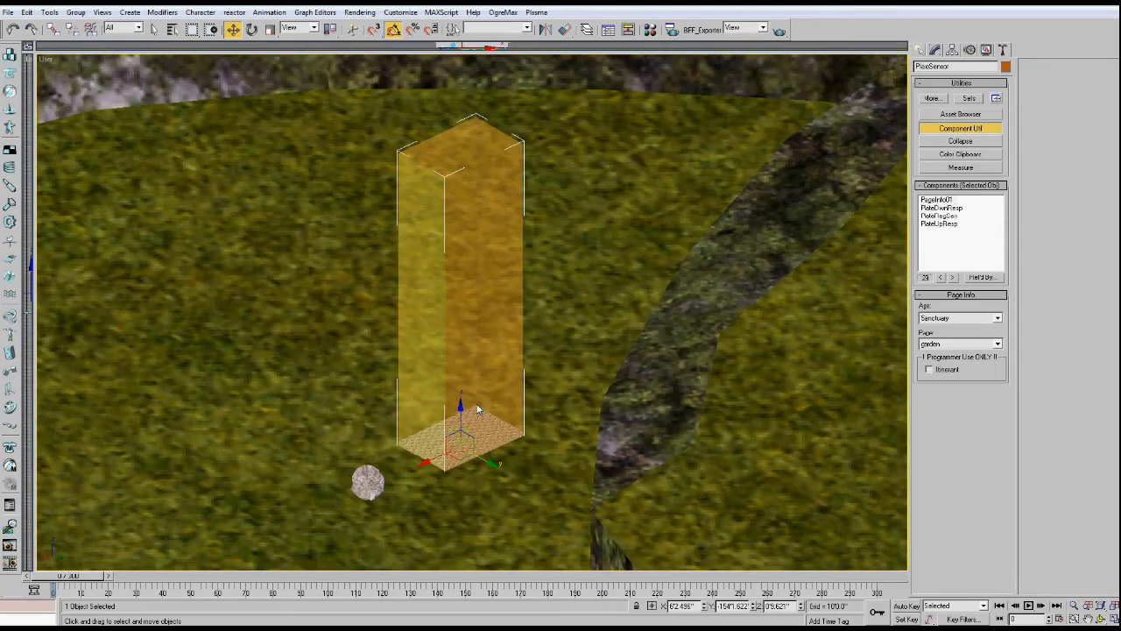
mouse_move(480, 289)
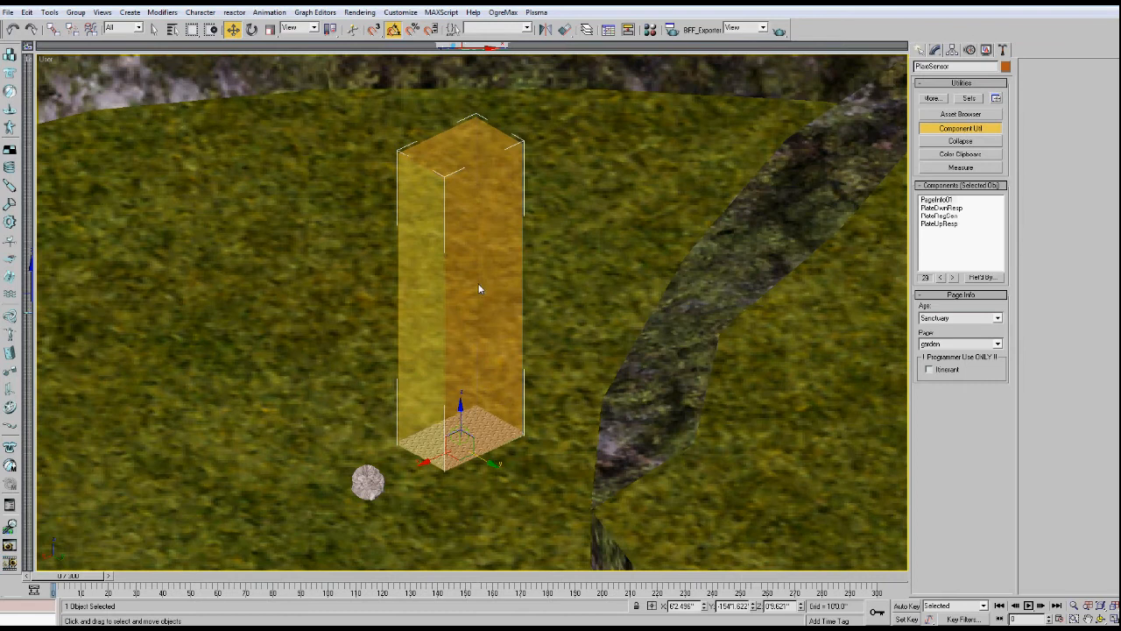
right_click(480, 289)
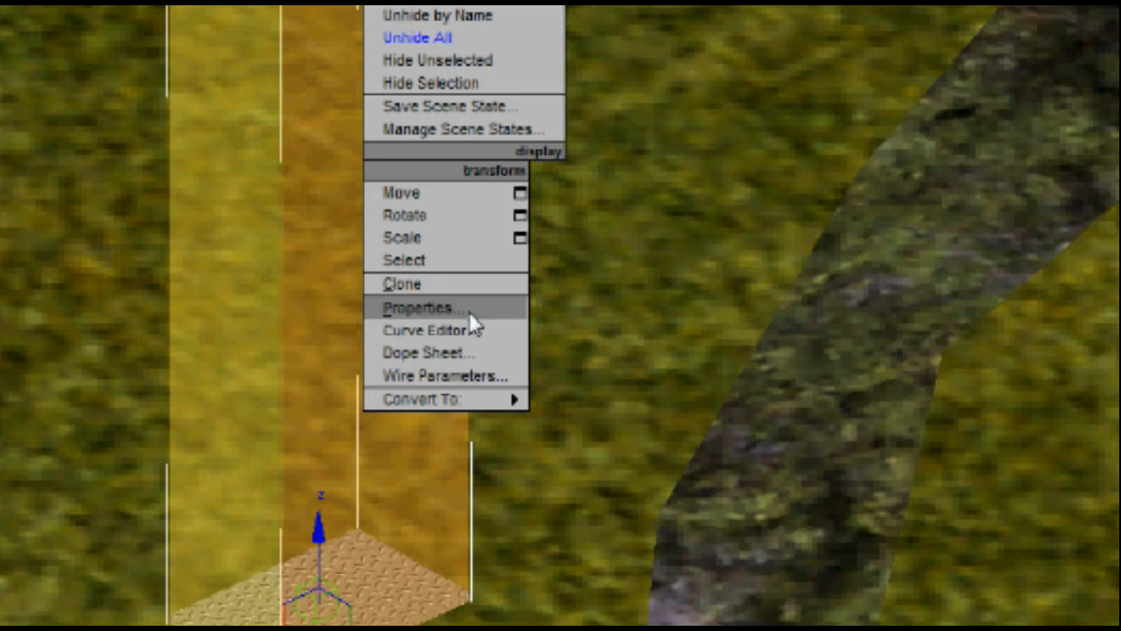
click(423, 308)
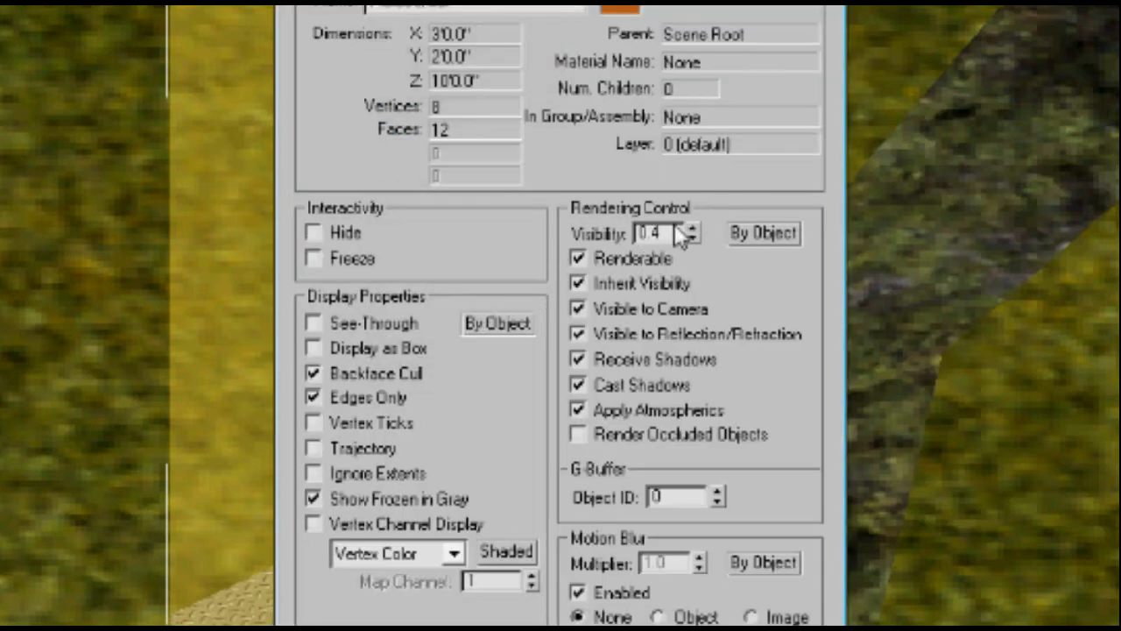
triple_click(651, 233)
text(1)
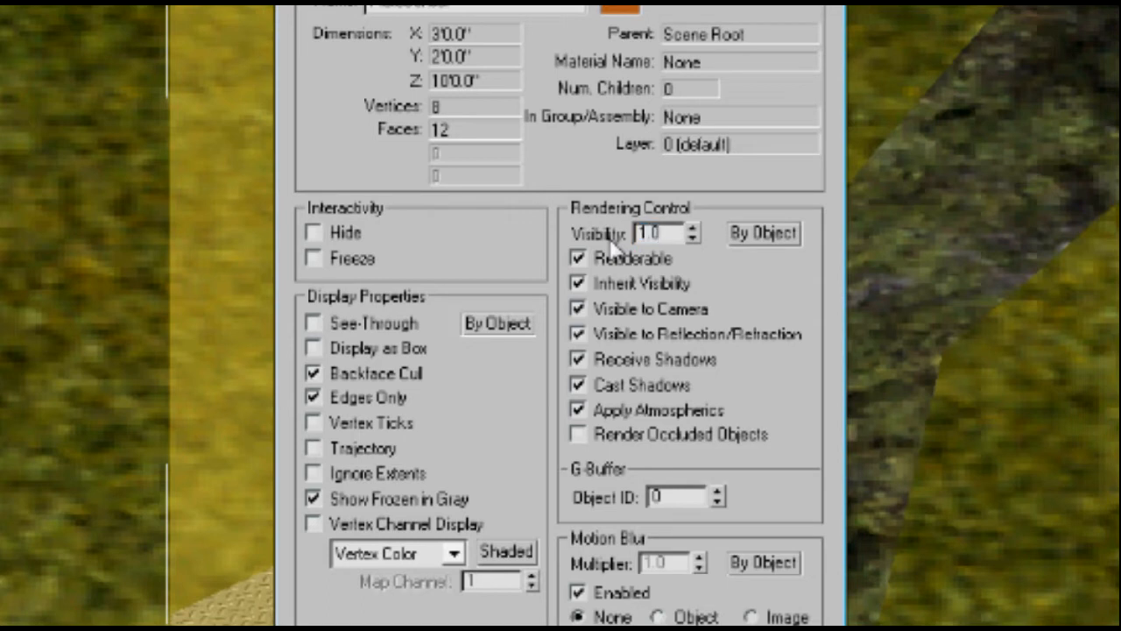
triple_click(662, 233)
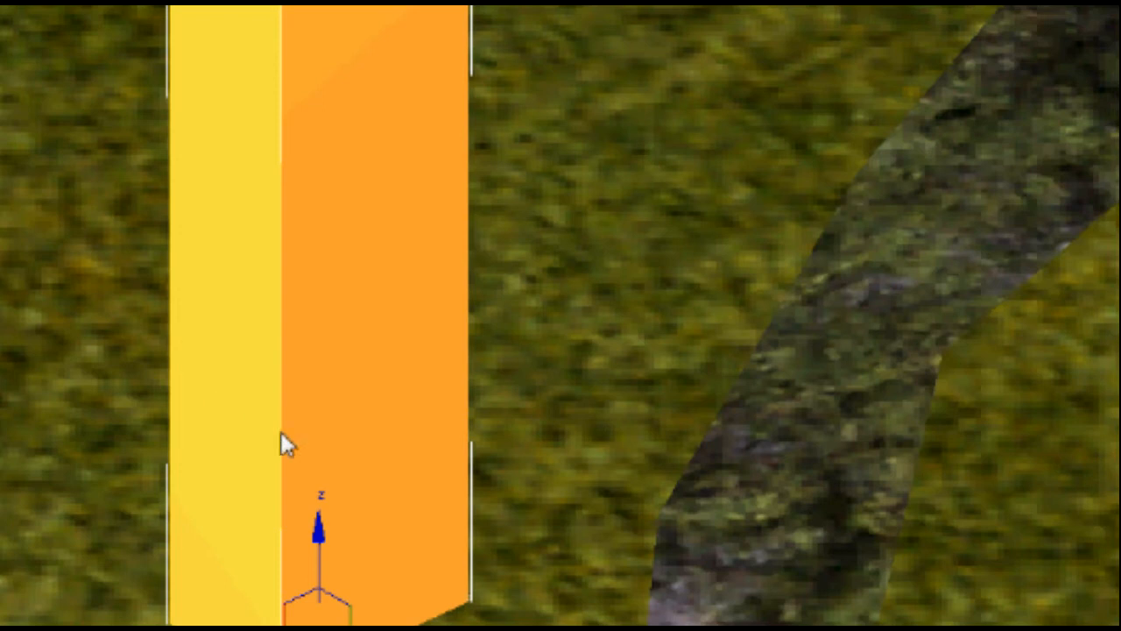
right_click(287, 445)
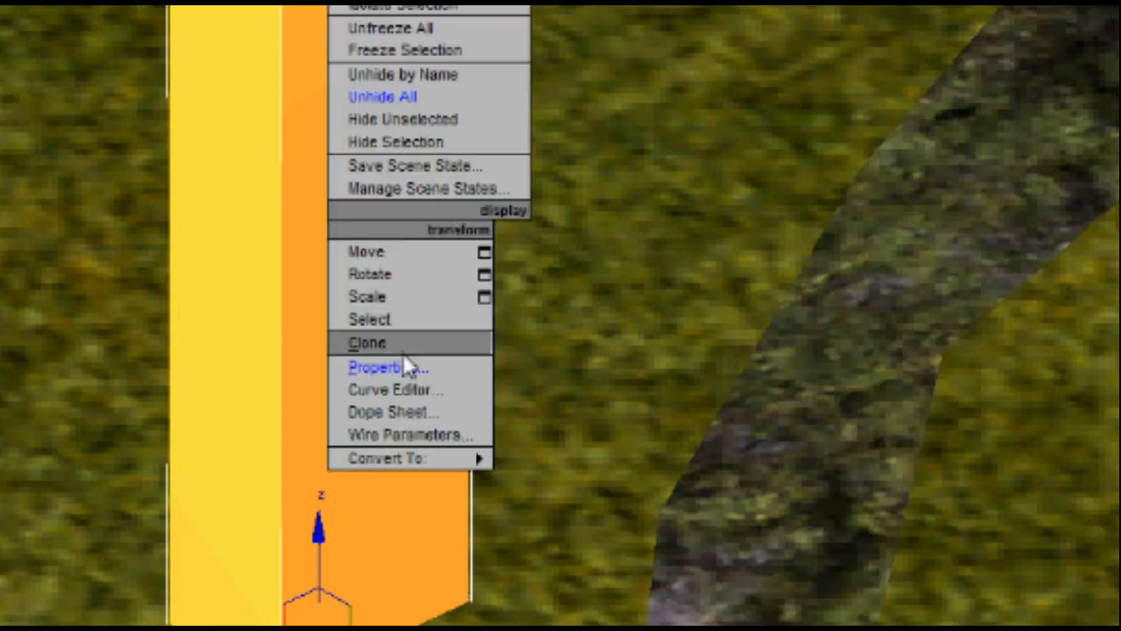
click(382, 366)
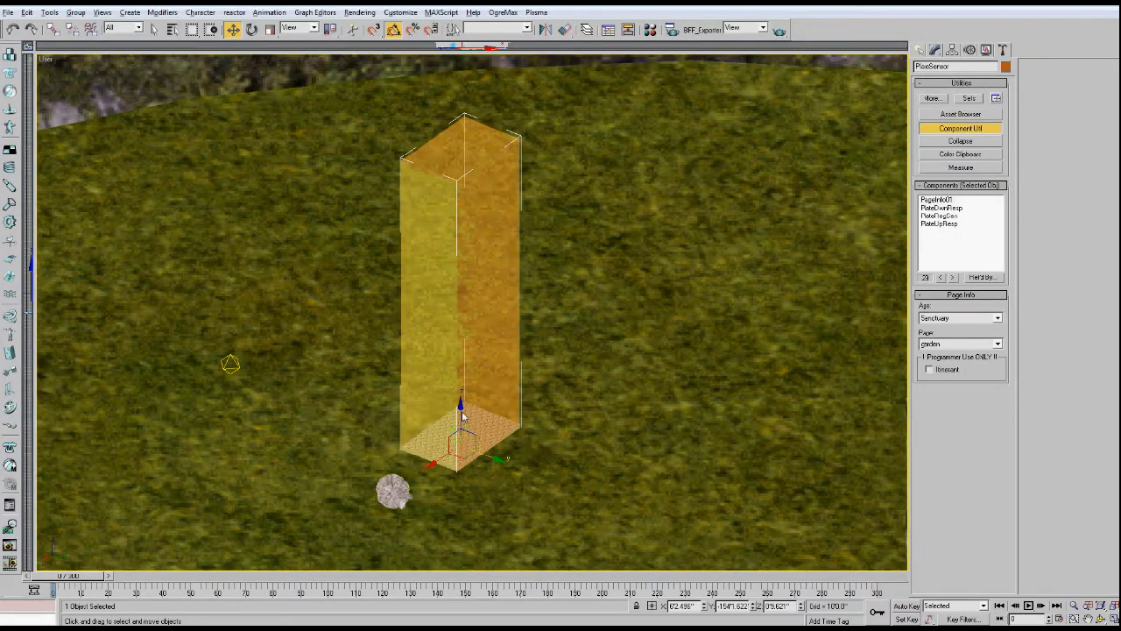
mouse_move(539, 428)
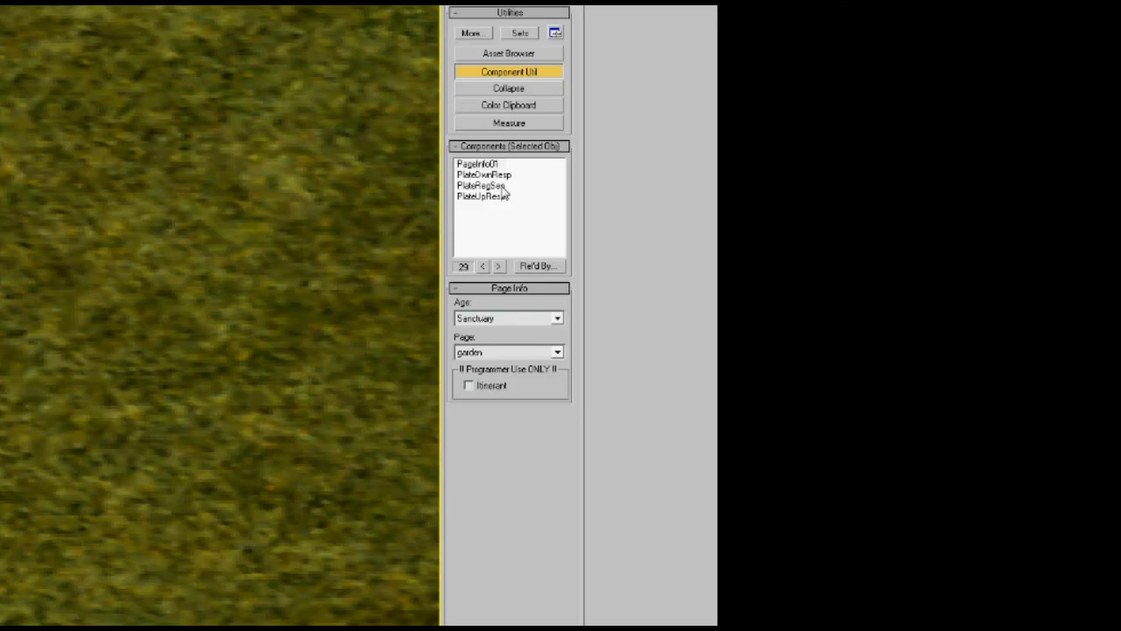
Show the region sensor's trigger, hull bounding shape and Report On settings.
click(479, 186)
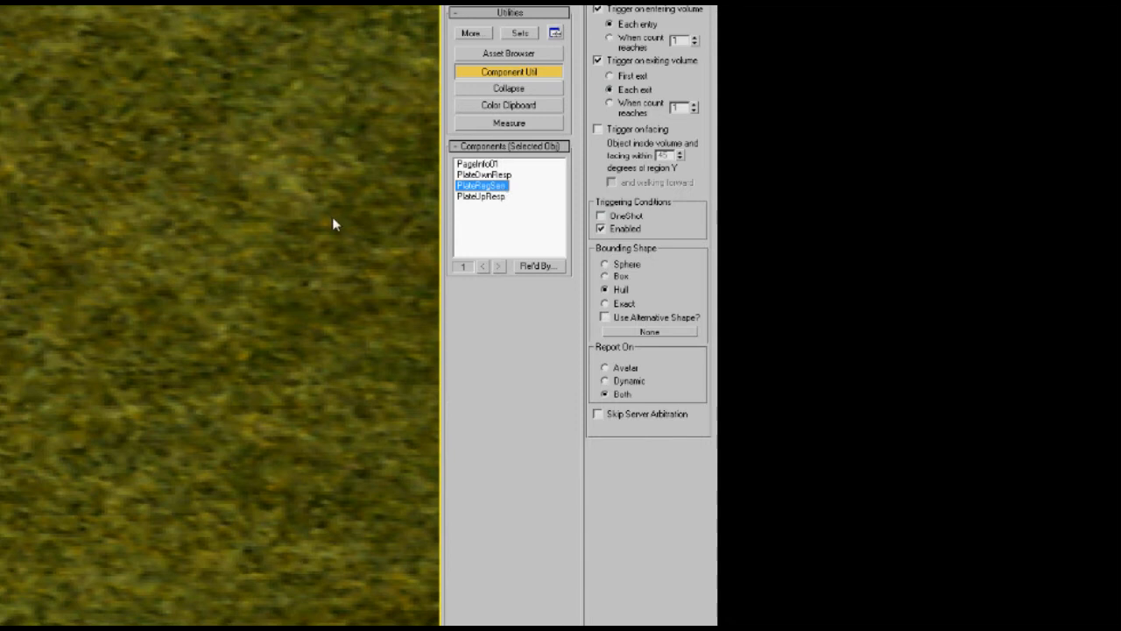
mouse_move(217, 381)
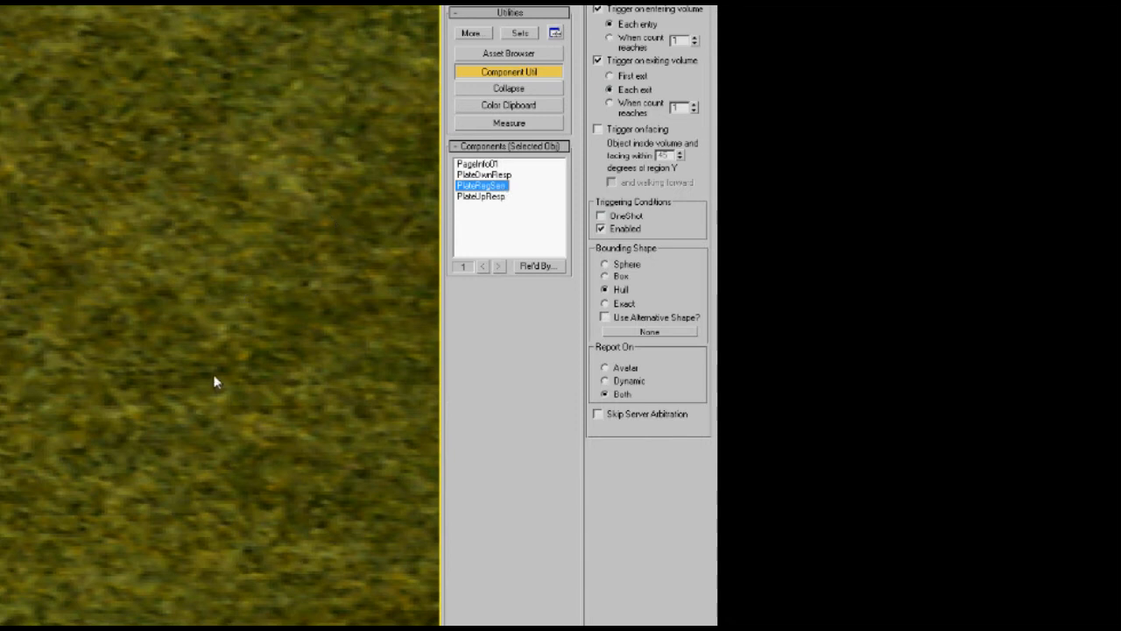
mouse_move(196, 389)
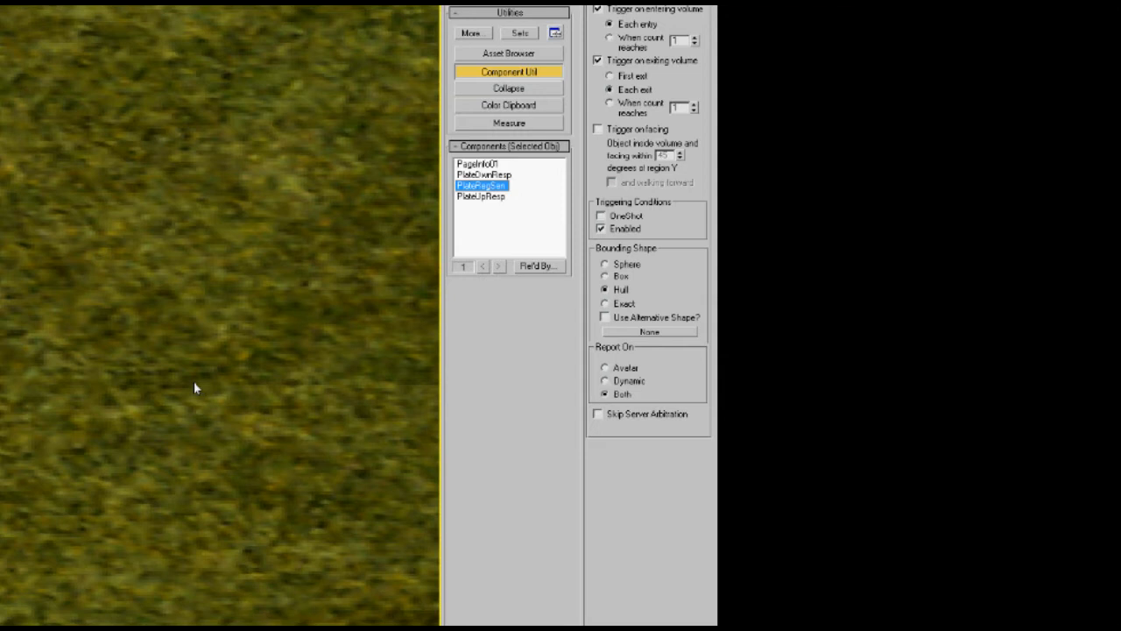
mouse_move(537, 190)
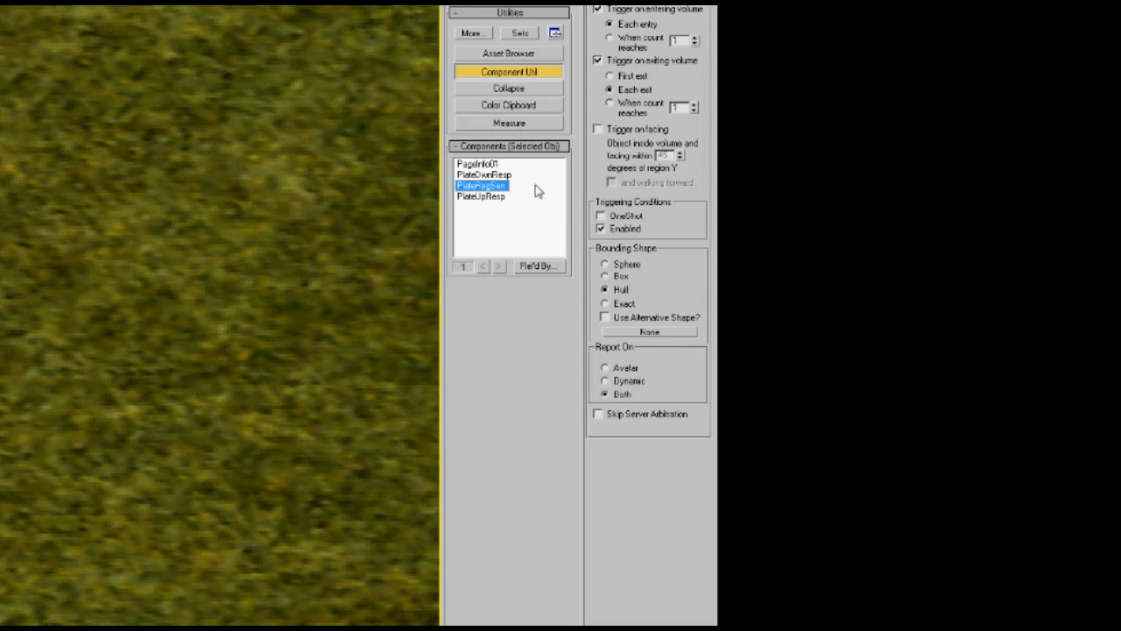
mouse_move(528, 194)
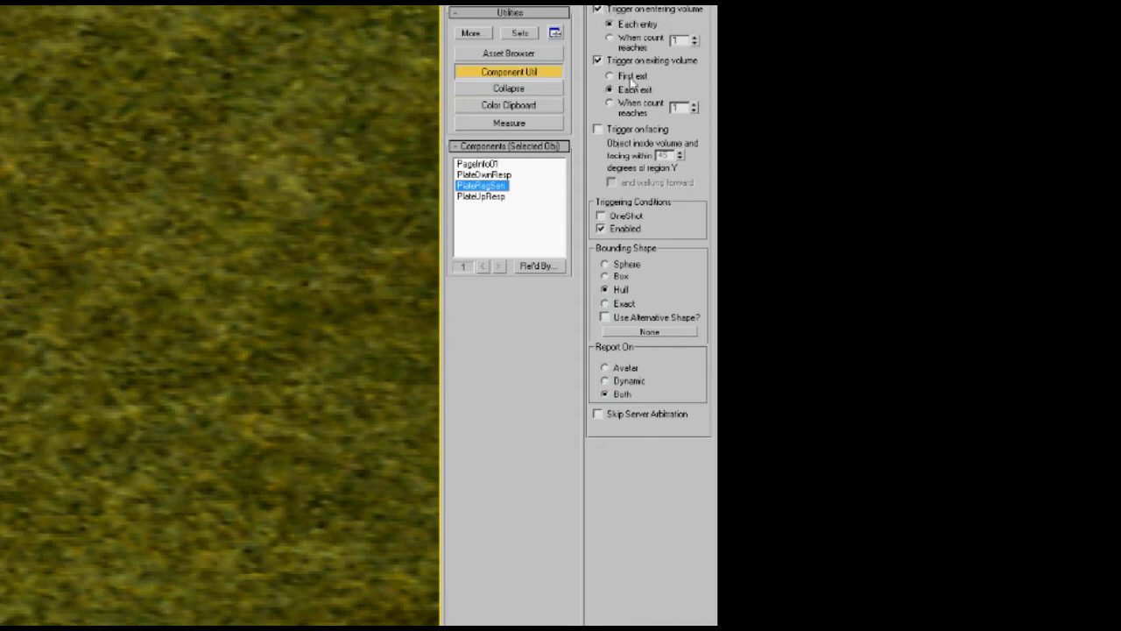
mouse_move(84, 336)
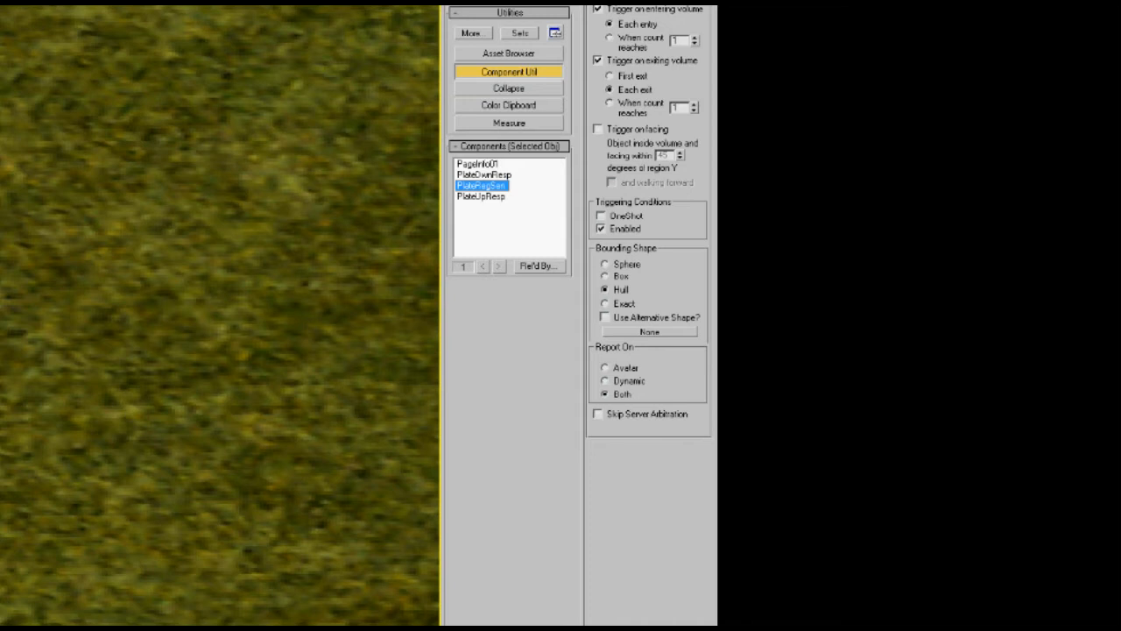
mouse_move(459, 436)
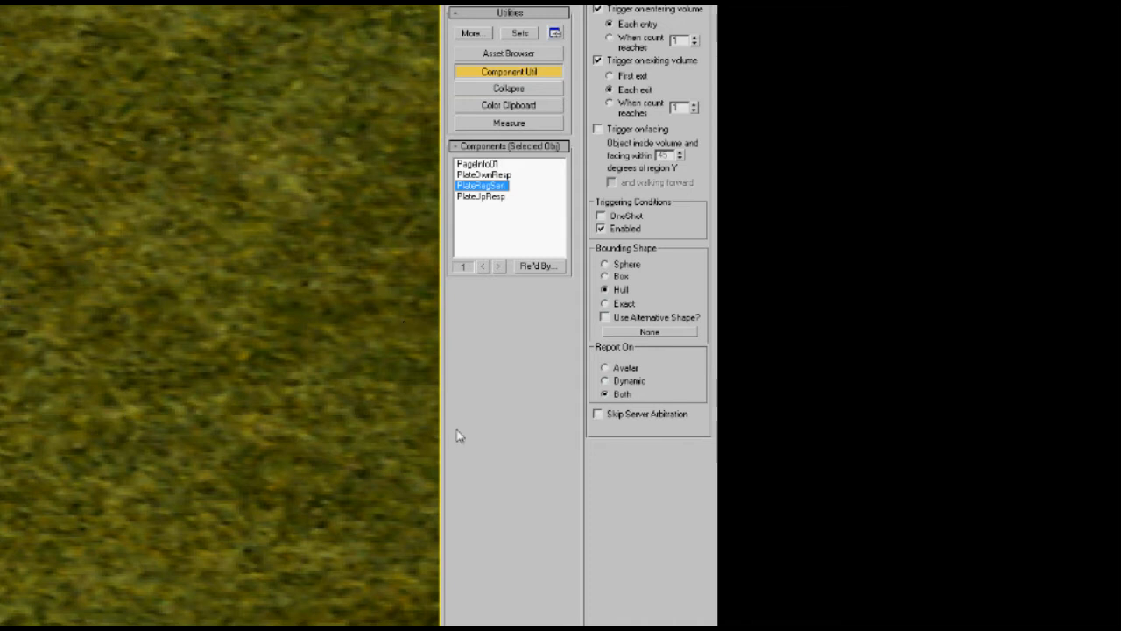
mouse_move(644, 302)
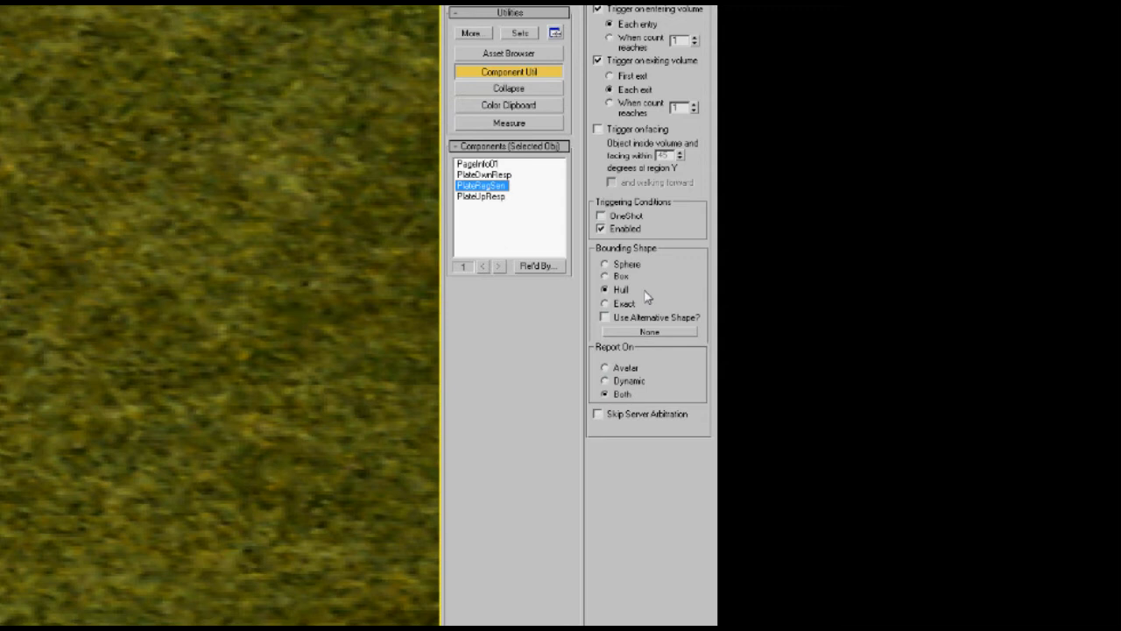
mouse_move(673, 431)
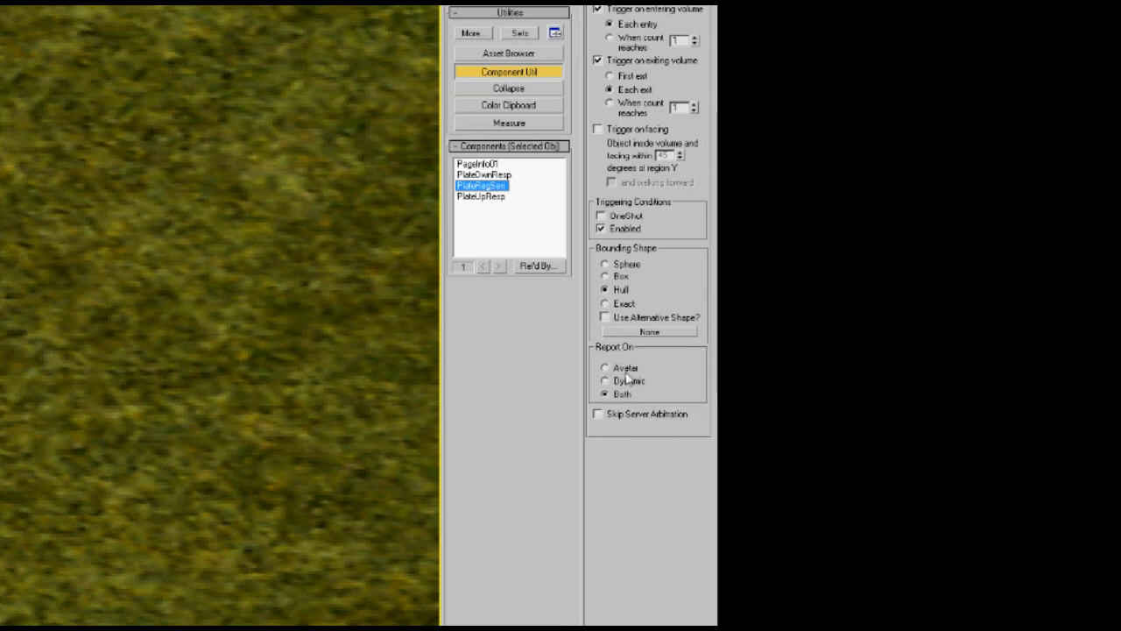
Change the region sensor's Report On from Avatar to Dynamic.
click(606, 368)
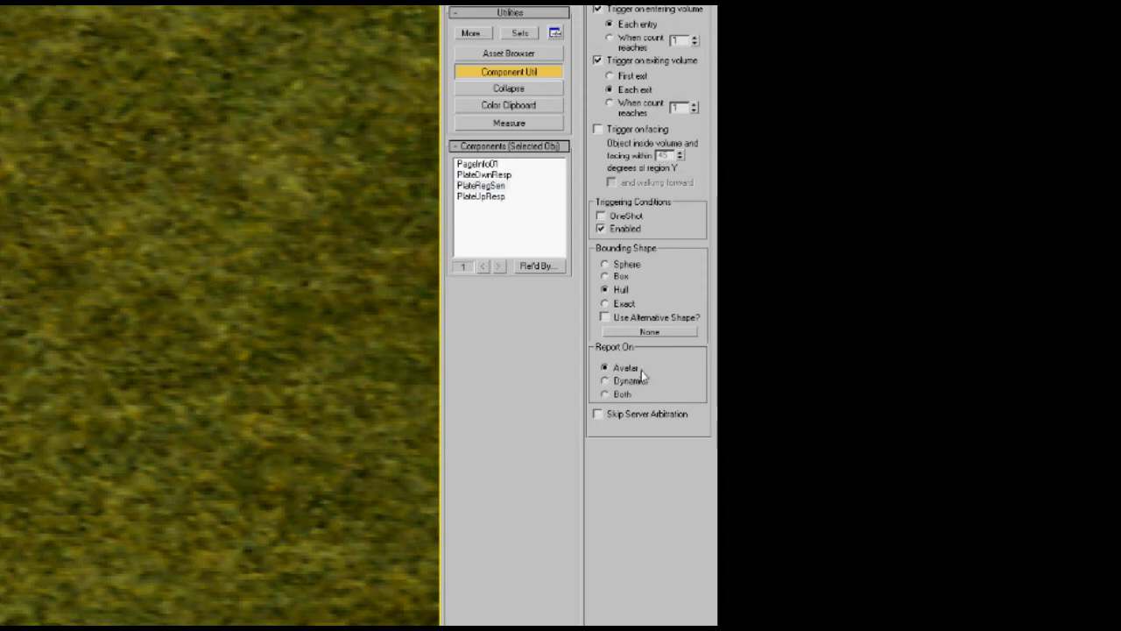
mouse_move(638, 382)
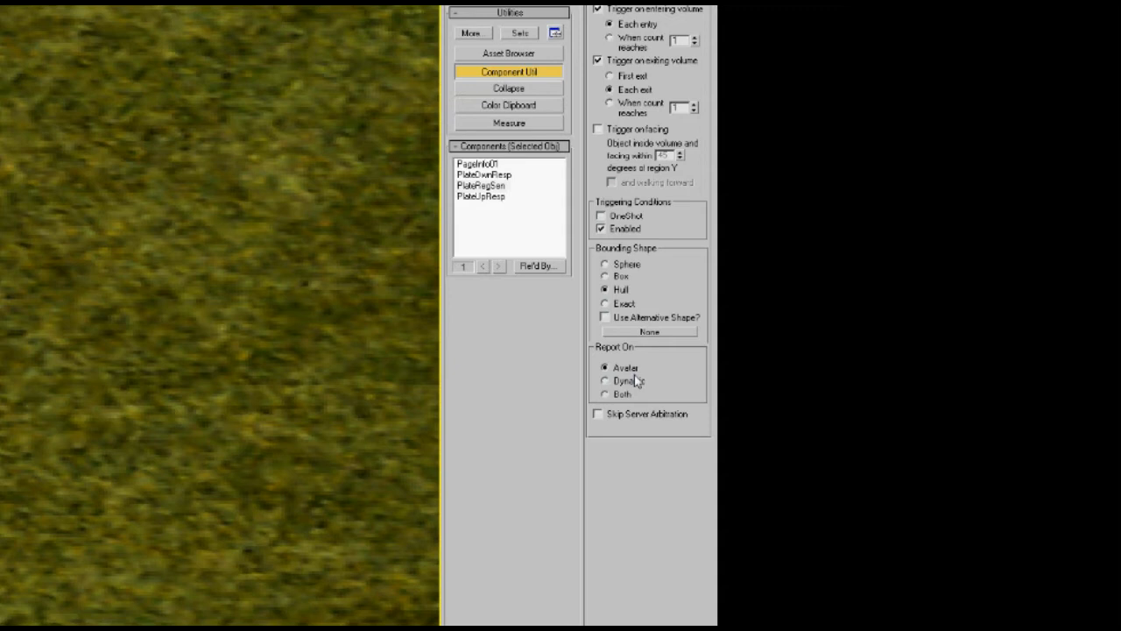
mouse_move(645, 396)
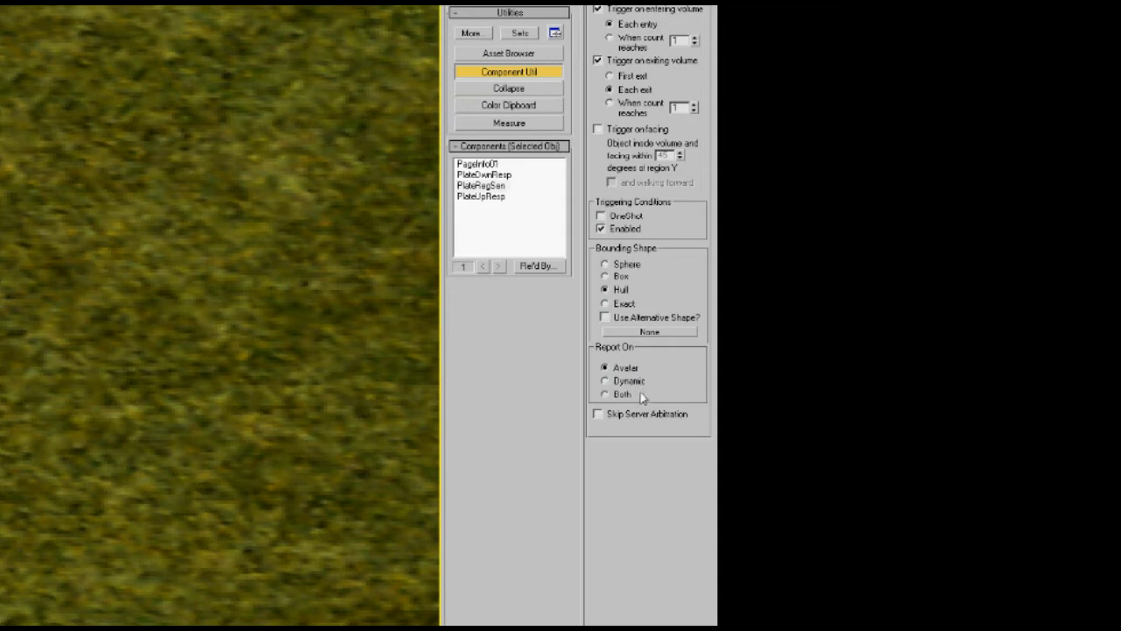
mouse_move(639, 392)
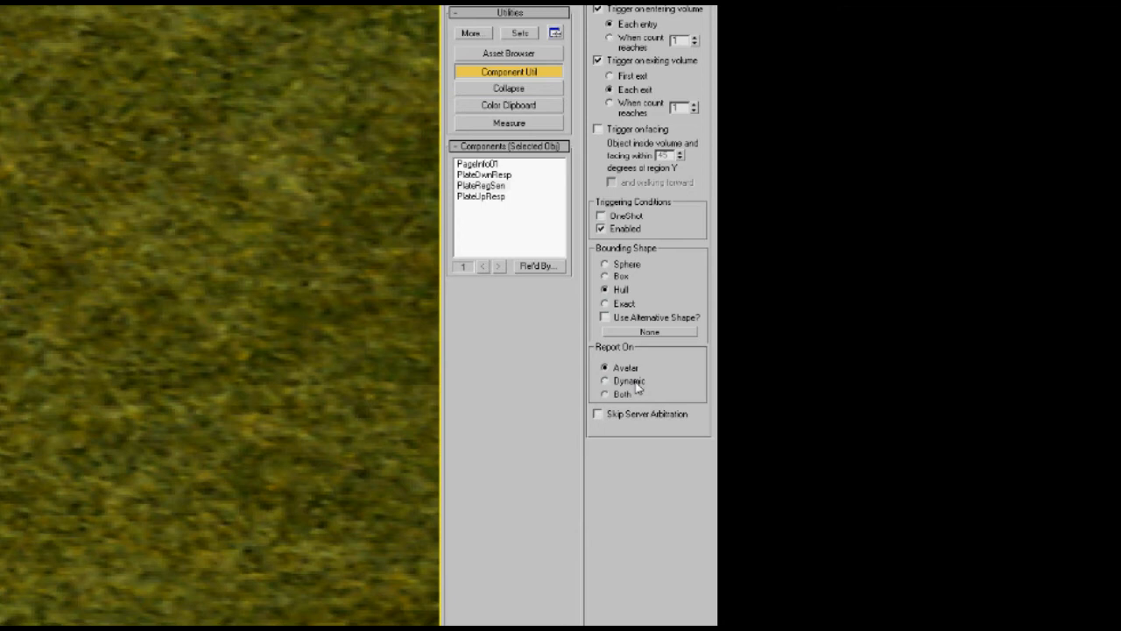
click(606, 380)
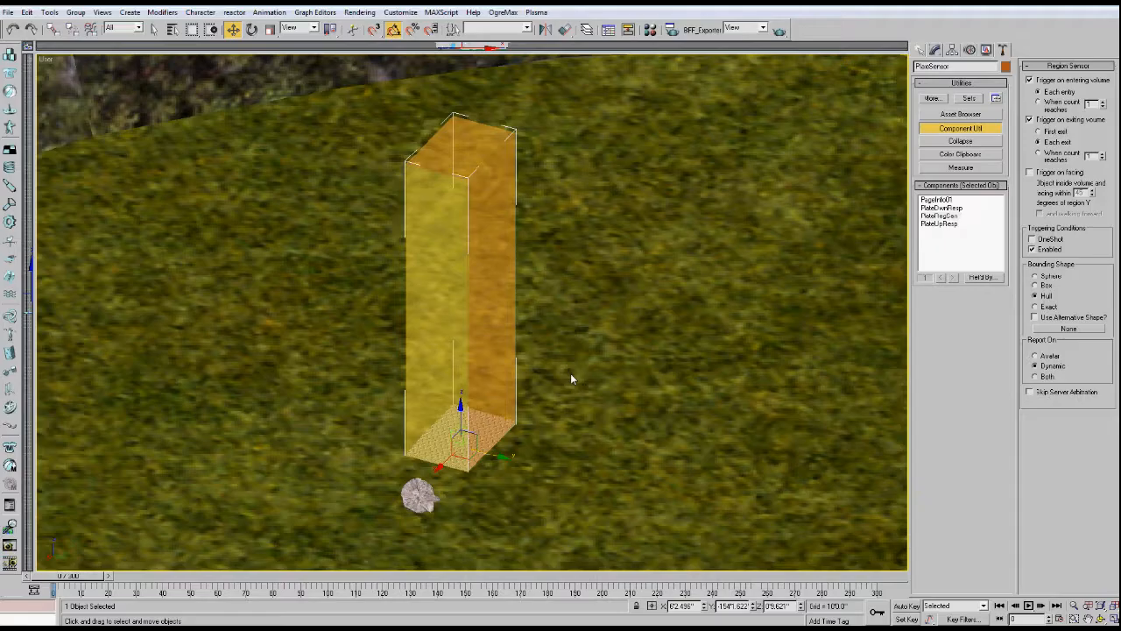
mouse_move(571, 377)
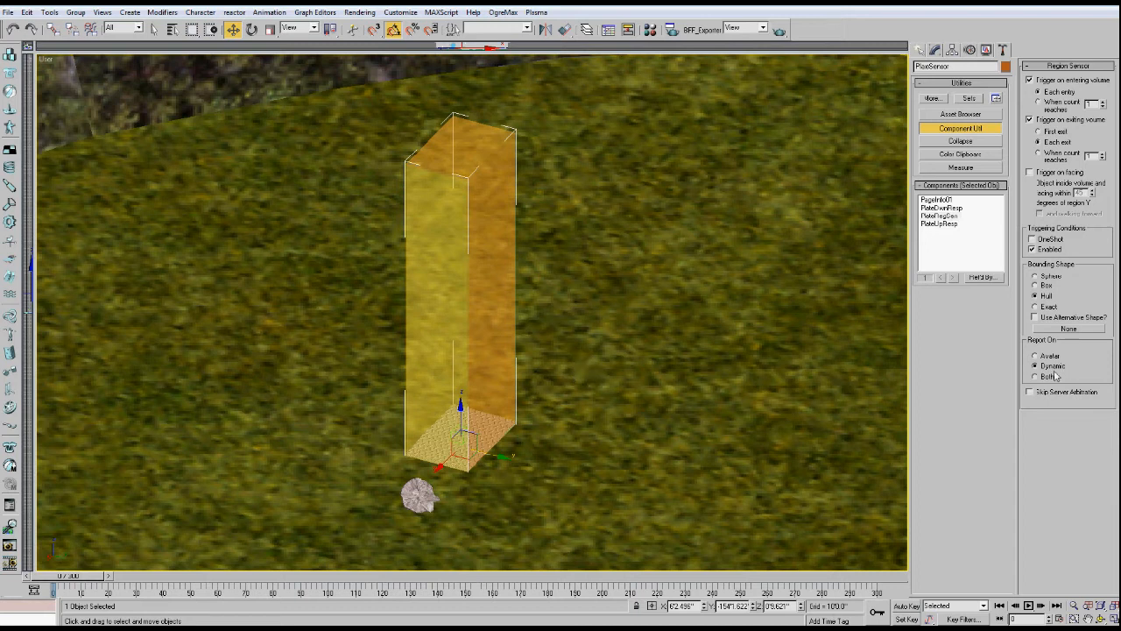
mouse_move(1058, 366)
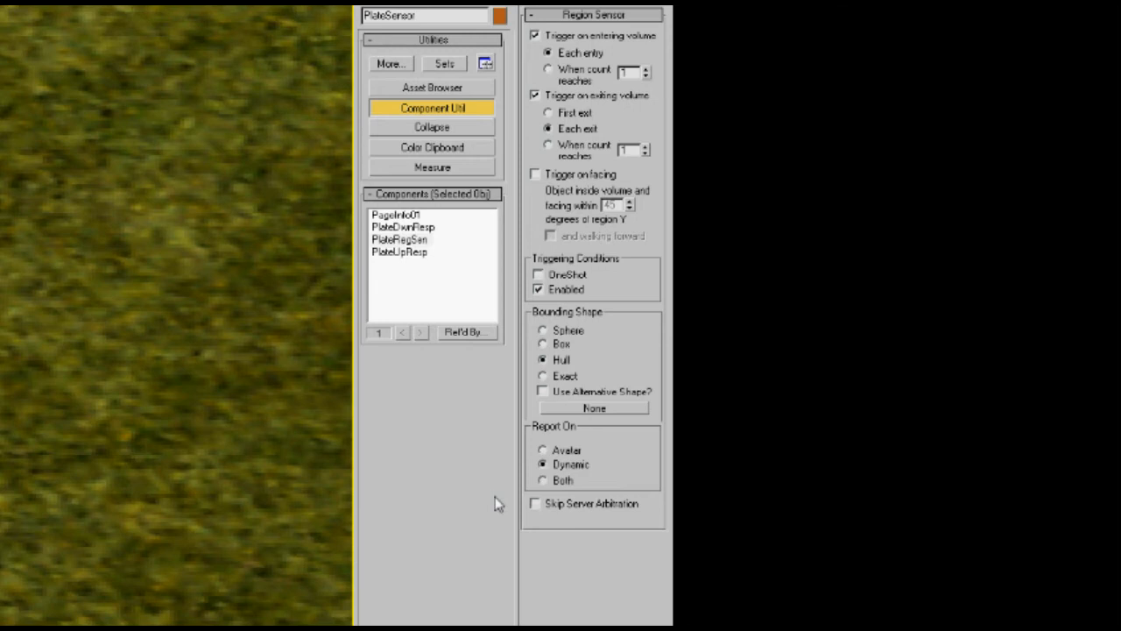
mouse_move(567, 488)
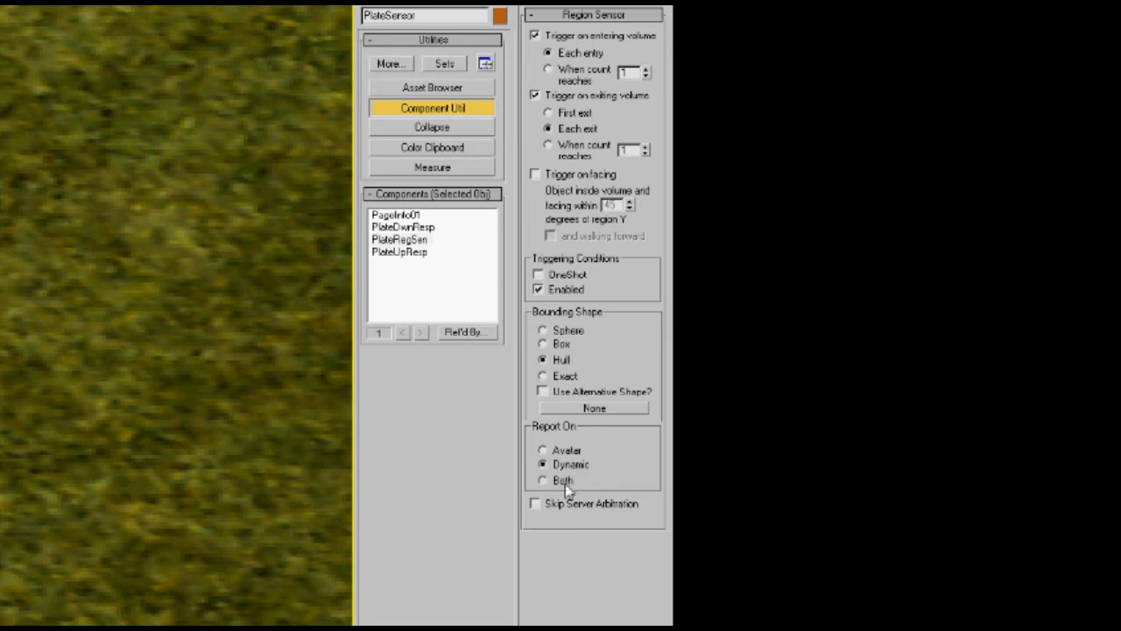
Set the region sensor's Report On back to Both avatars and dynamics.
click(543, 480)
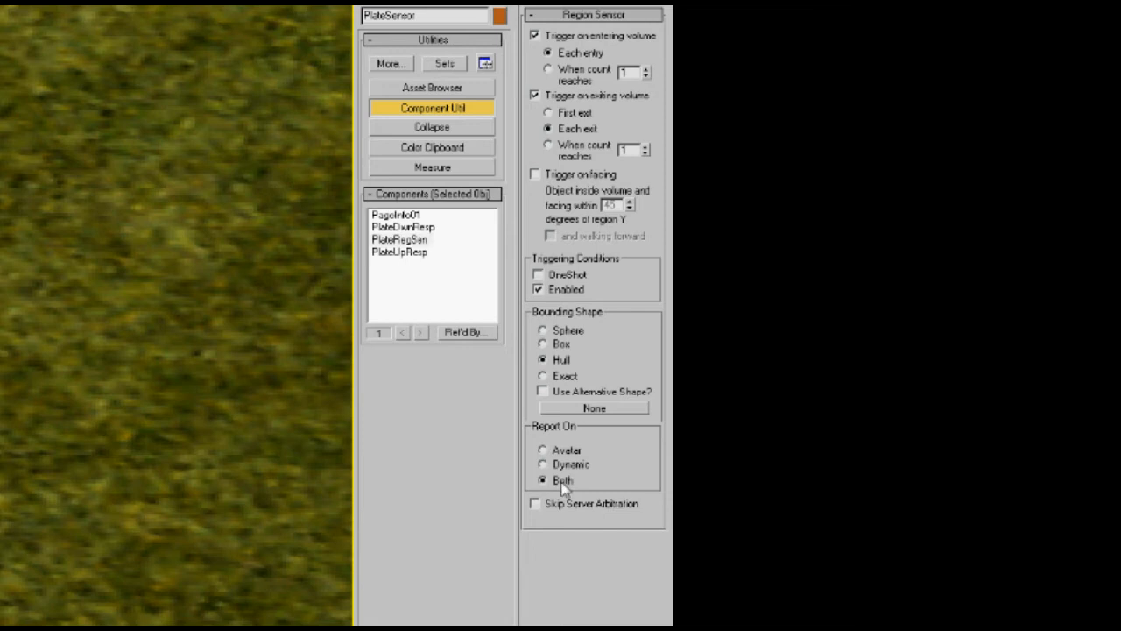
mouse_move(575, 447)
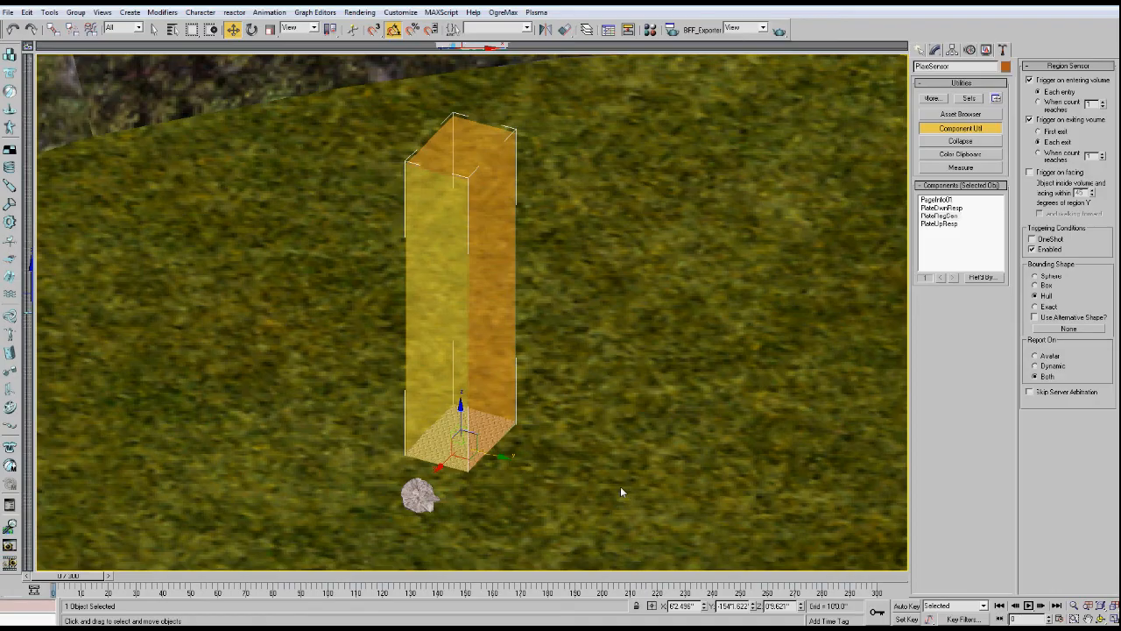
mouse_move(659, 480)
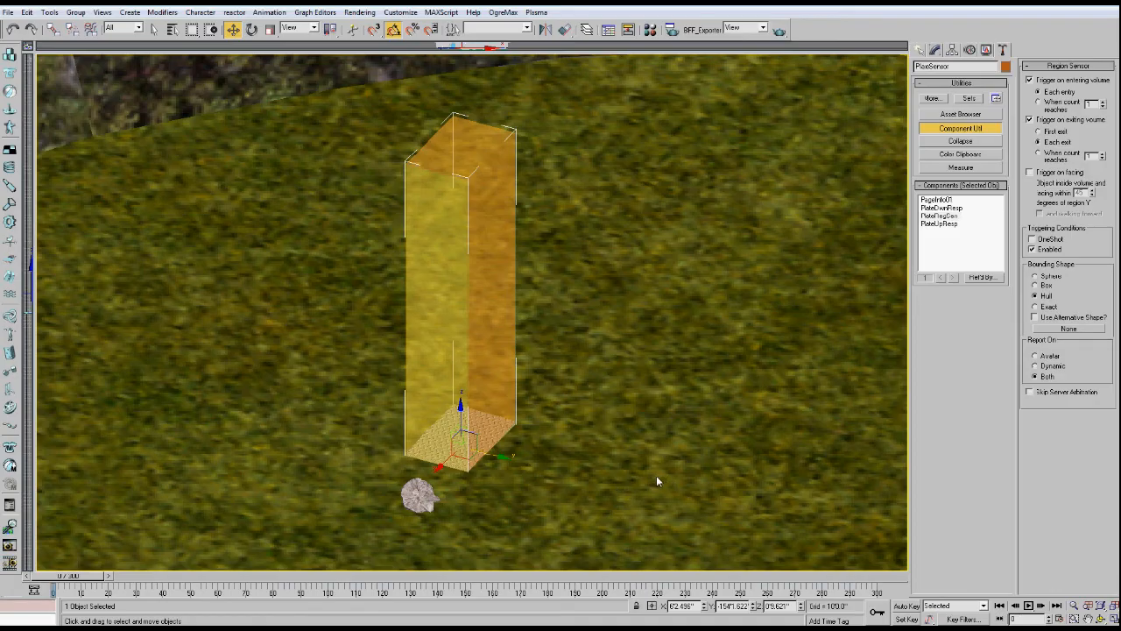
mouse_move(950, 256)
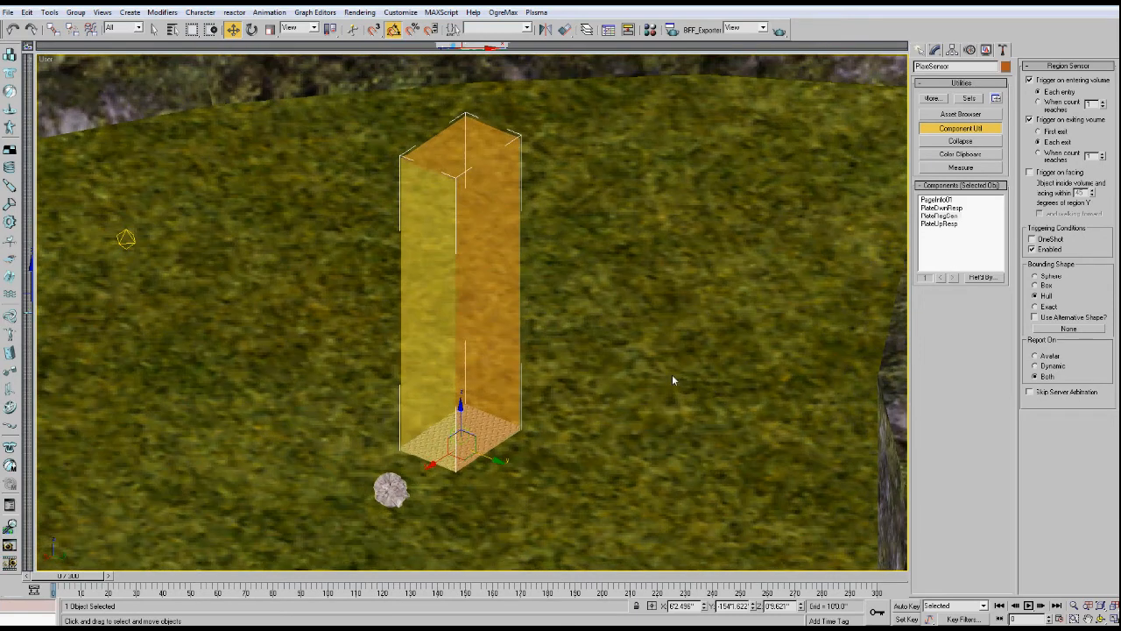
mouse_move(675, 380)
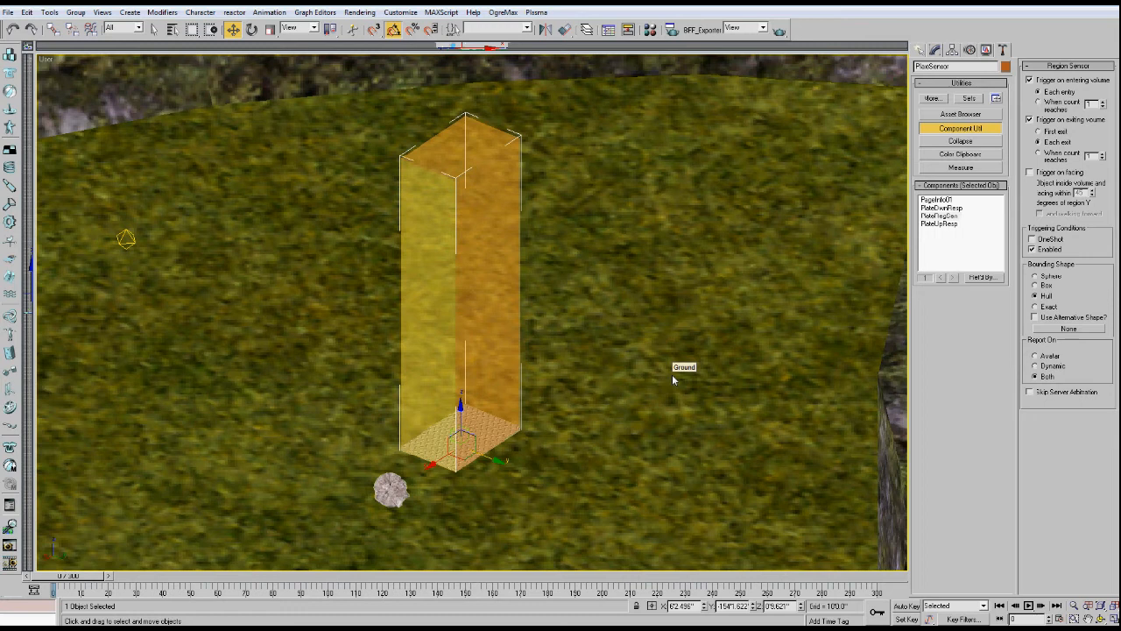
mouse_move(858, 225)
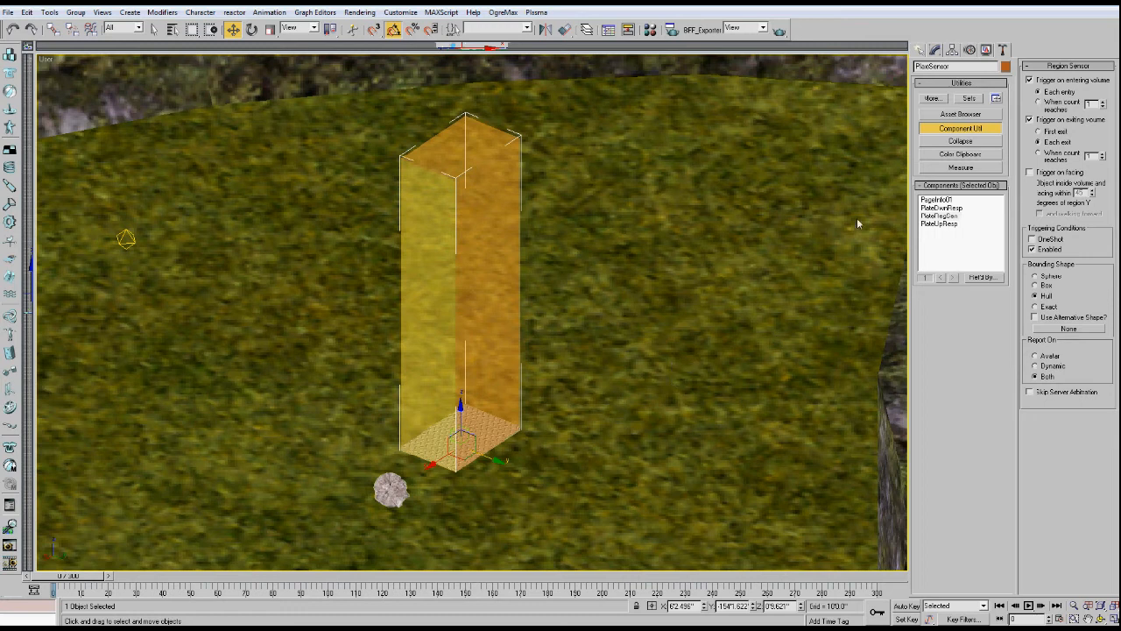
mouse_move(965, 224)
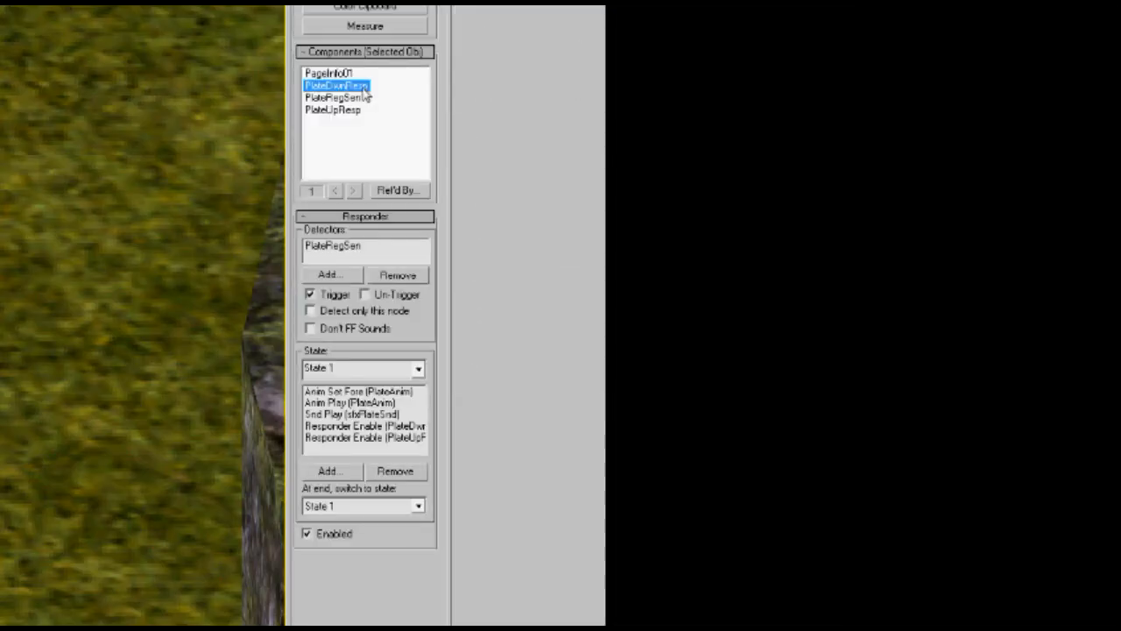
mouse_move(350, 119)
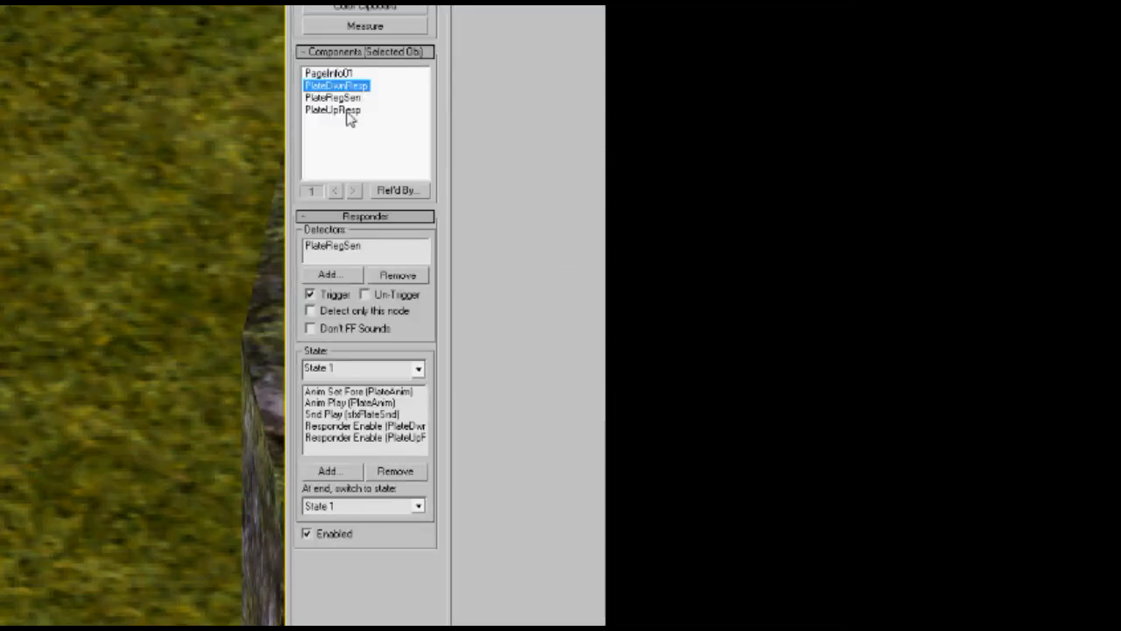
click(333, 109)
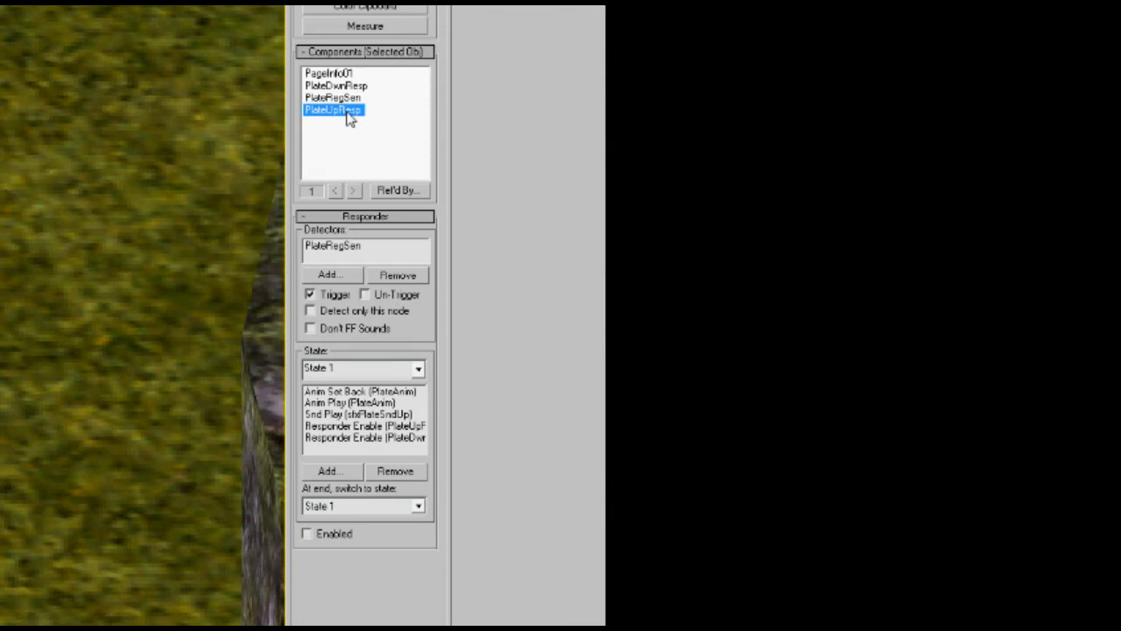
click(337, 84)
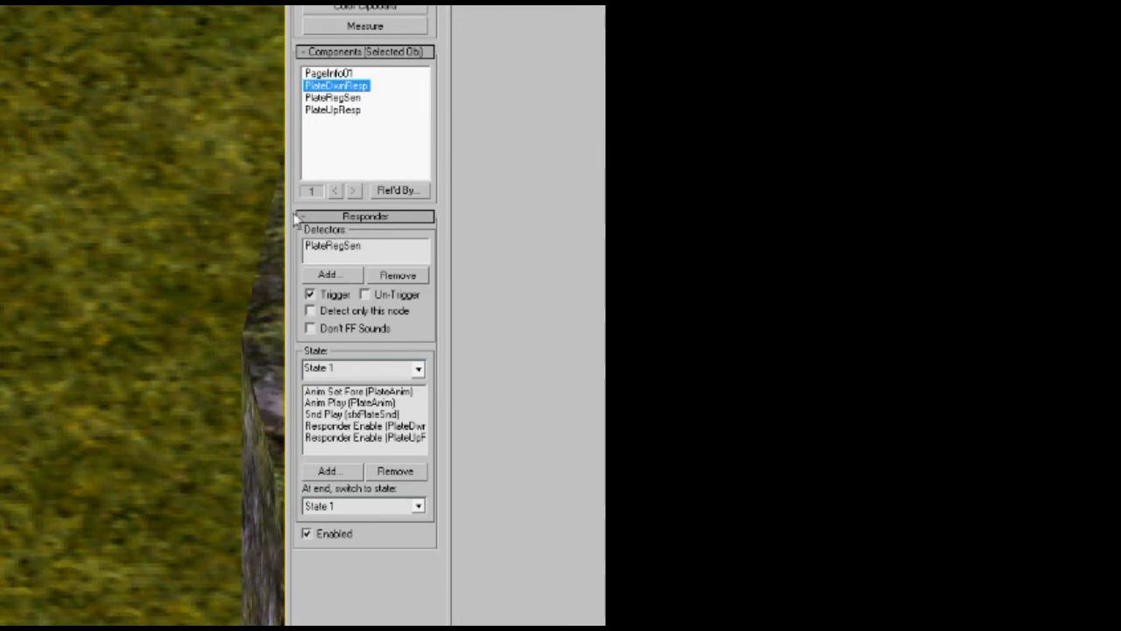
mouse_move(564, 412)
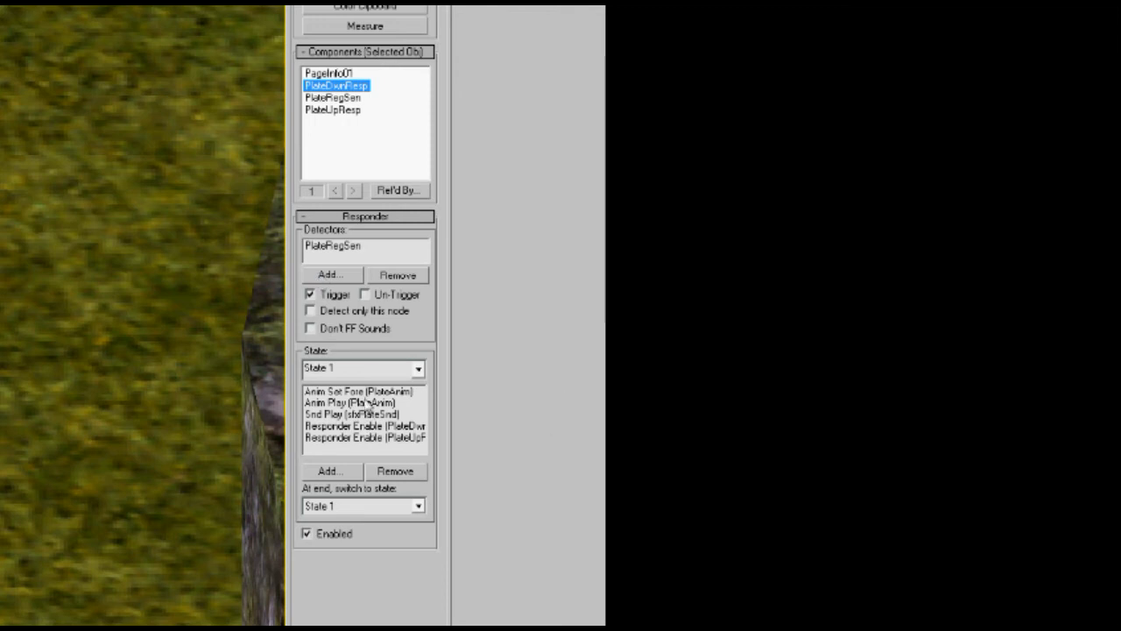
click(359, 390)
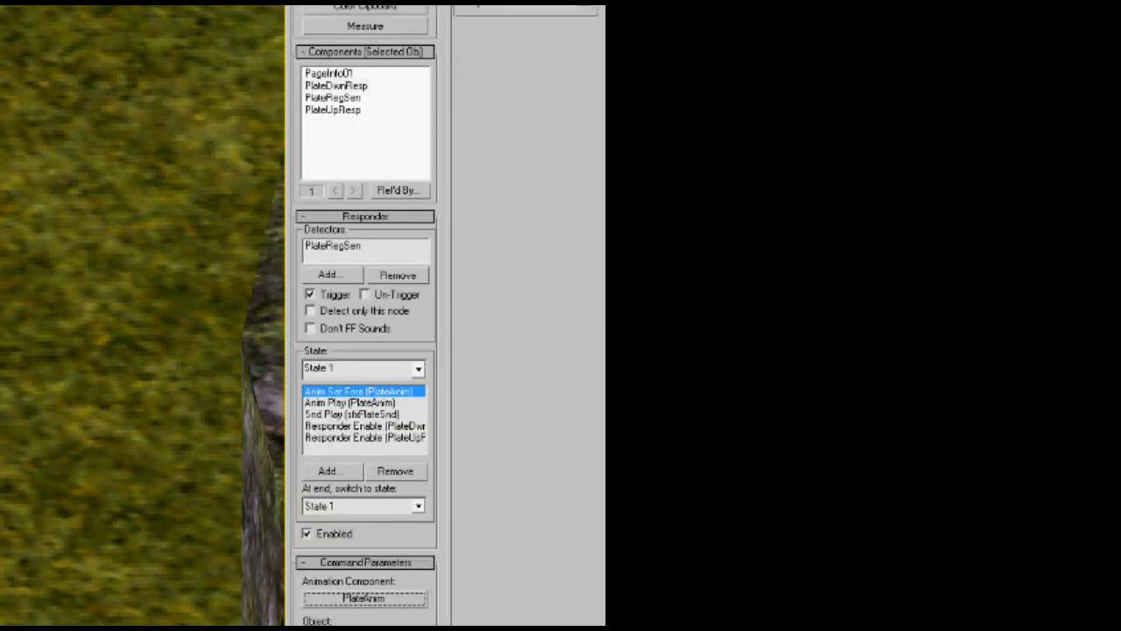
mouse_move(413, 406)
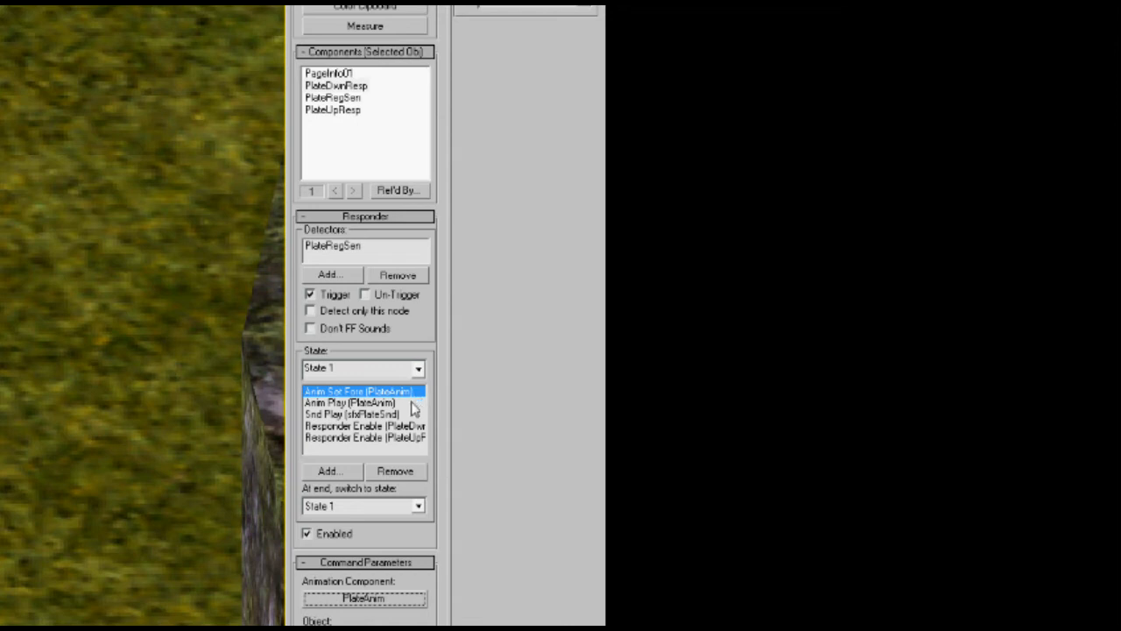
click(351, 401)
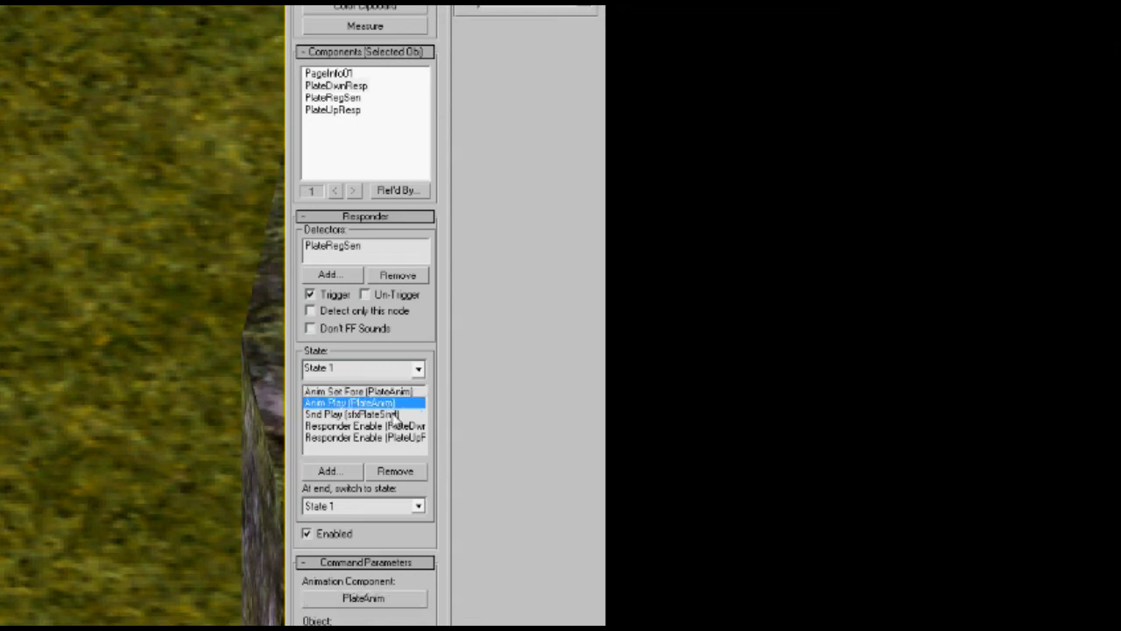
click(350, 413)
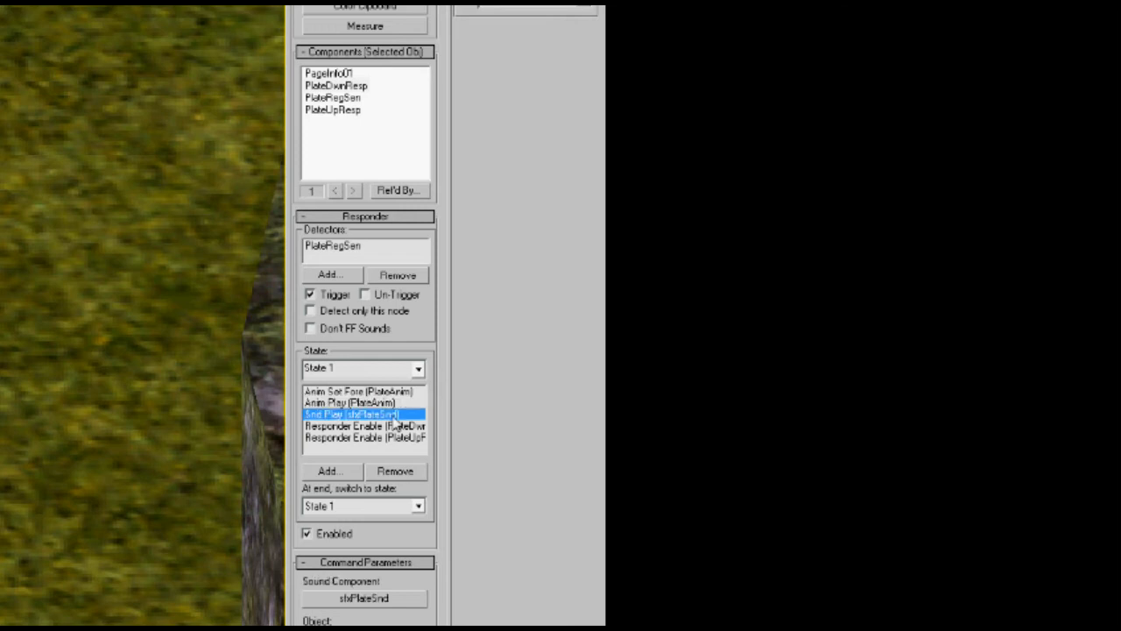
mouse_move(392, 426)
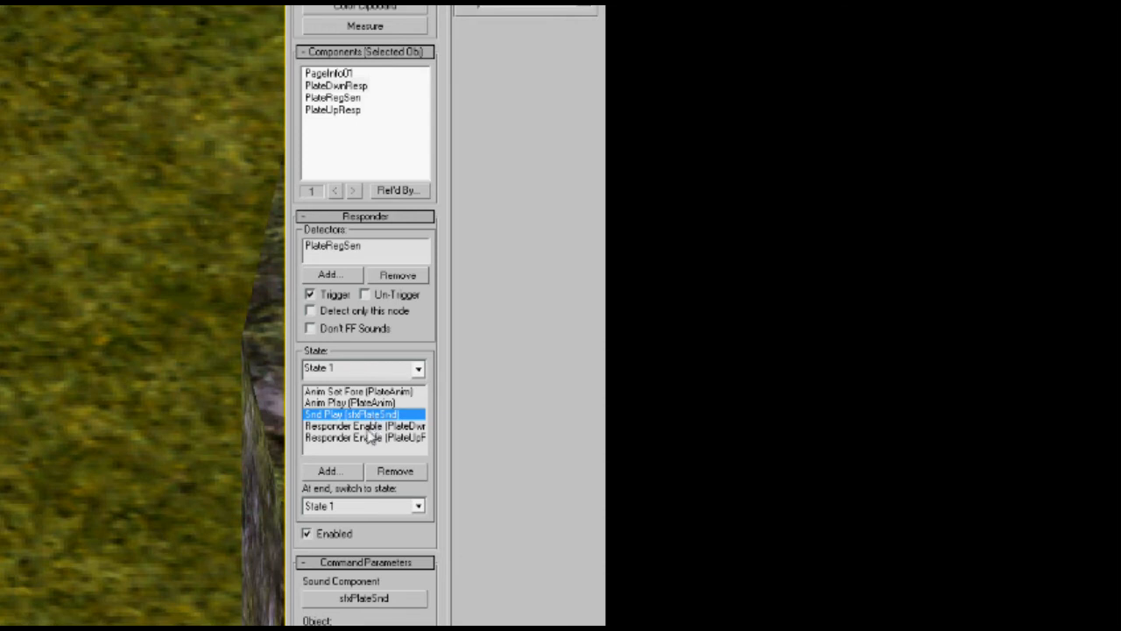
click(364, 426)
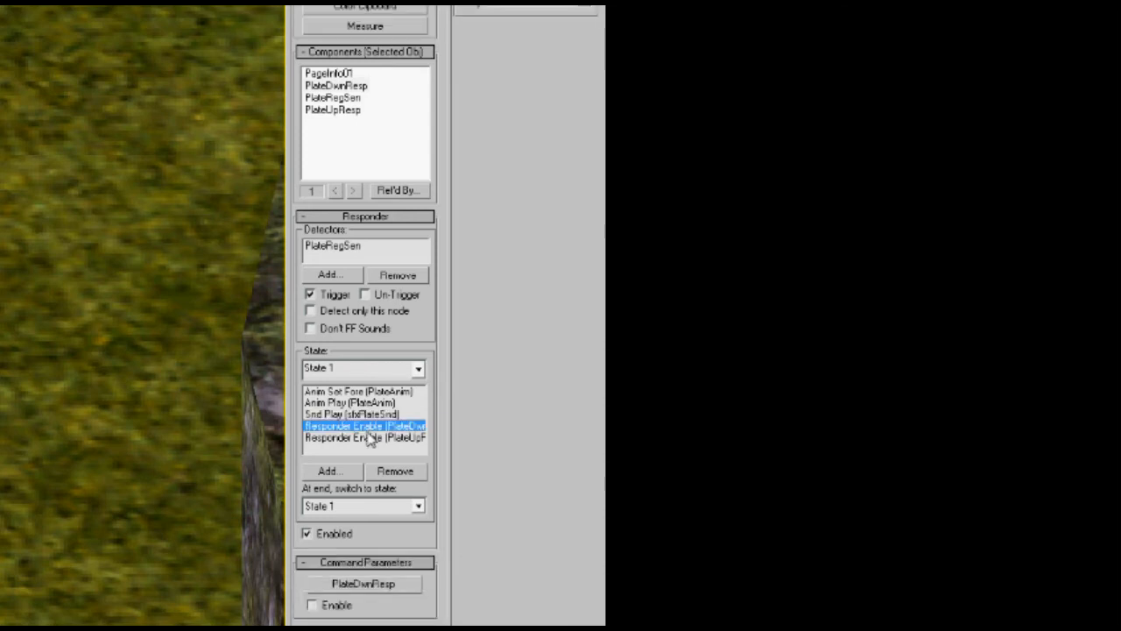
click(364, 438)
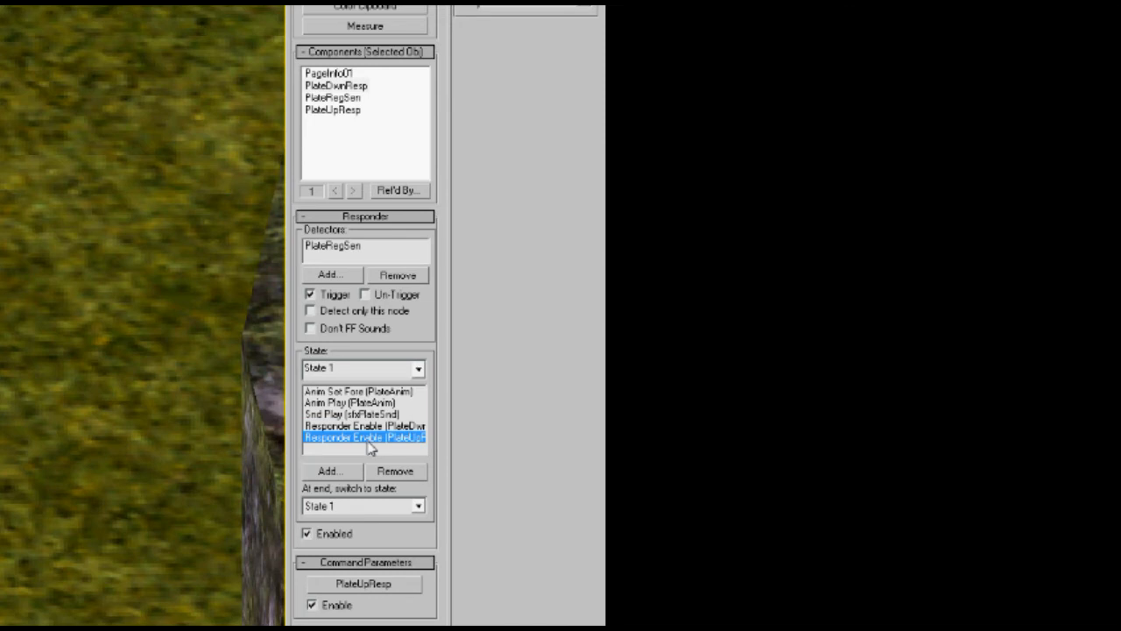
mouse_move(359, 107)
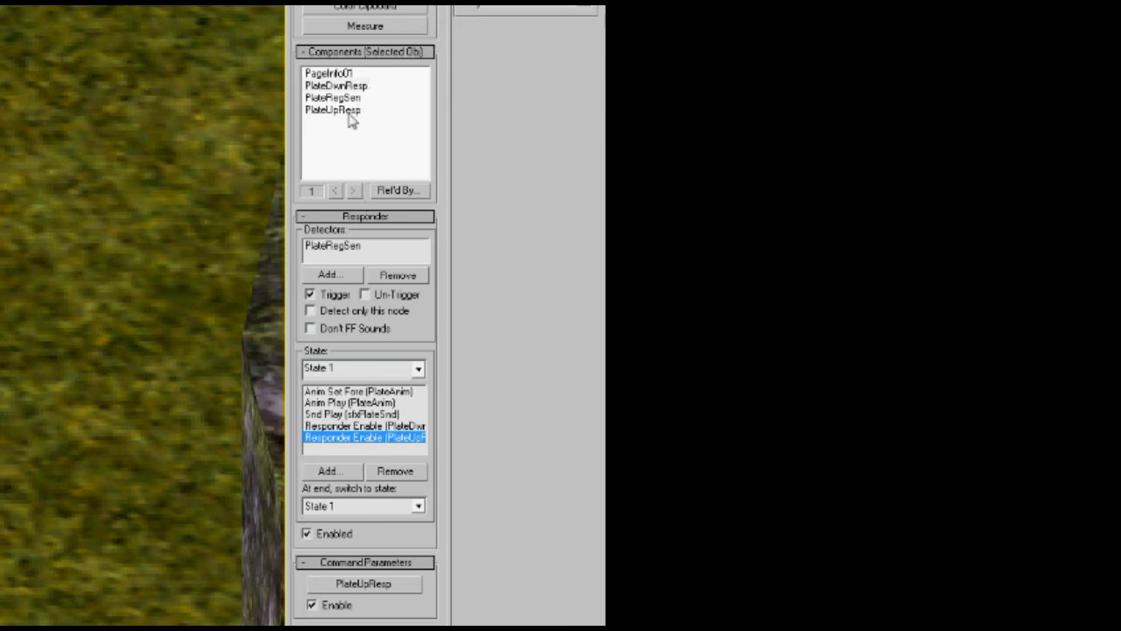
click(333, 109)
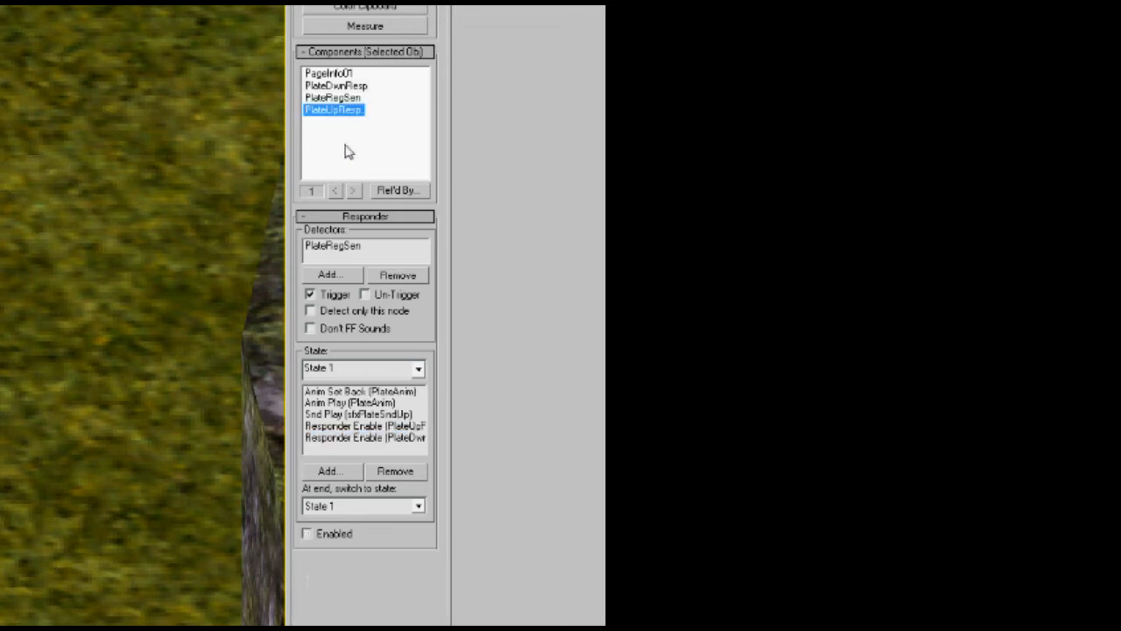
mouse_move(347, 544)
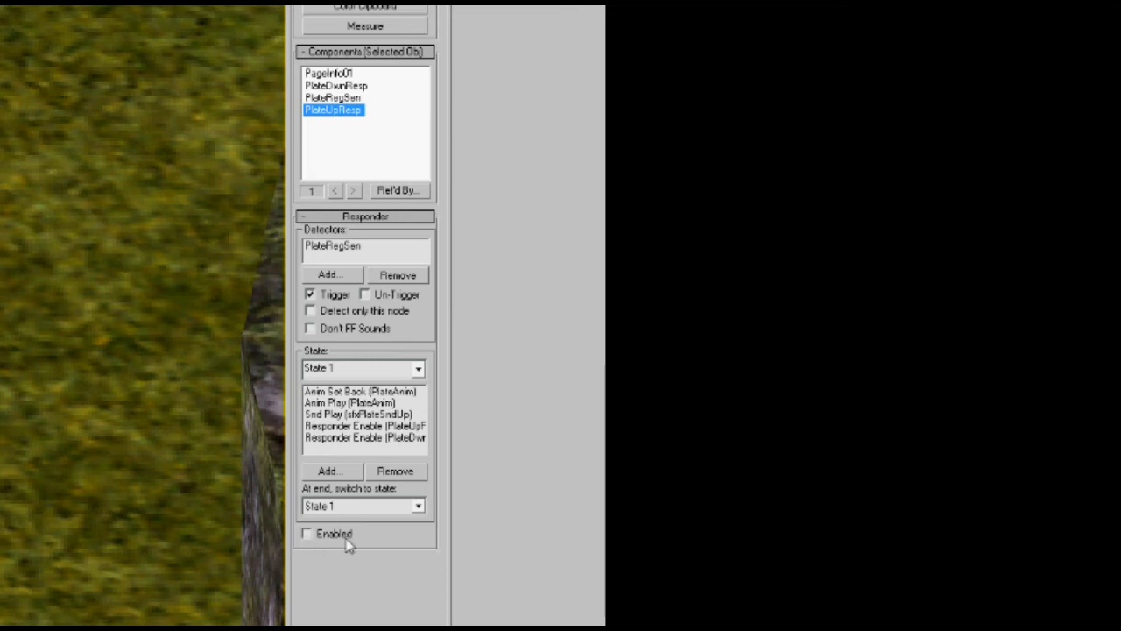
mouse_move(354, 546)
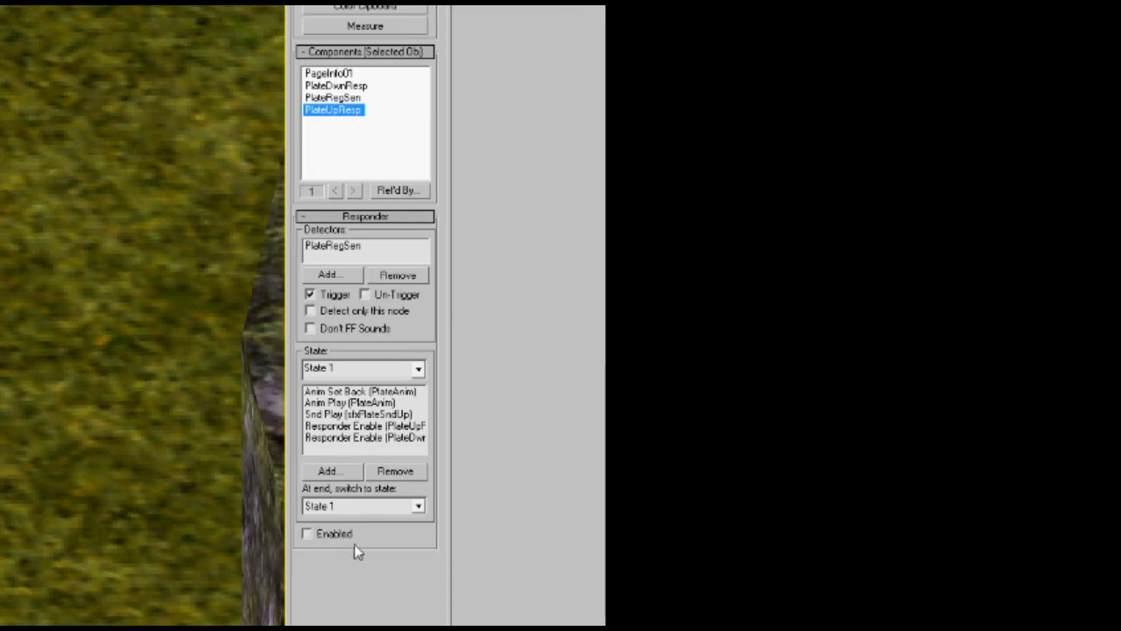
mouse_move(357, 538)
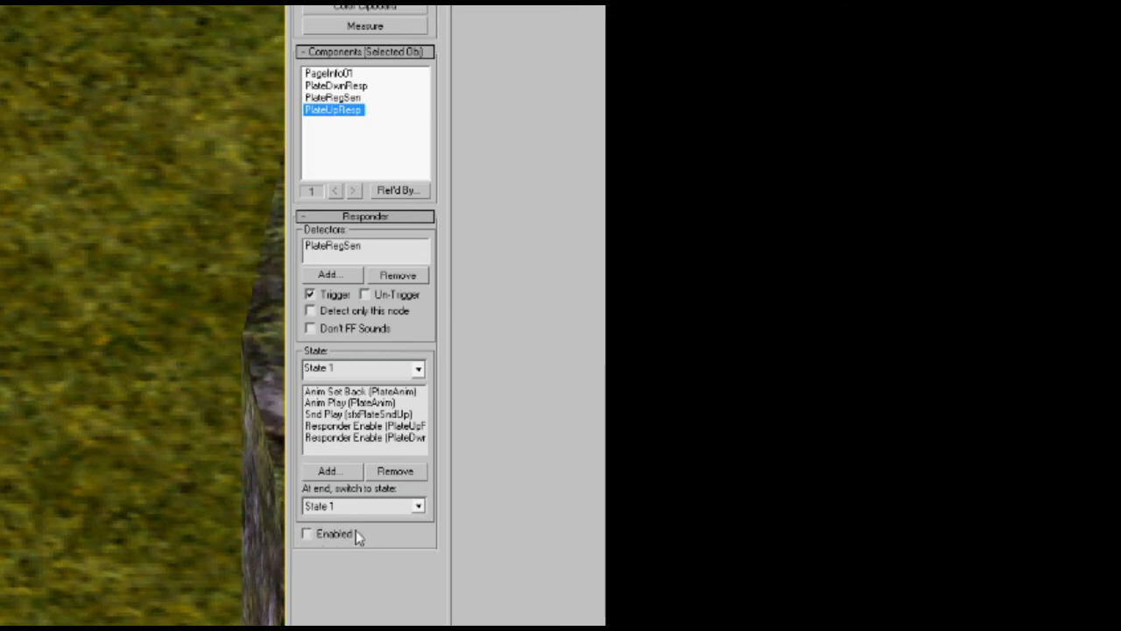
mouse_move(347, 534)
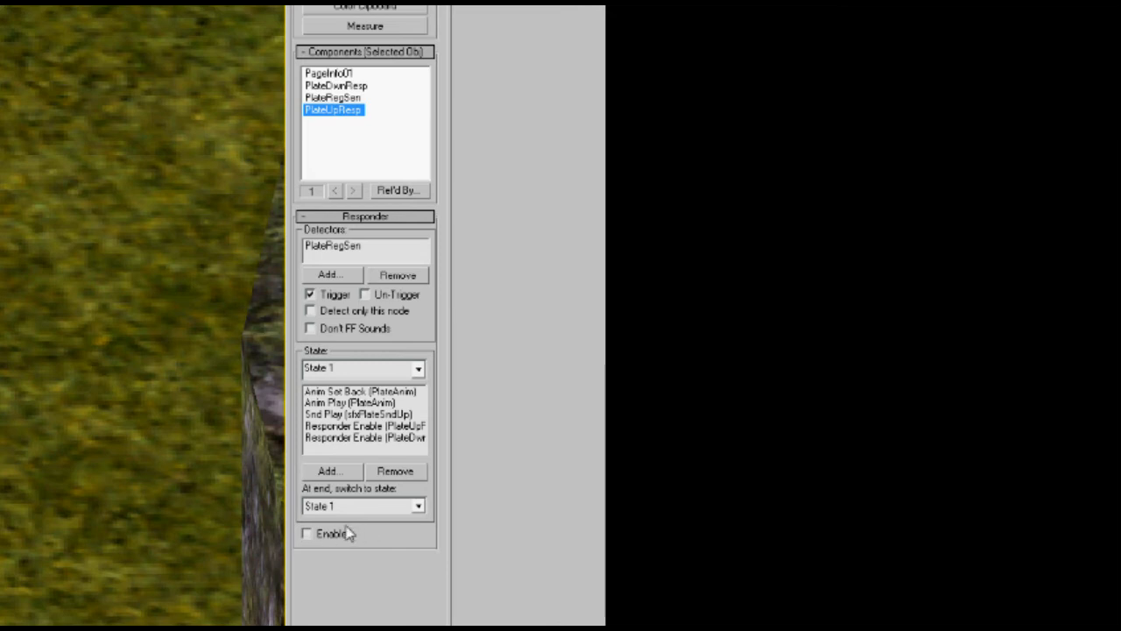
mouse_move(367, 96)
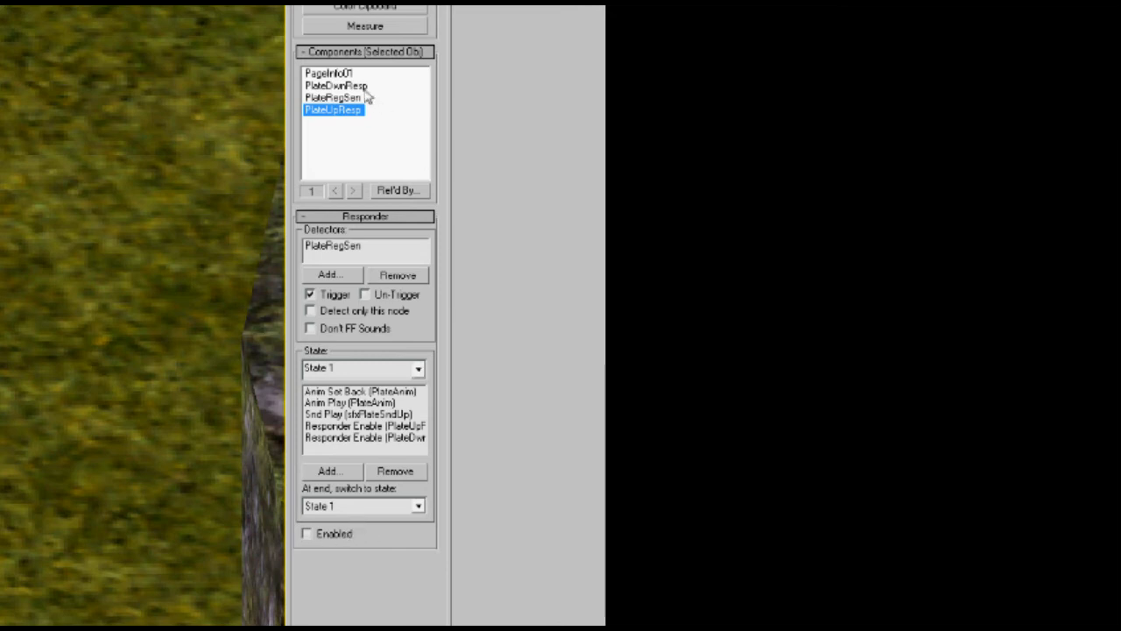
click(336, 84)
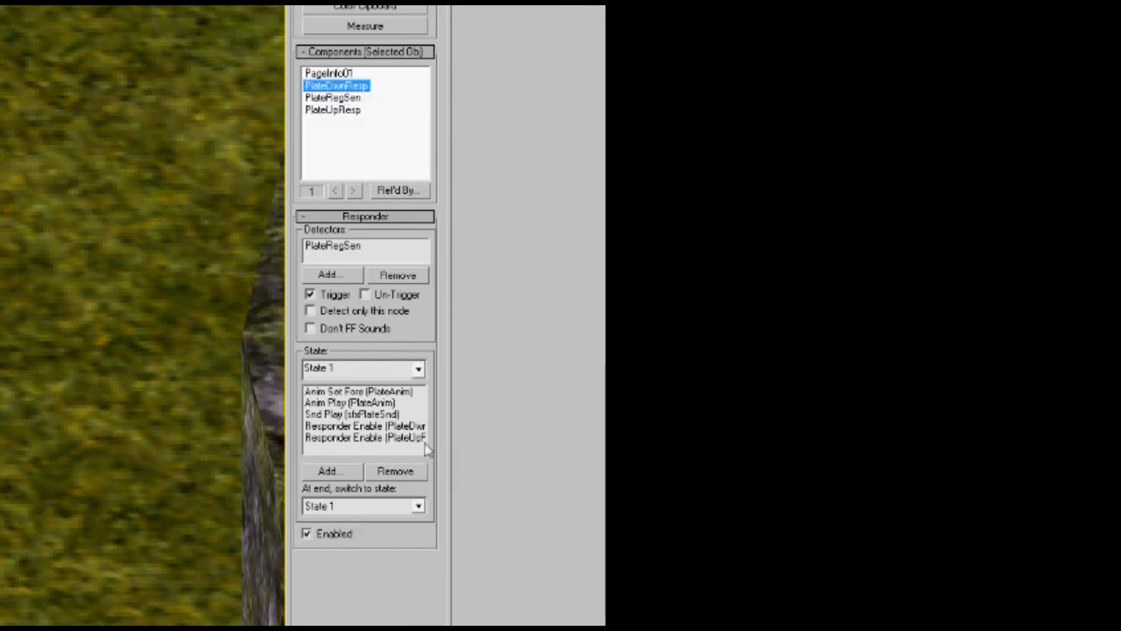
click(364, 438)
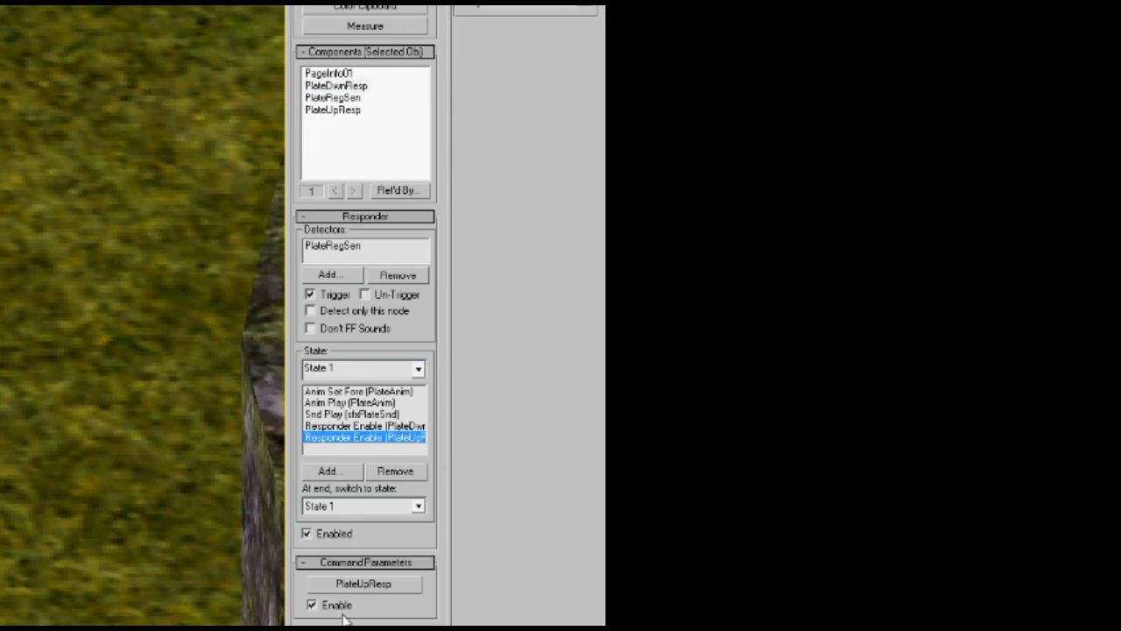
Review PlateUpResp's commands: anim set back, anim play, sound play, up- and down-responder enables.
click(333, 108)
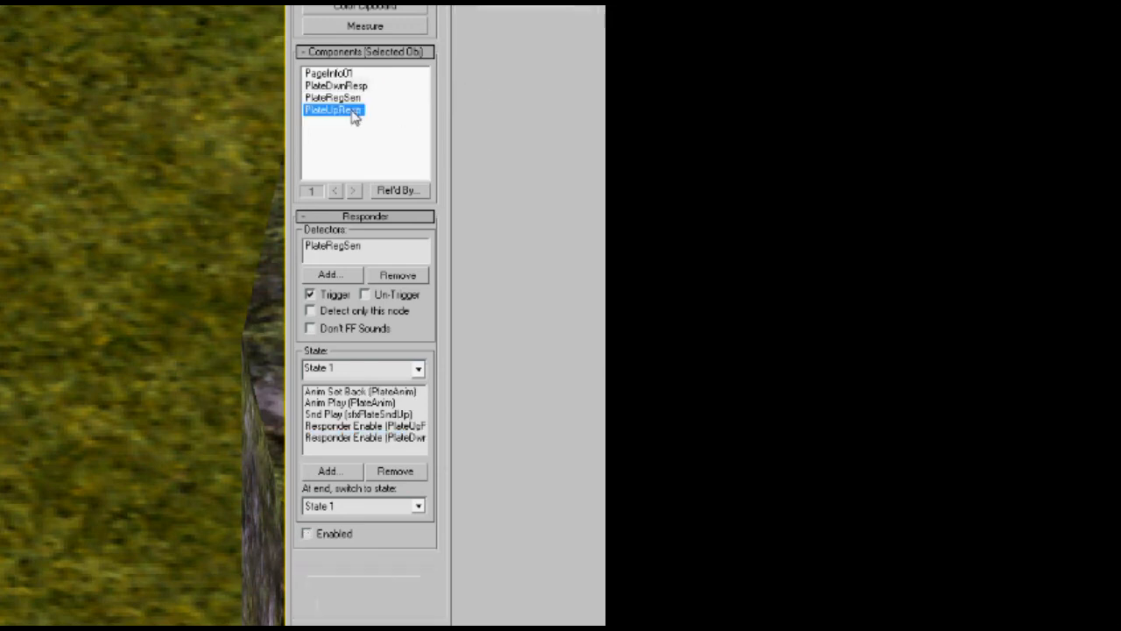
mouse_move(585, 510)
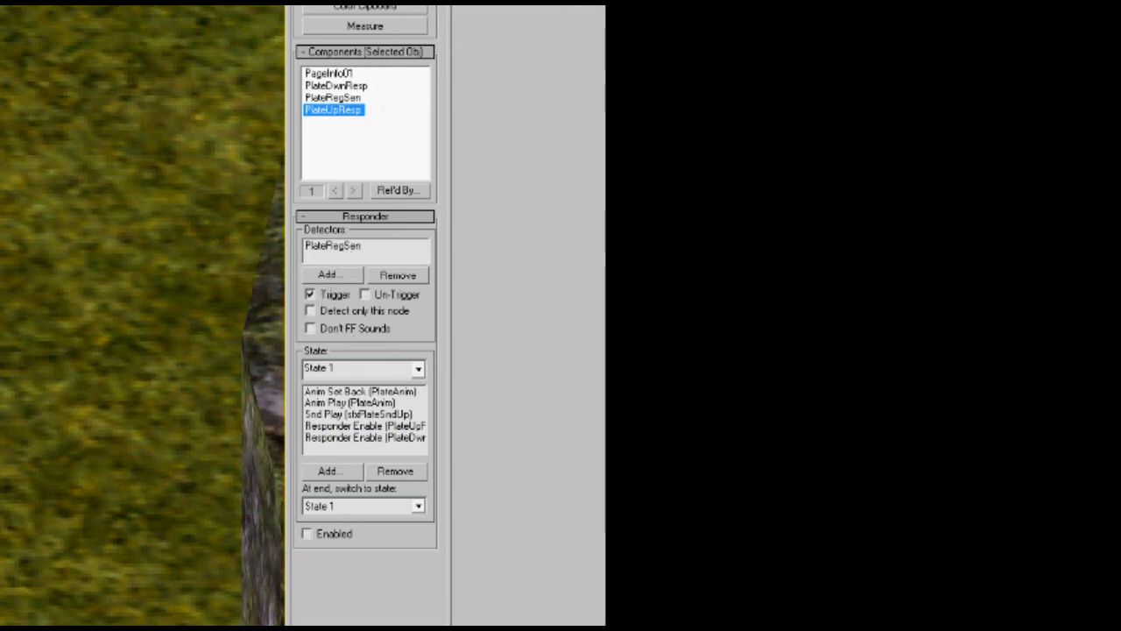
mouse_move(368, 396)
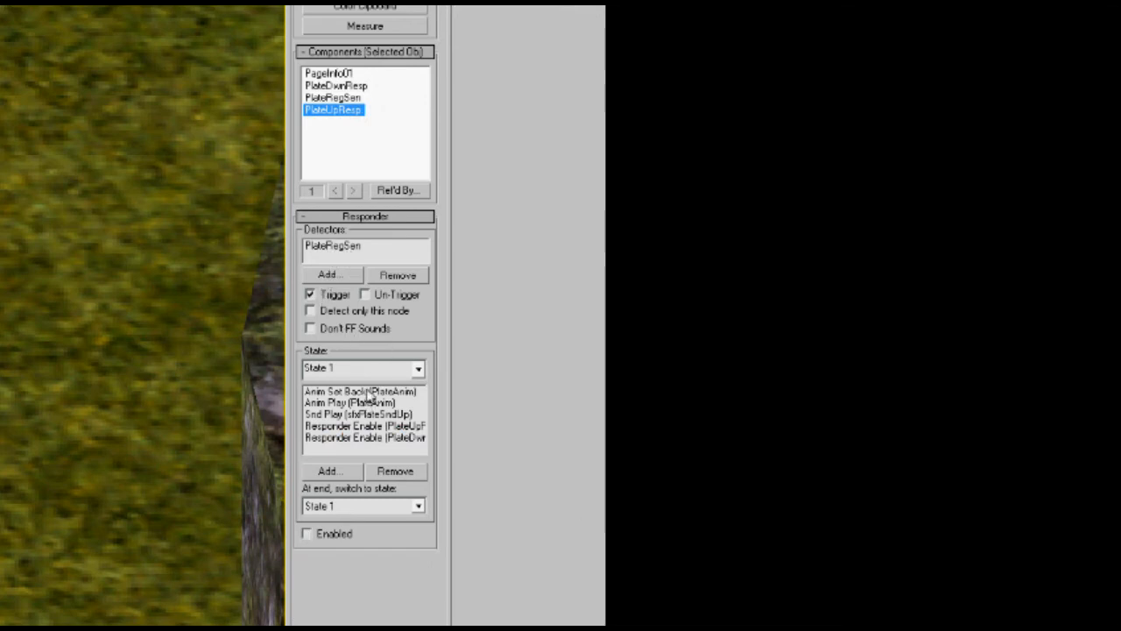
click(363, 391)
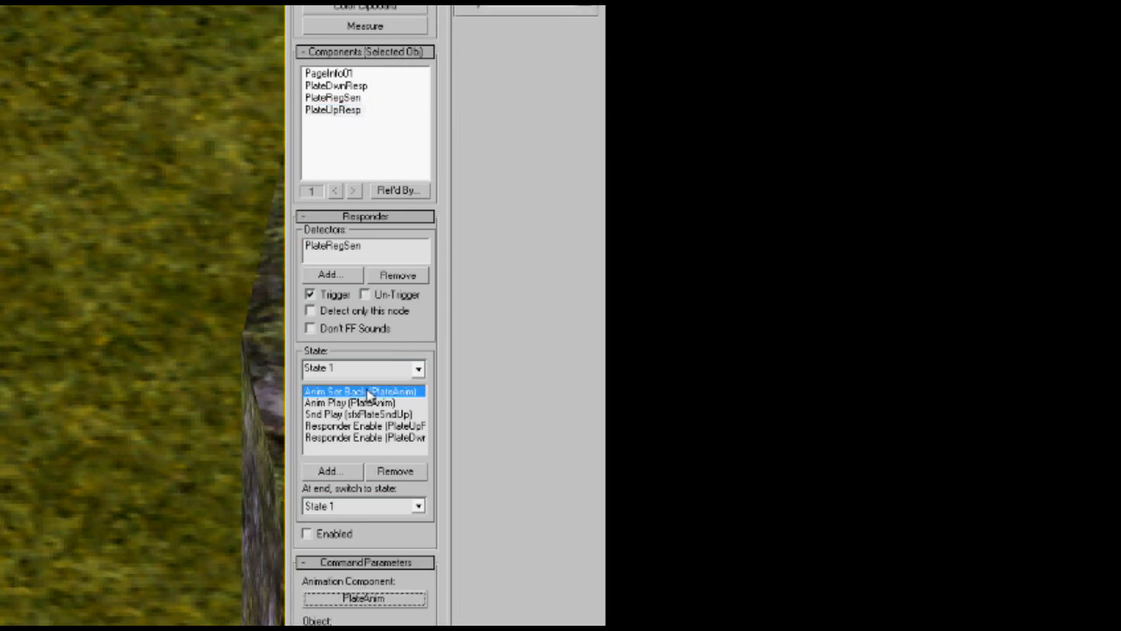
click(351, 401)
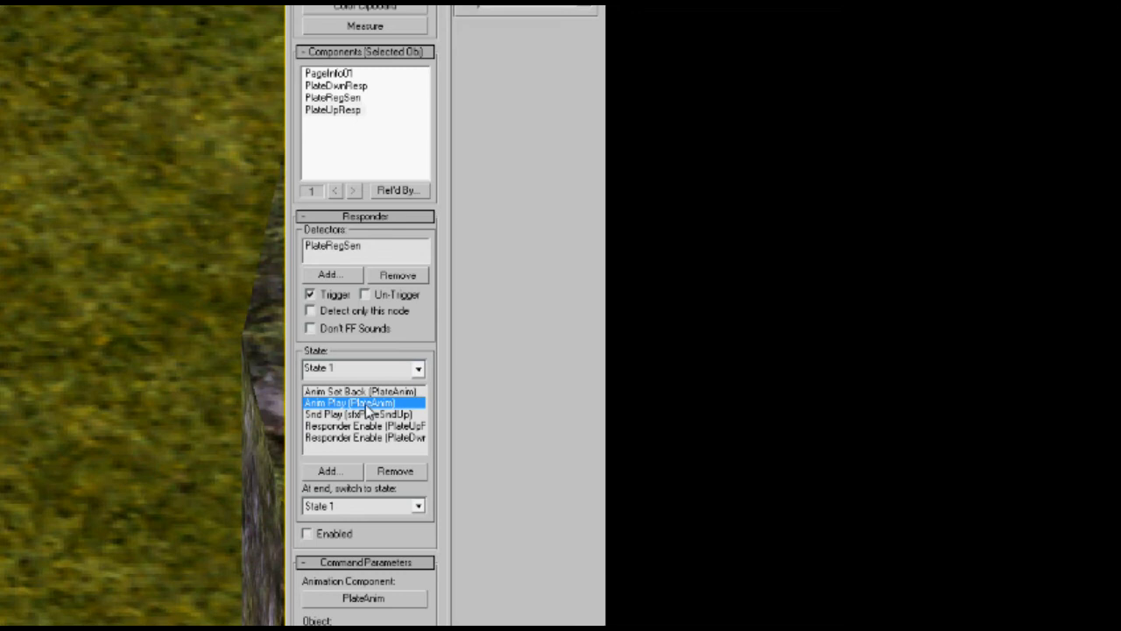
click(364, 413)
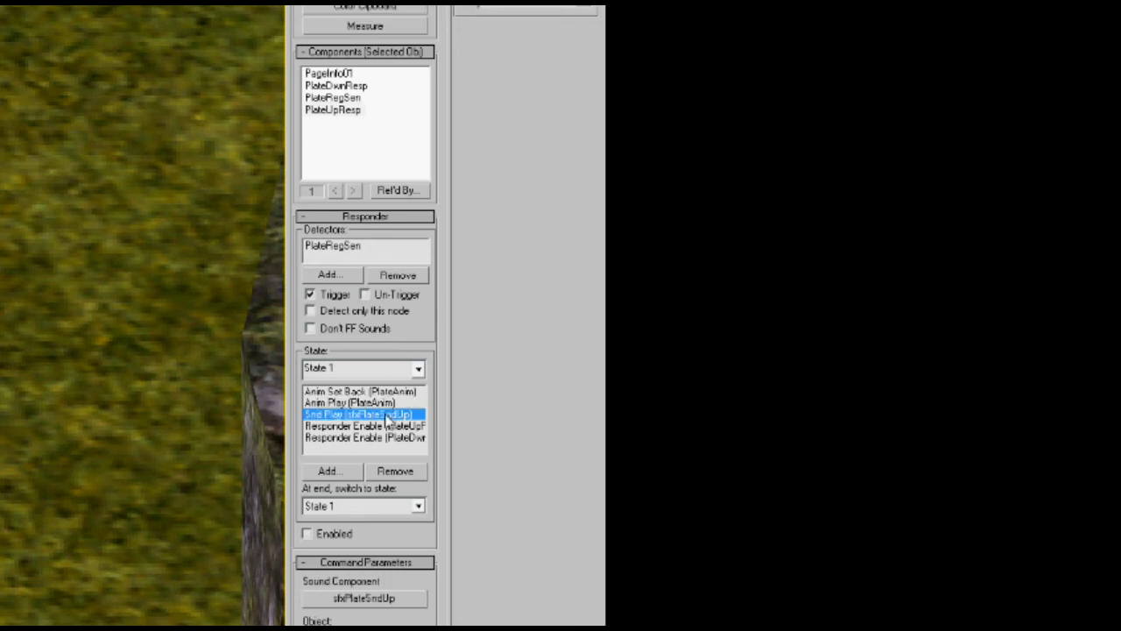
mouse_move(383, 420)
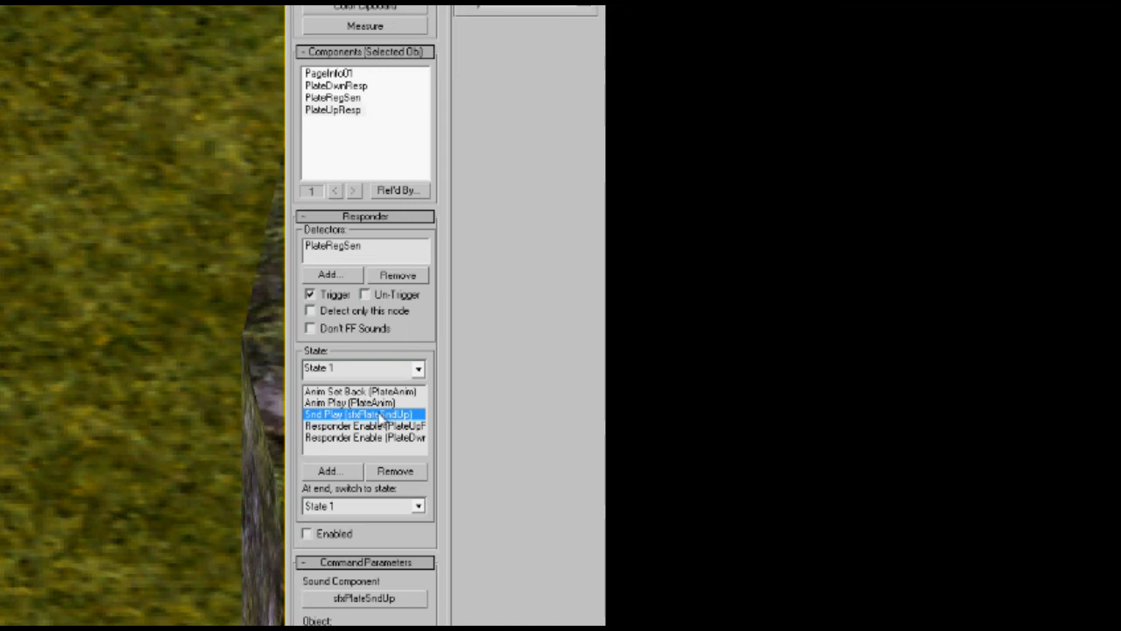
click(364, 426)
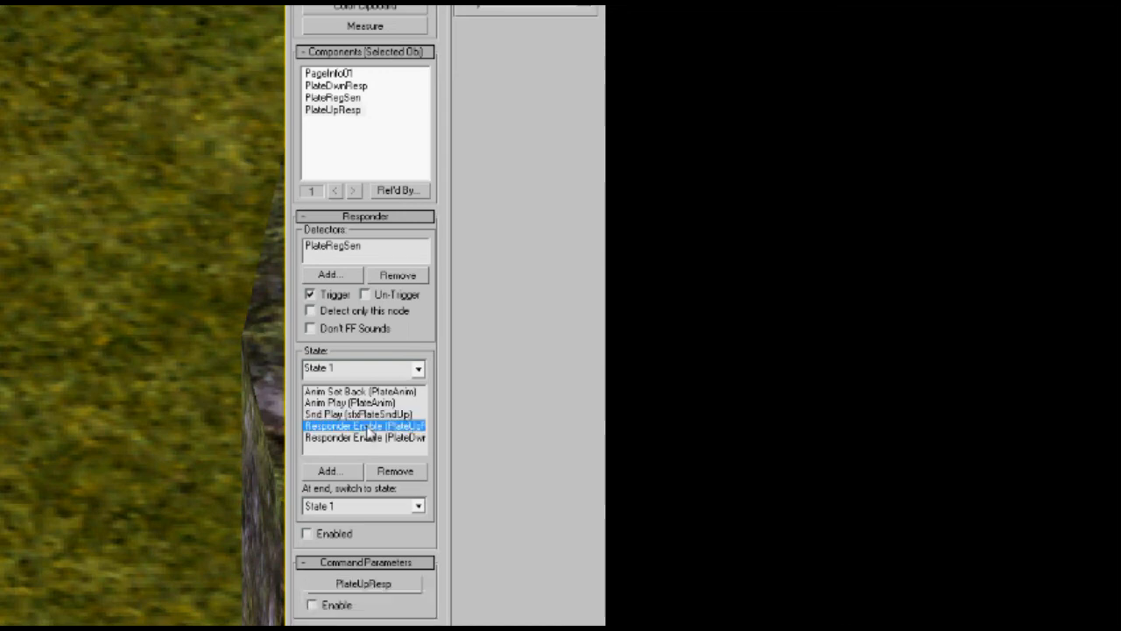
click(364, 438)
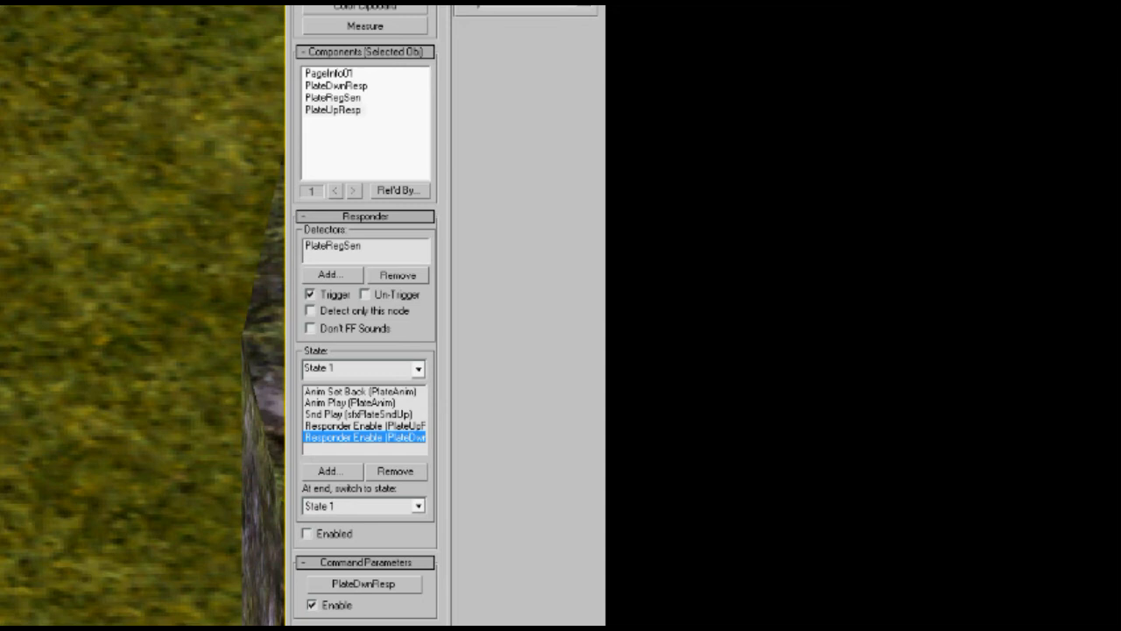
mouse_move(363, 96)
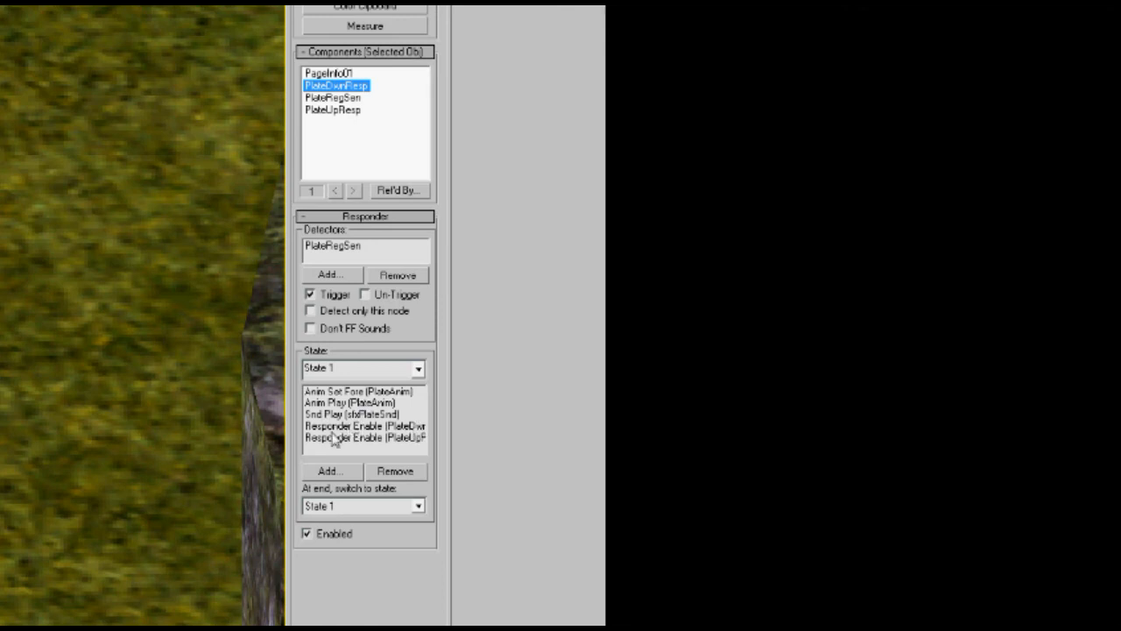
mouse_move(343, 438)
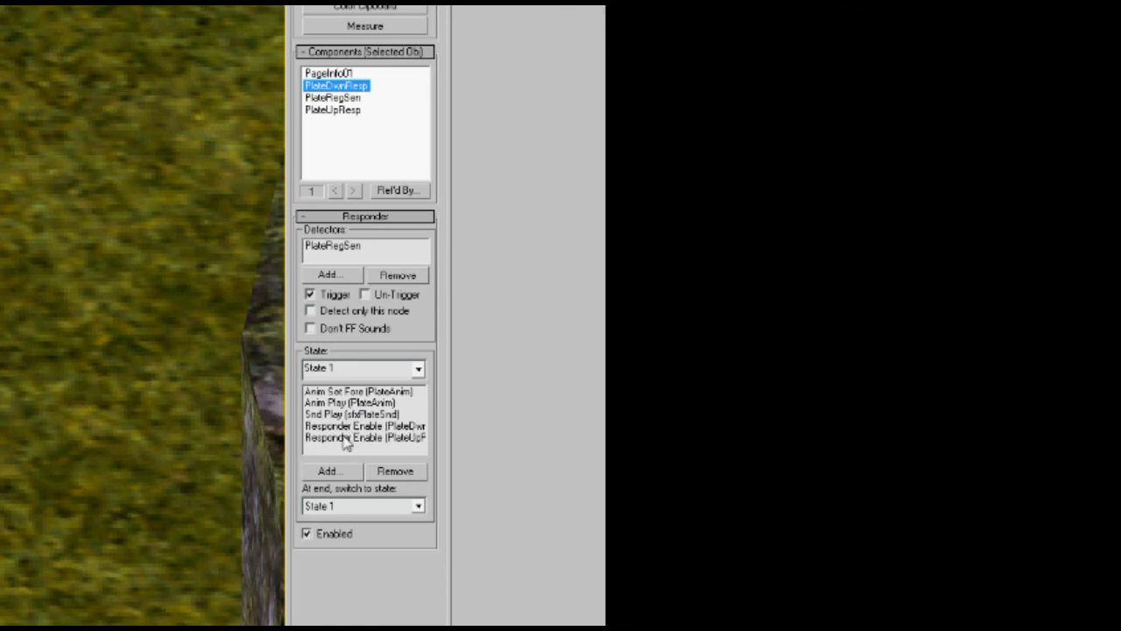
mouse_move(421, 378)
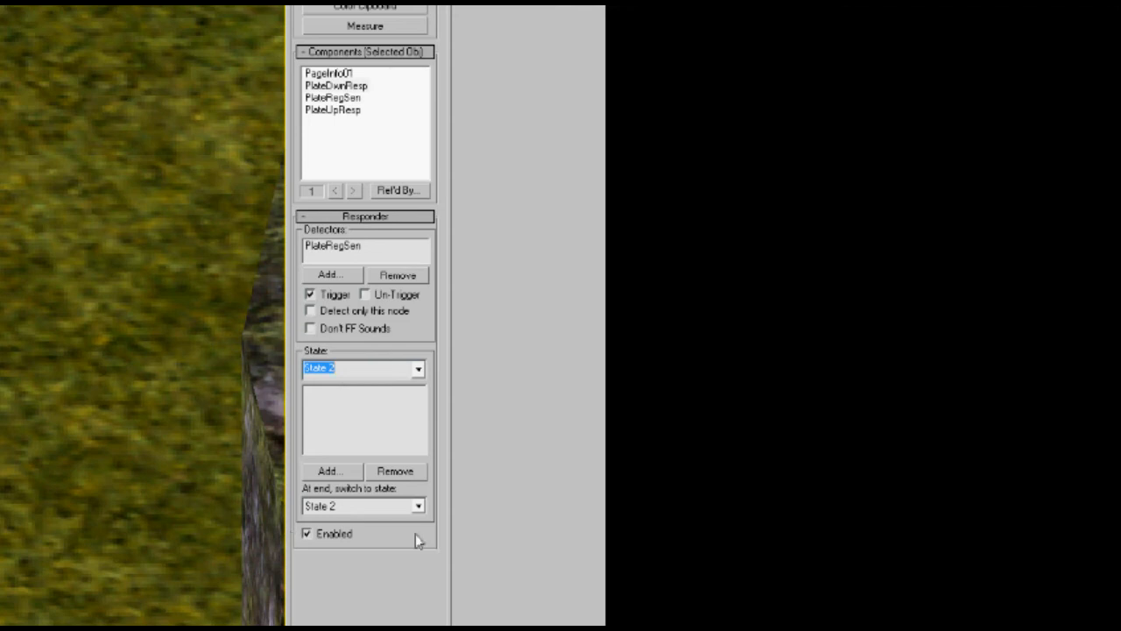
mouse_move(392, 505)
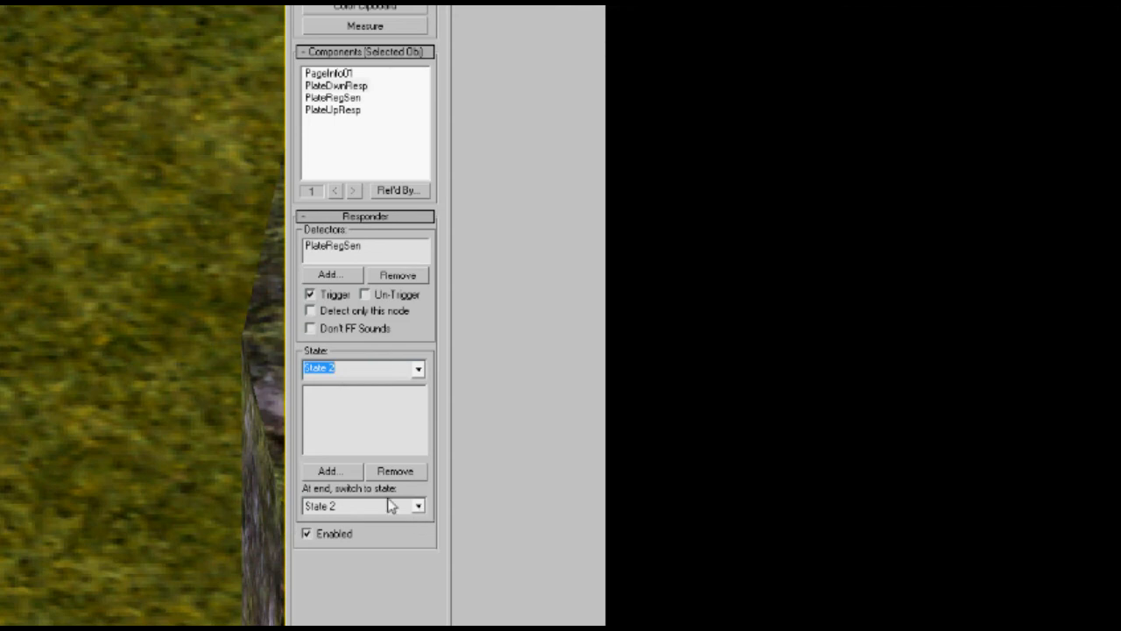
Add an animation Stop command targeting PlateAnim on the StepPlate object.
click(417, 505)
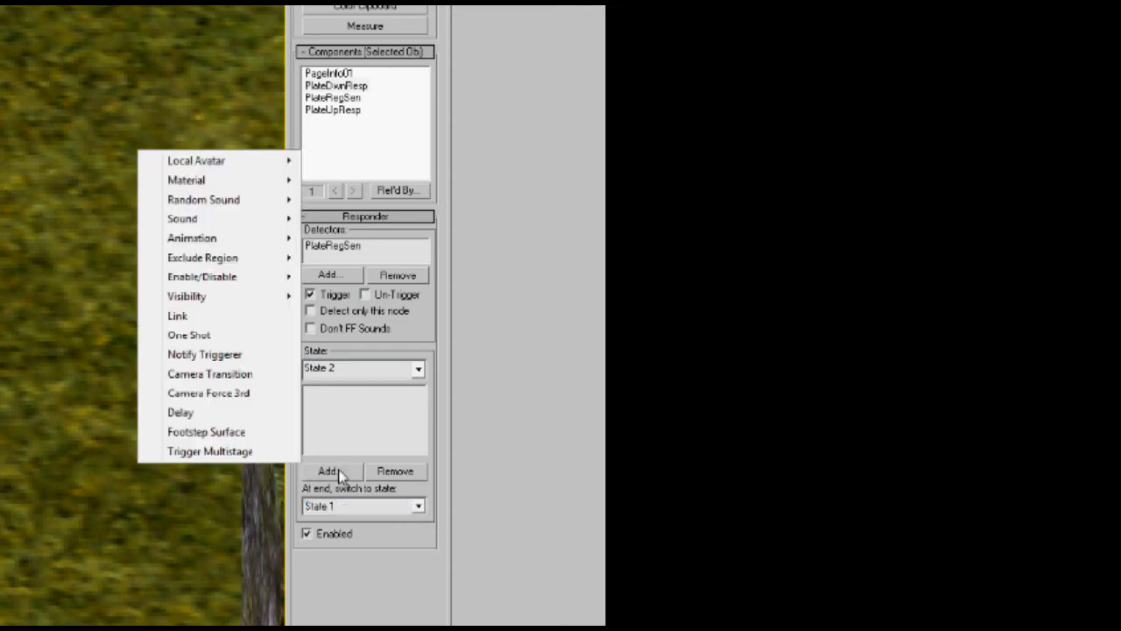
mouse_move(191, 238)
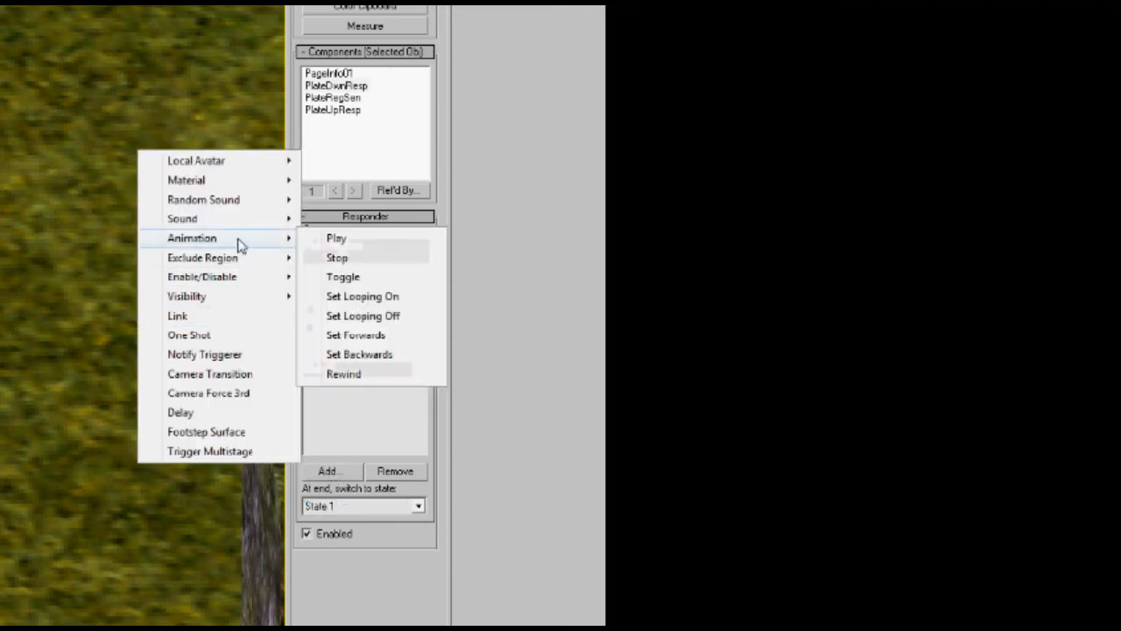
click(336, 256)
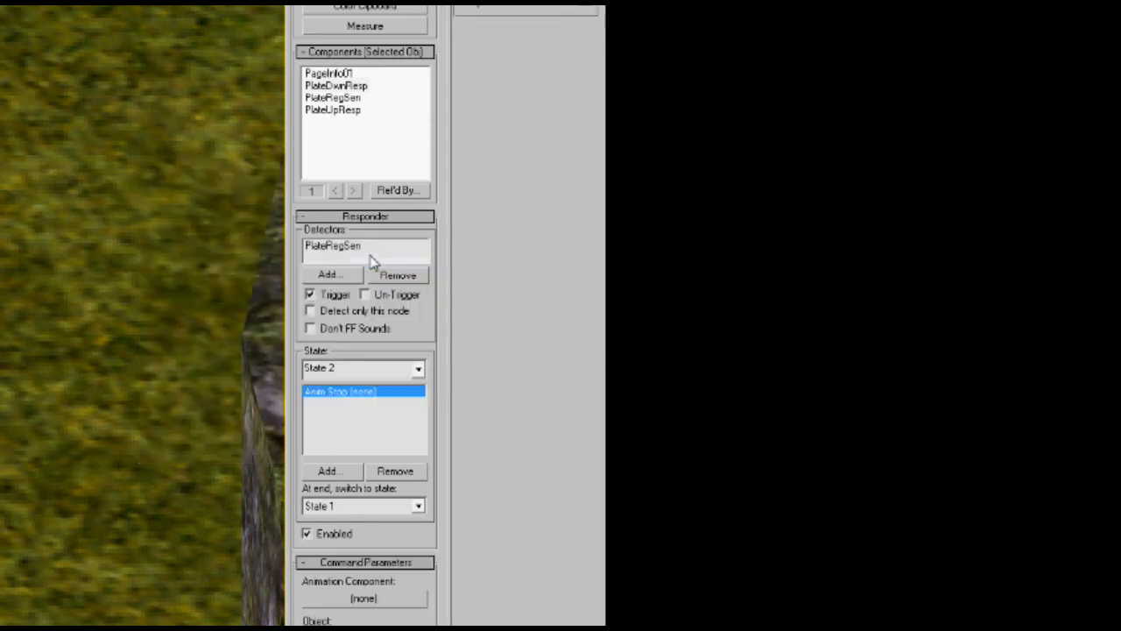
mouse_move(581, 448)
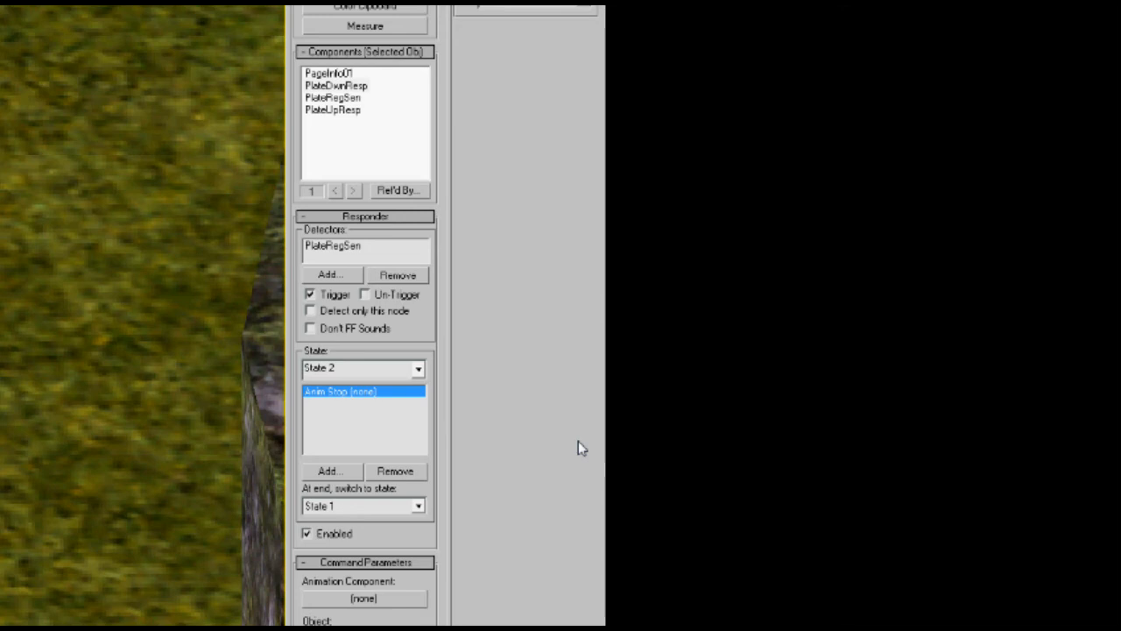
mouse_move(438, 494)
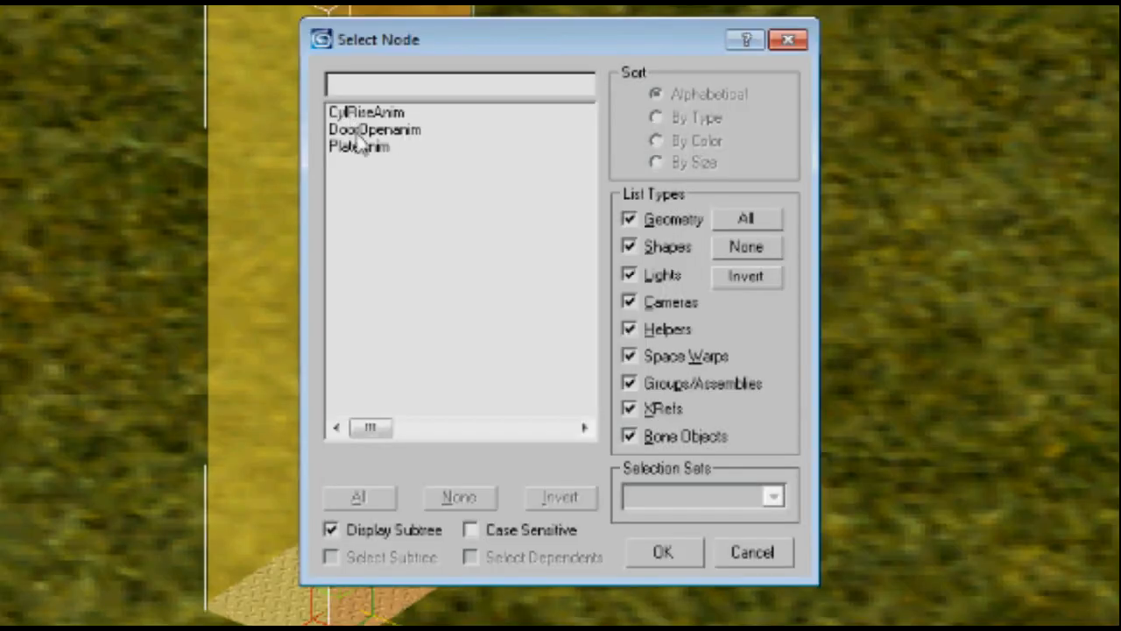
click(359, 148)
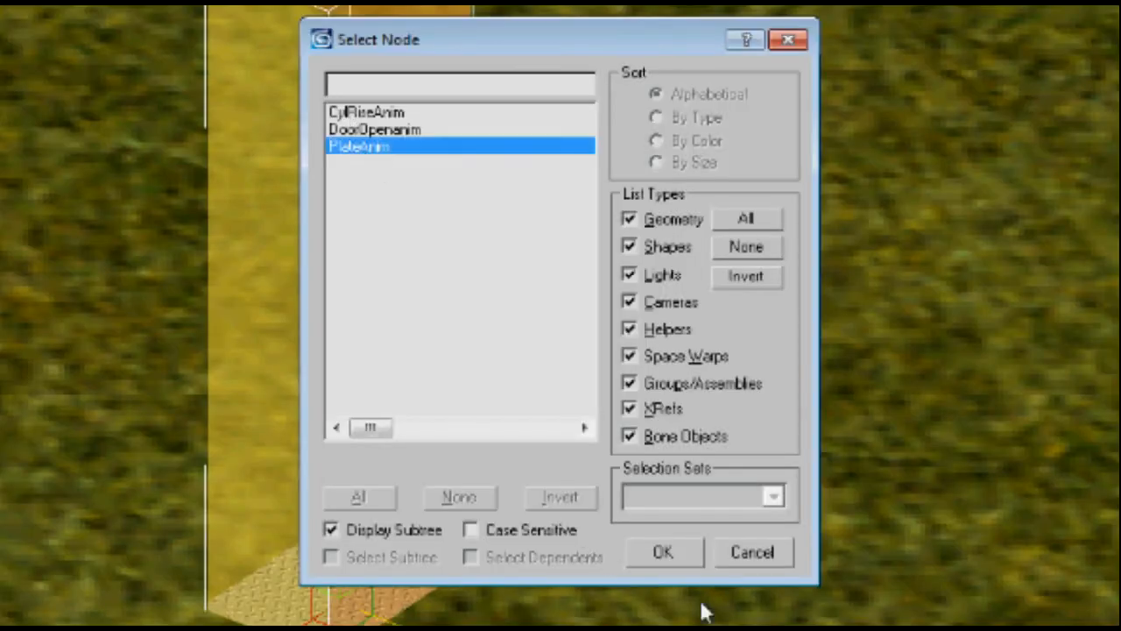
click(662, 552)
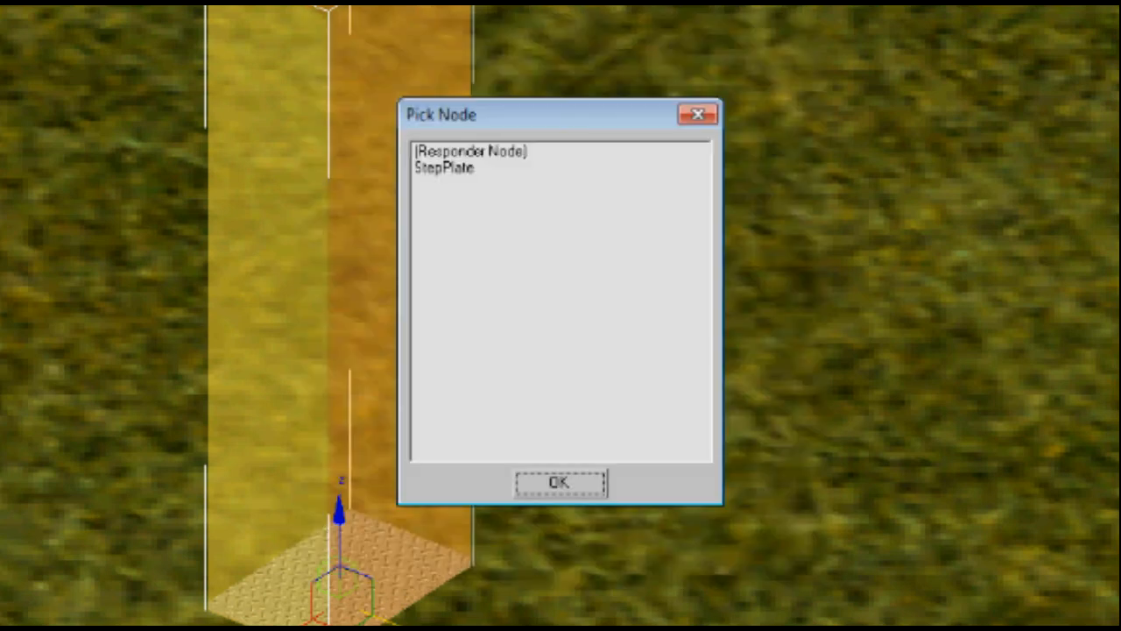
click(445, 168)
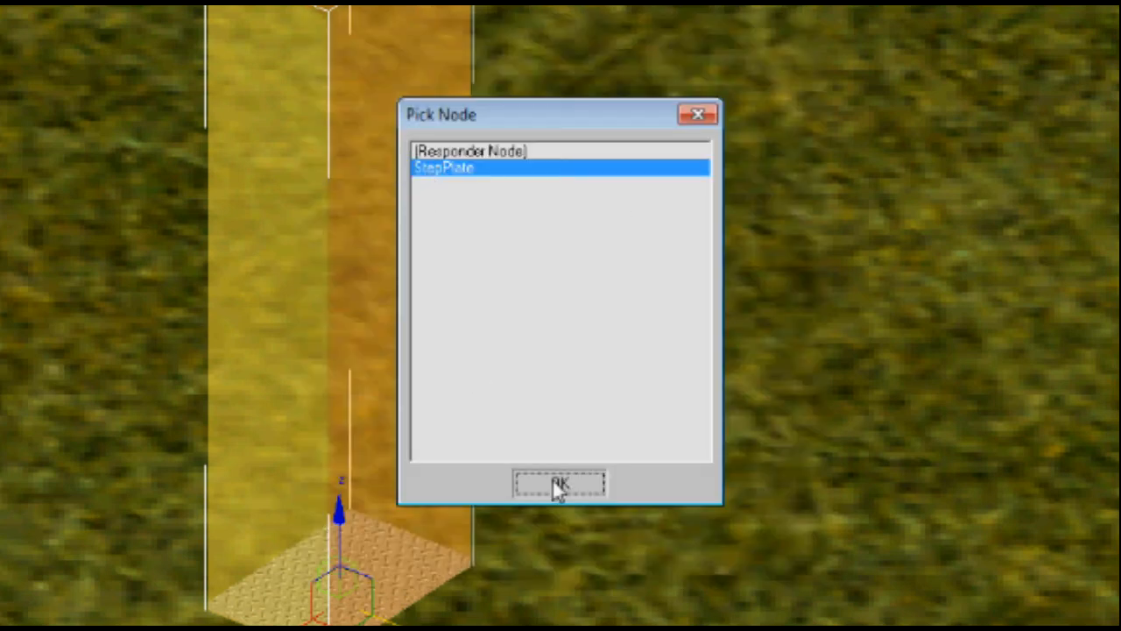
click(561, 484)
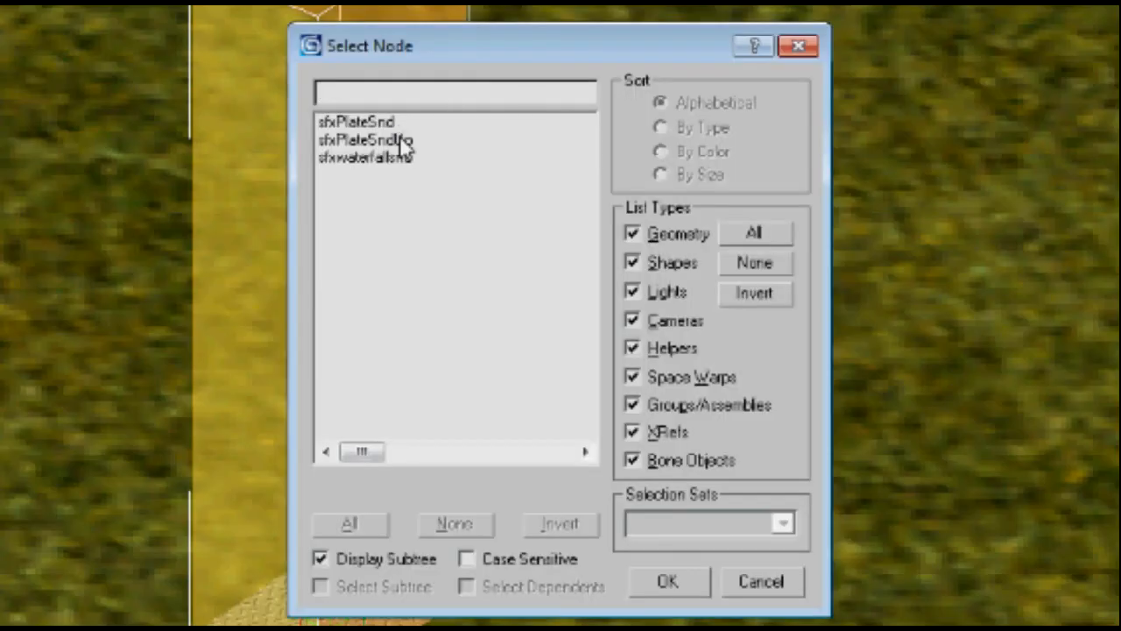
Choose sfxPlateSndUp as the sound for the Snd Play command.
click(364, 141)
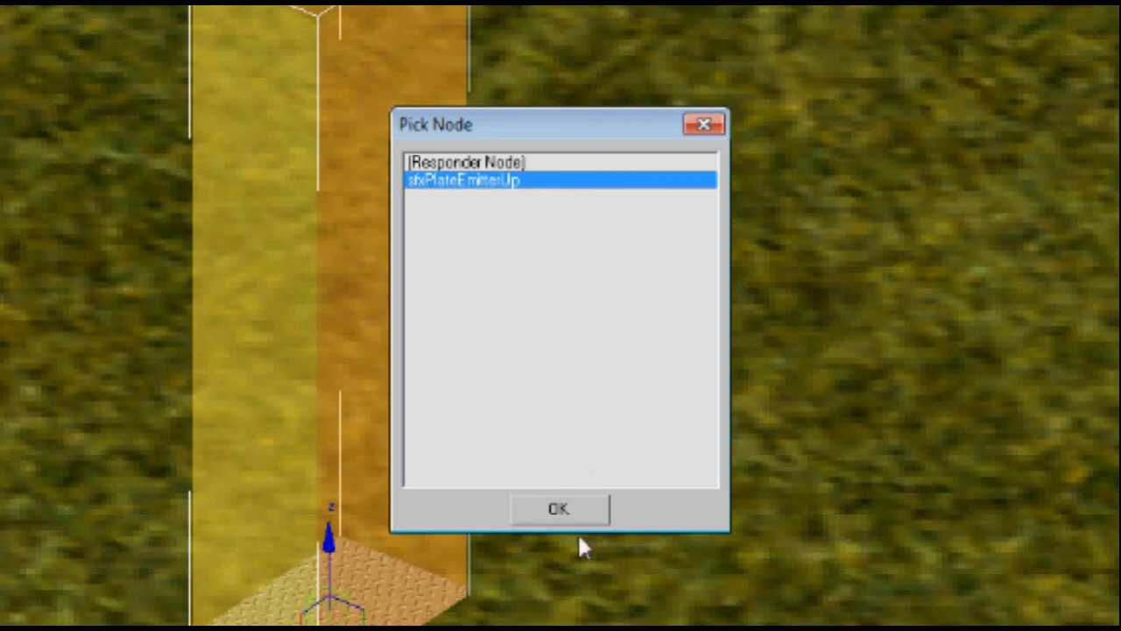
Confirm sfxPlateEmitterUp as the emitter and return to editing State 1.
click(558, 508)
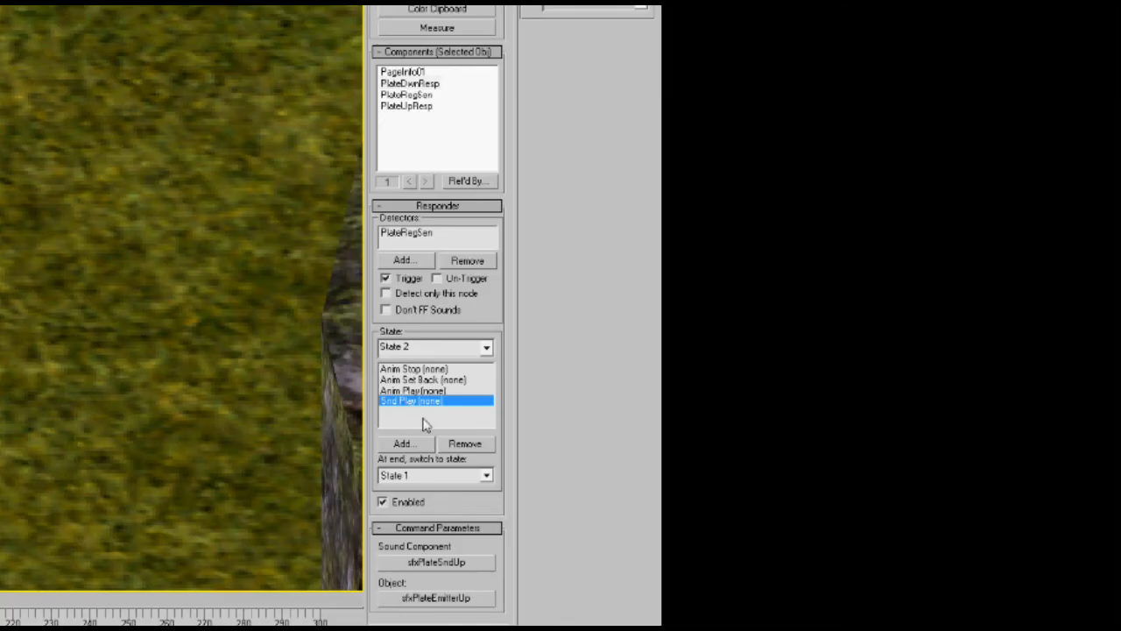
mouse_move(394, 490)
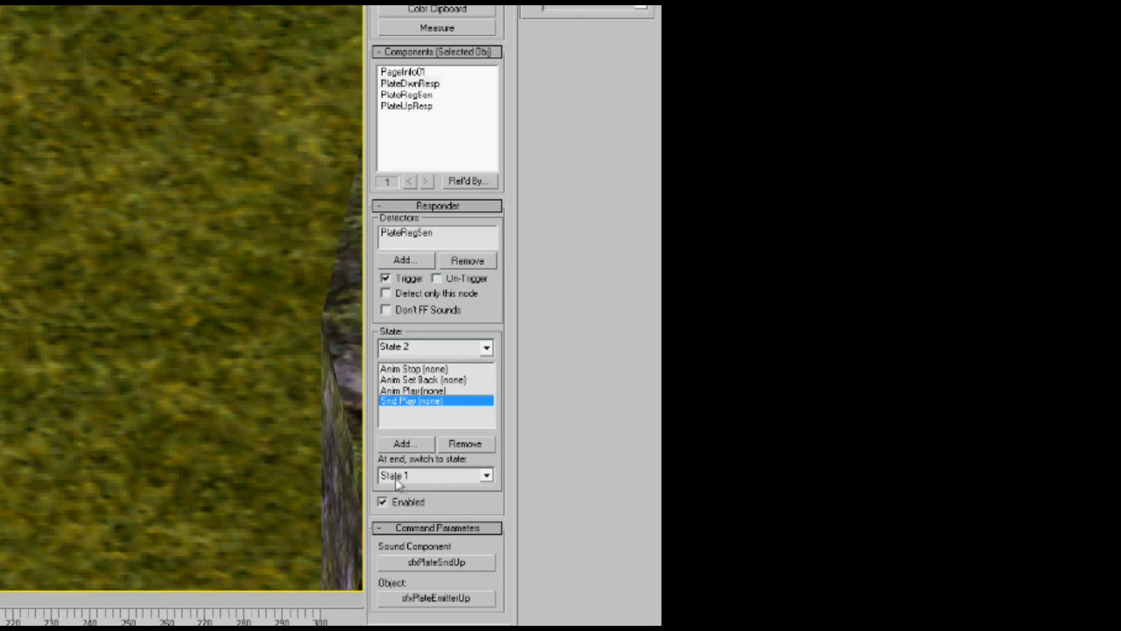
mouse_move(406, 481)
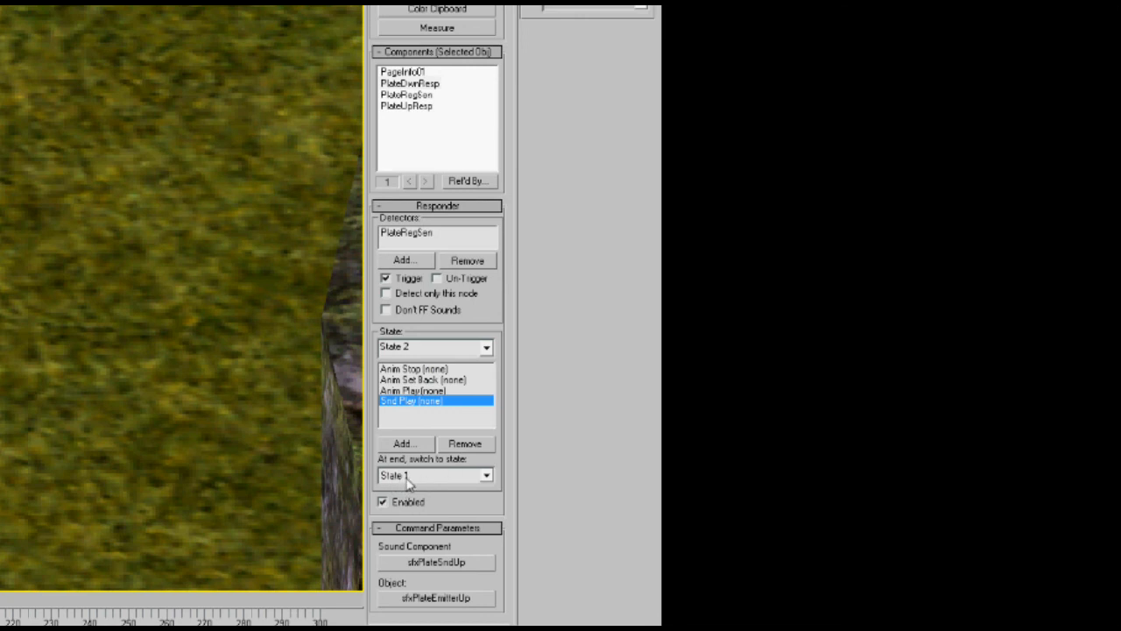
click(485, 347)
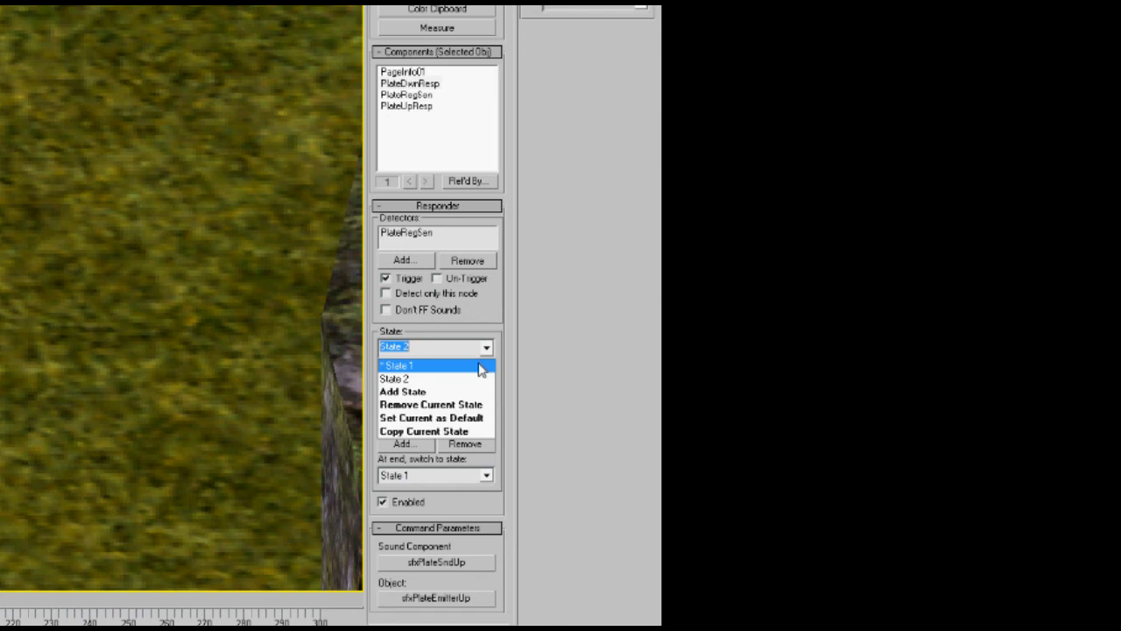
click(400, 366)
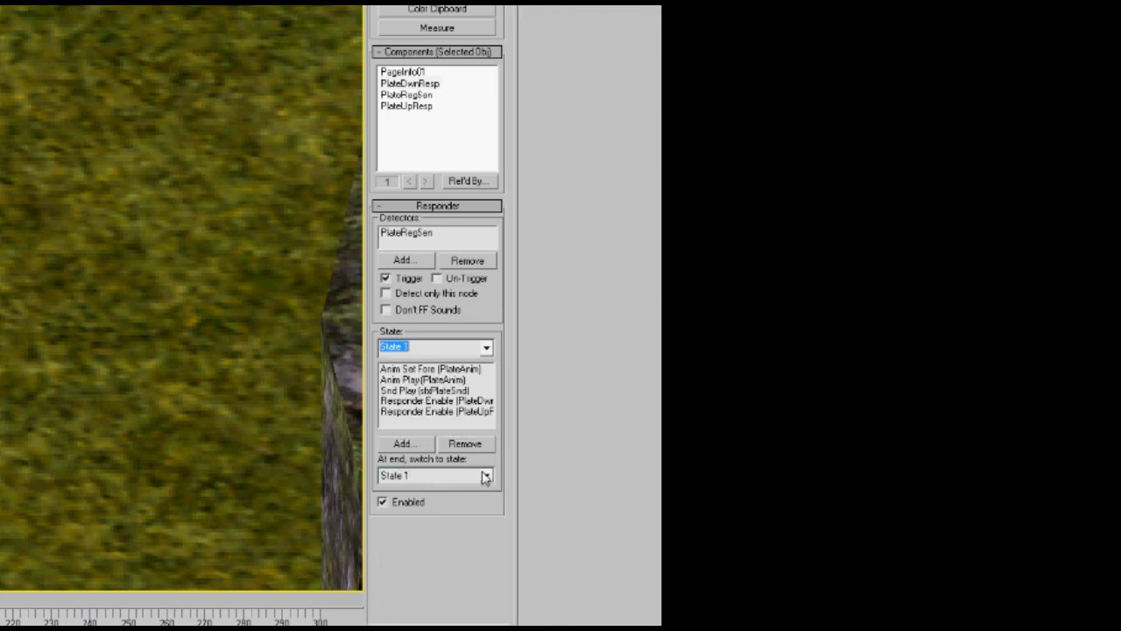
Set State 1's 'At end, switch to state' choice, ending on State 1.
click(487, 475)
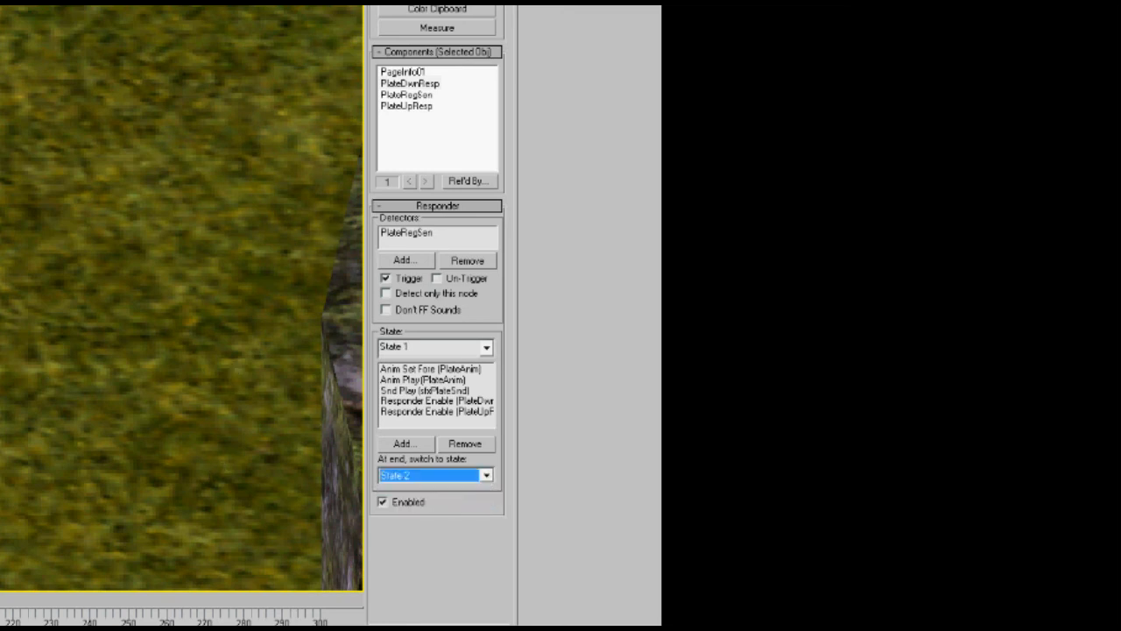
click(487, 475)
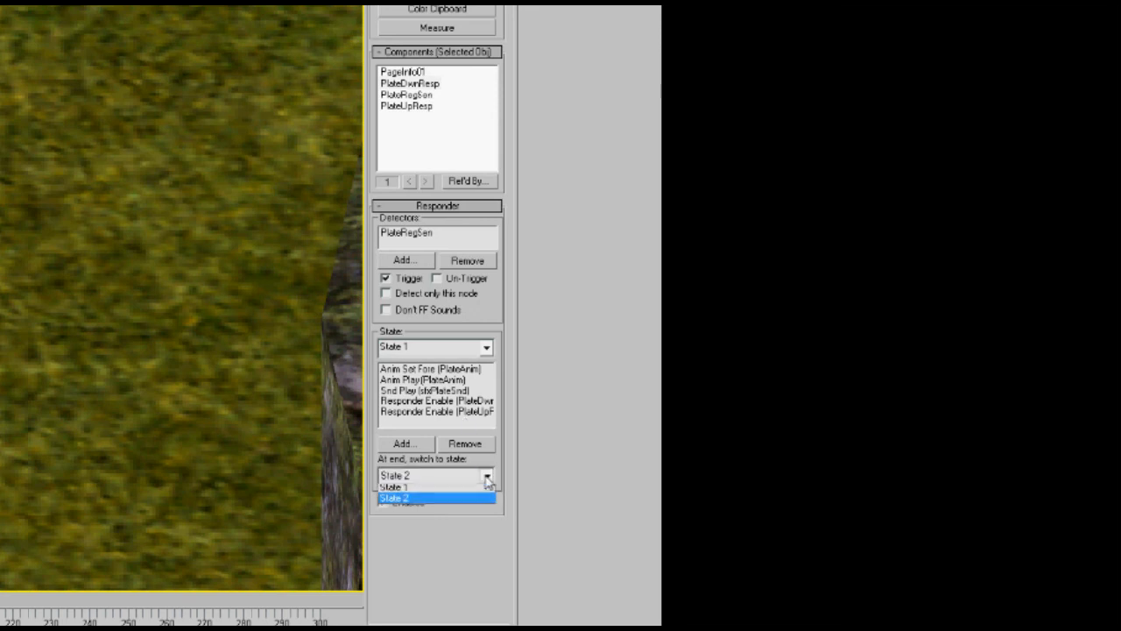
click(429, 487)
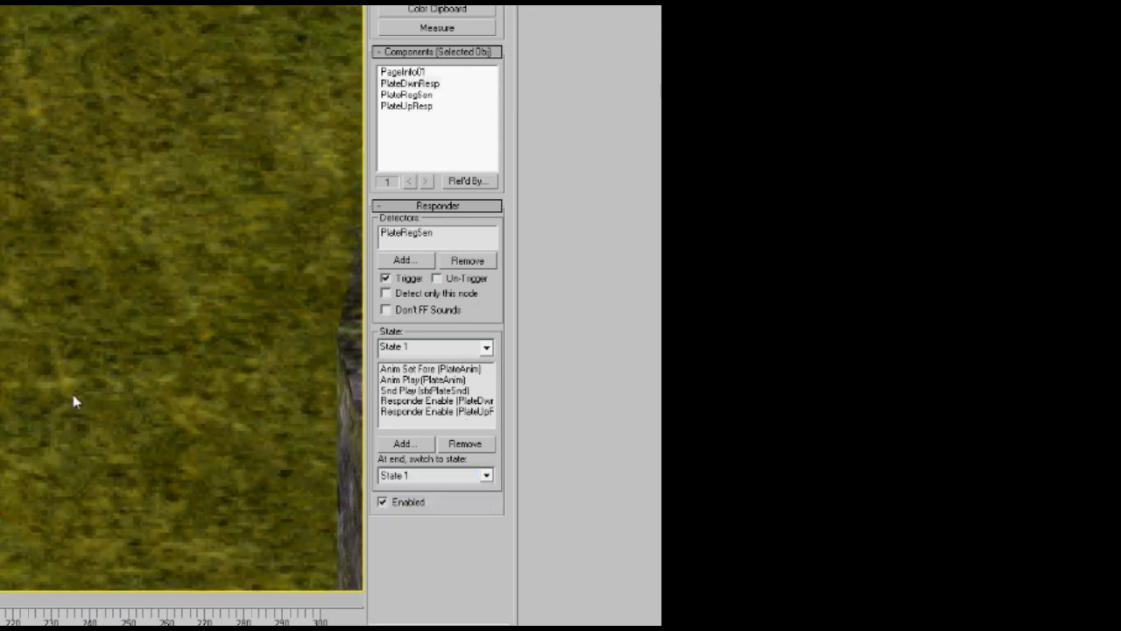